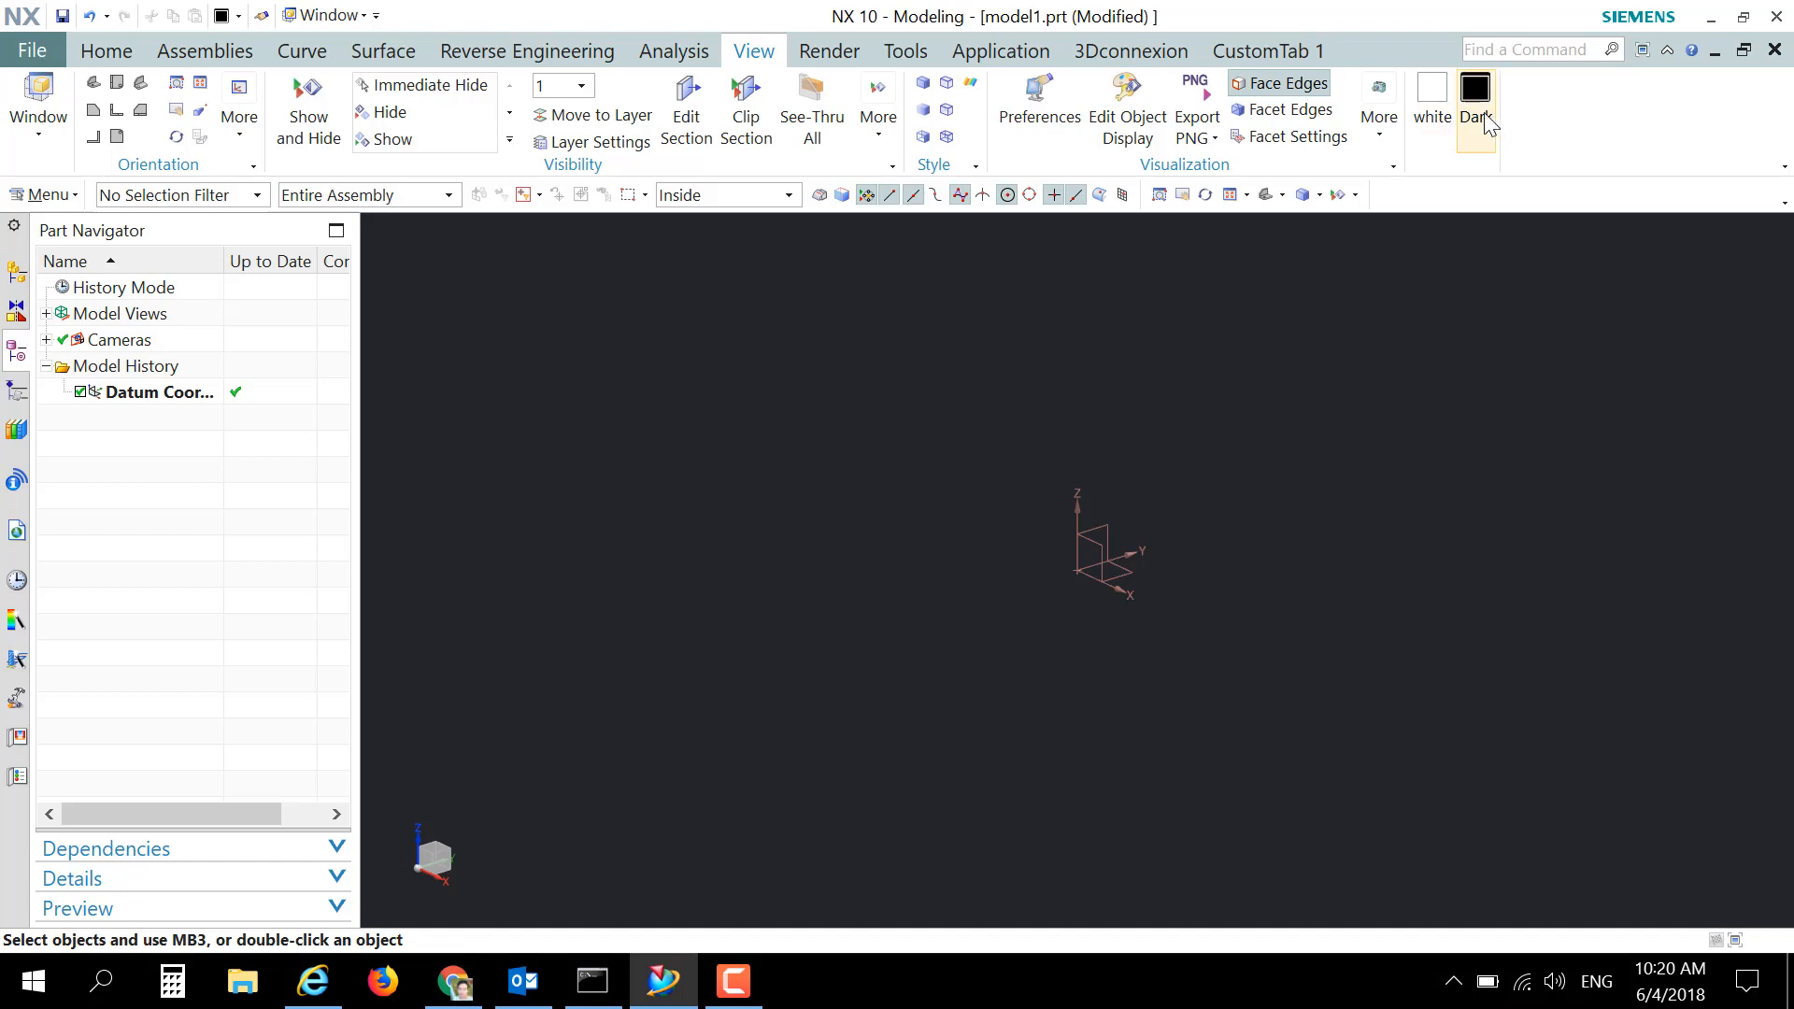
mouse_move(1477, 97)
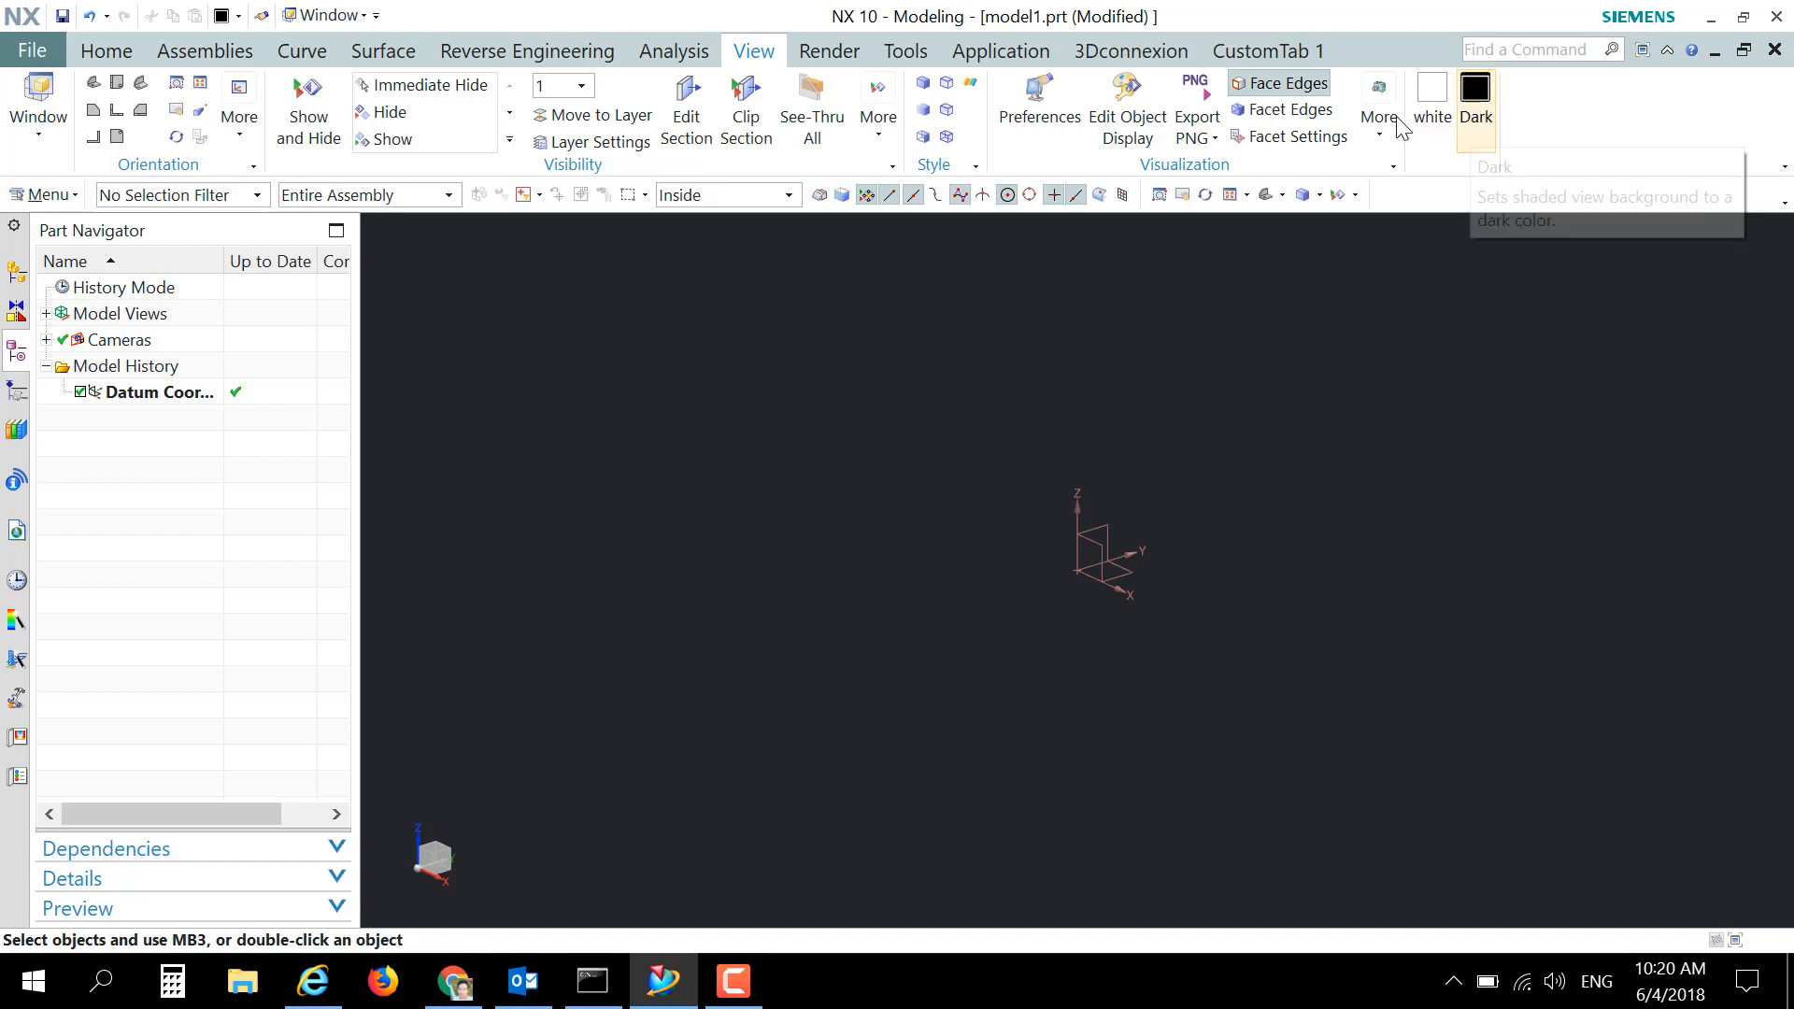
Step: Remove the custom white and Dark background buttons from the View ribbon via Customize
left_click(1377, 108)
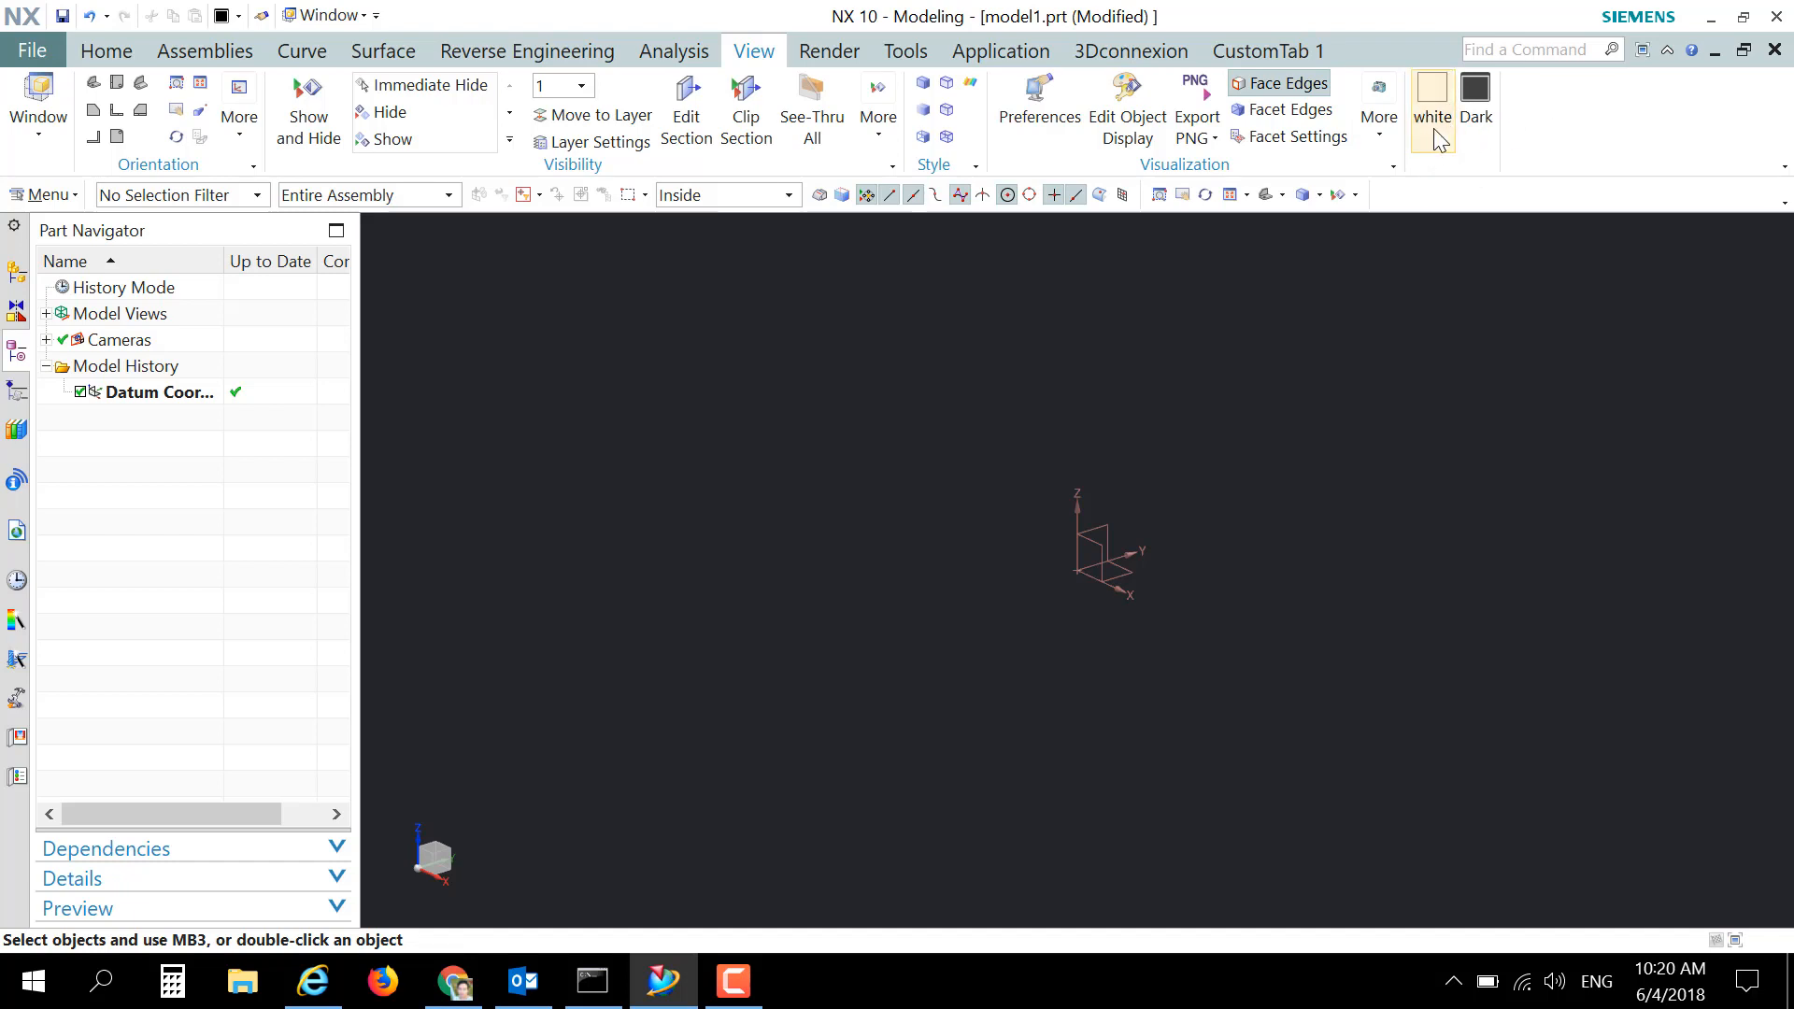
right_click(1433, 102)
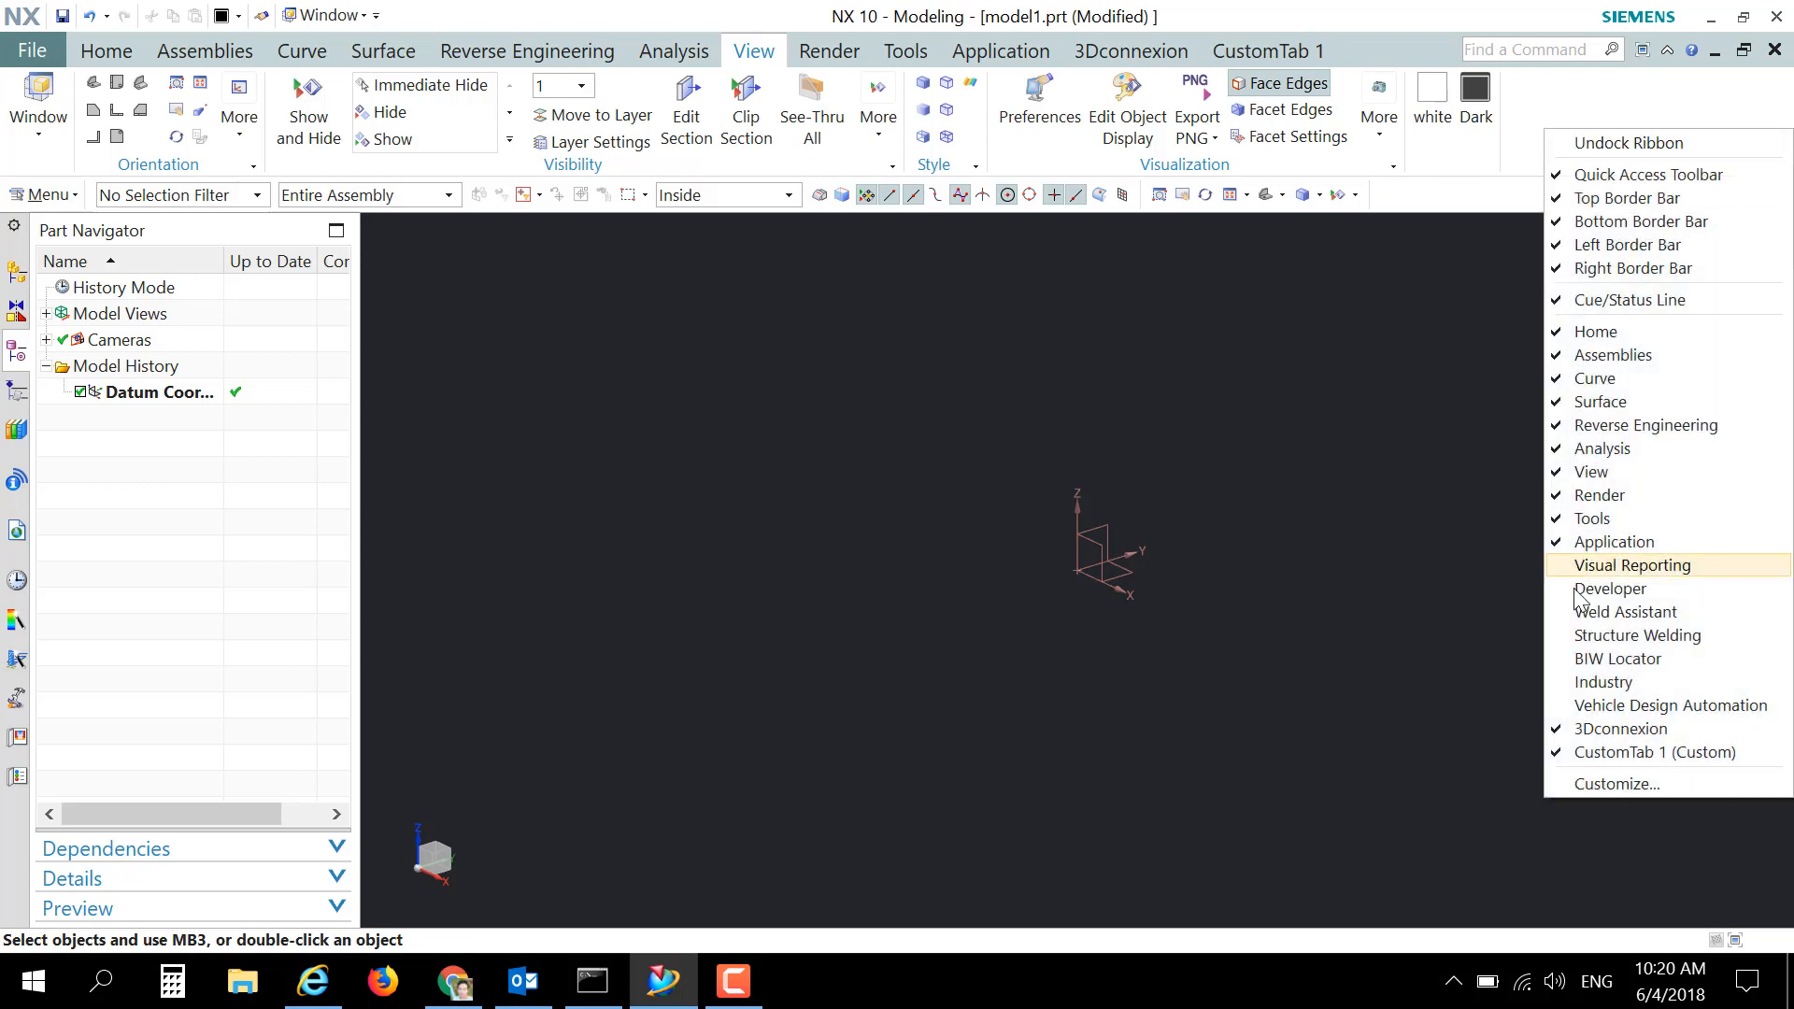
left_click(1615, 784)
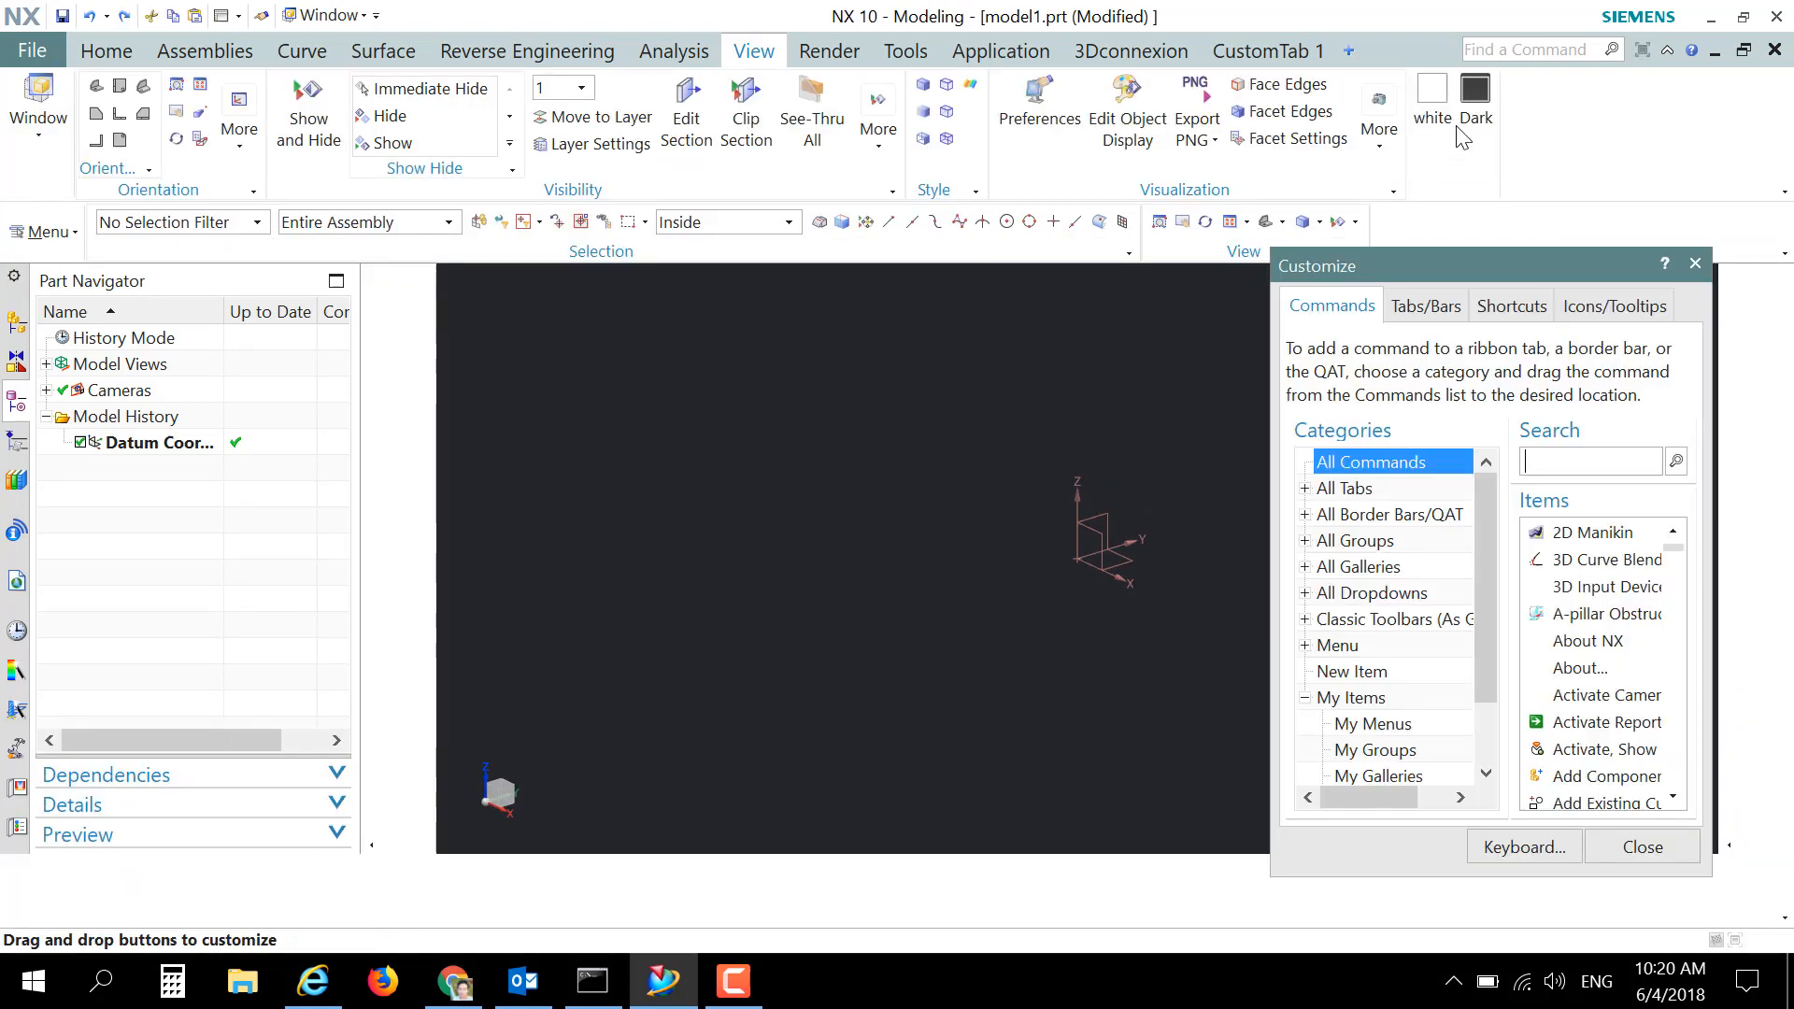
left_click(1379, 114)
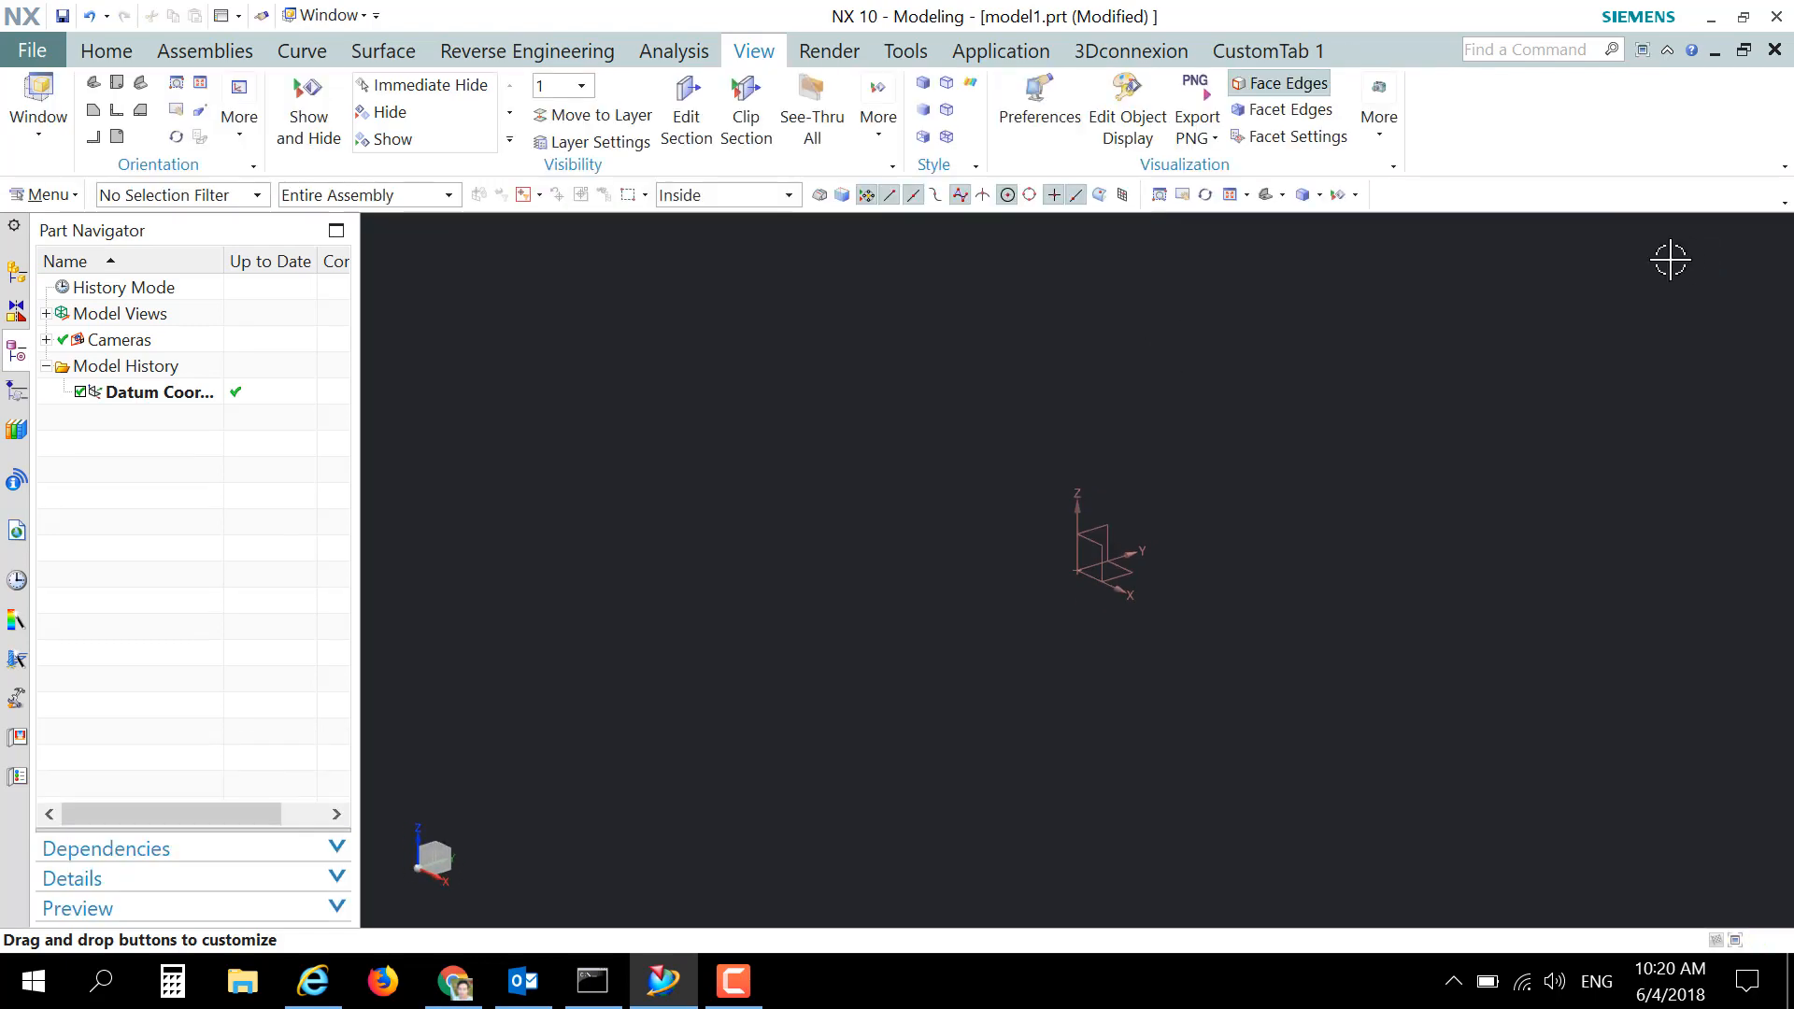
mouse_move(1209, 365)
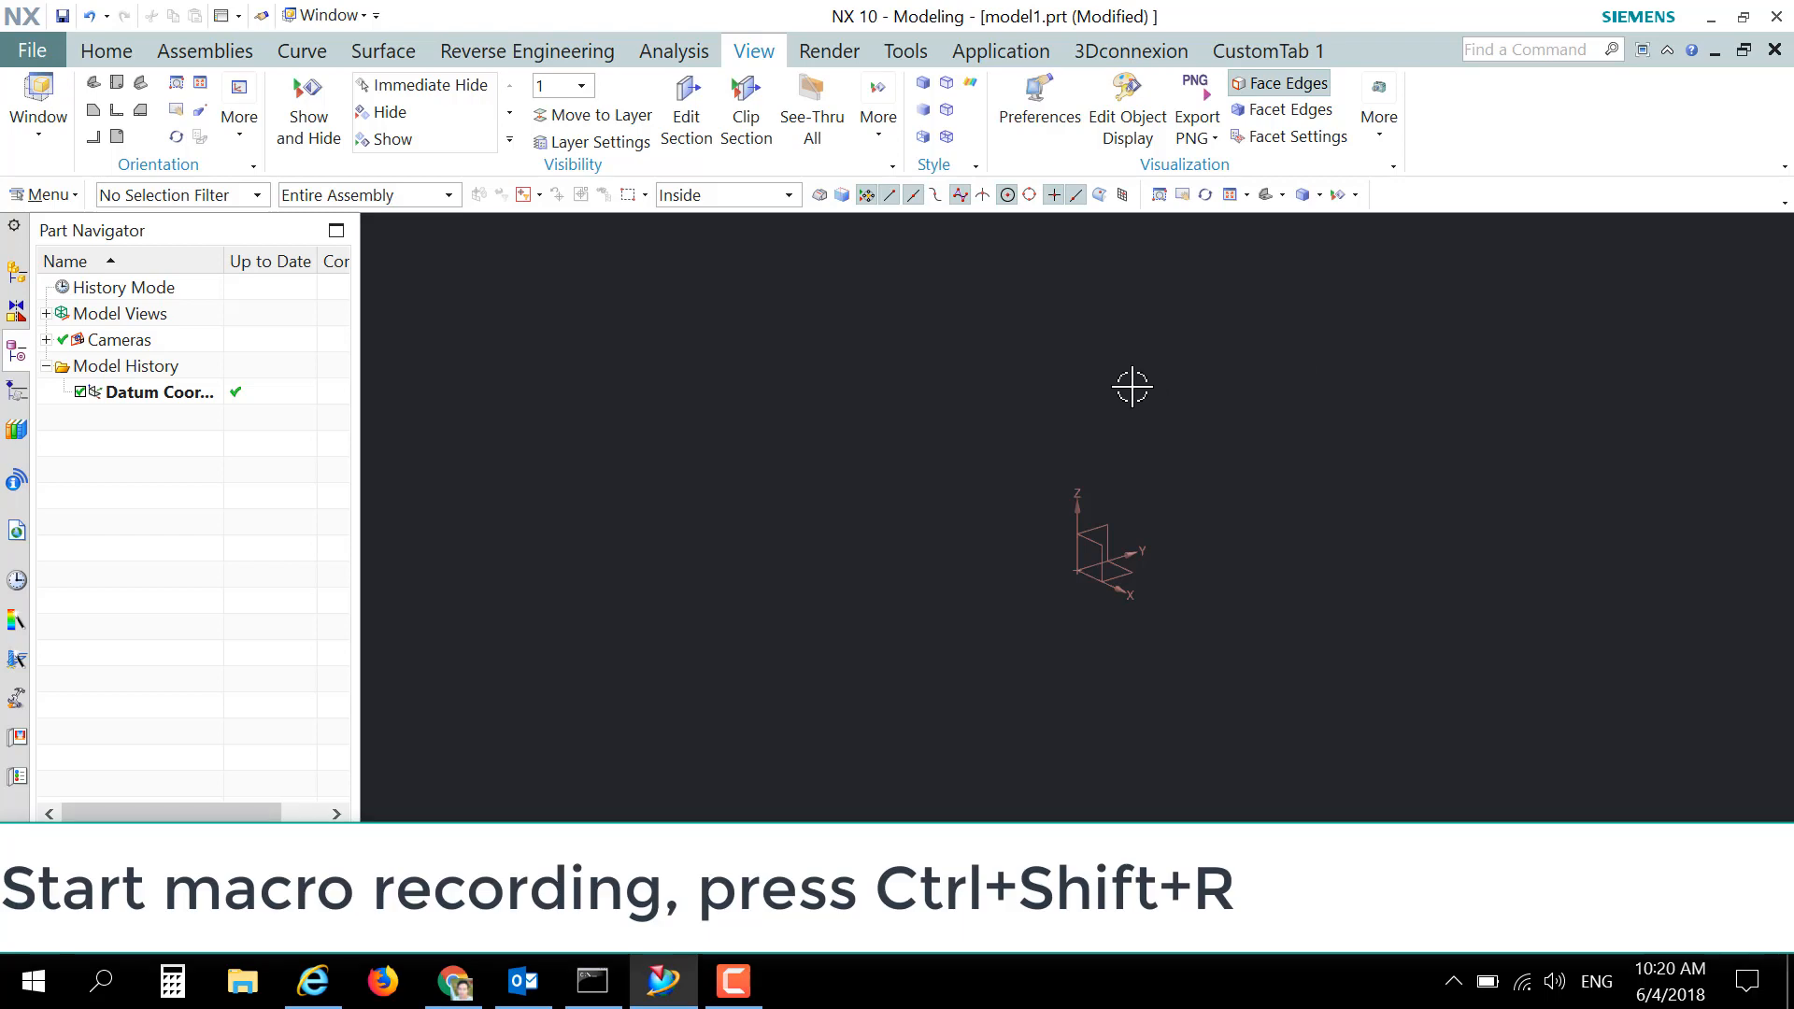
Step: Begin recording a new macro with file name white4 using Ctrl+Shift+R
key("ctrl+shift+r")
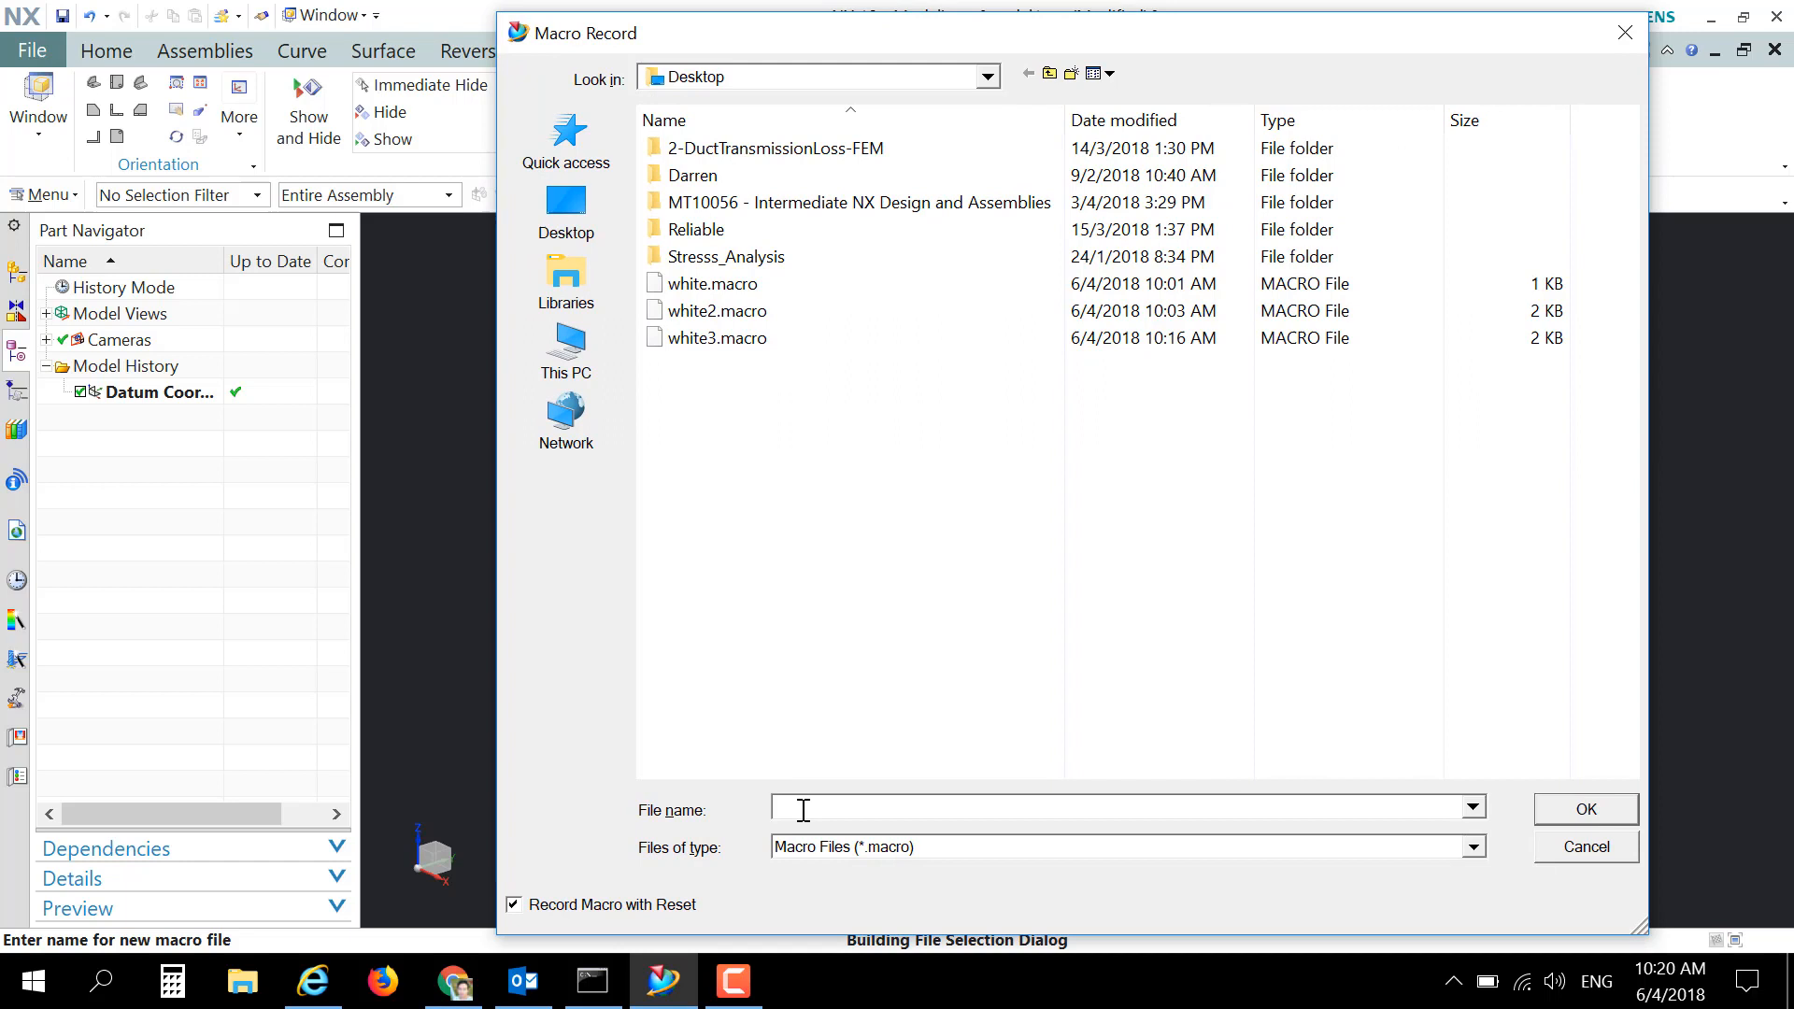
type("white4")
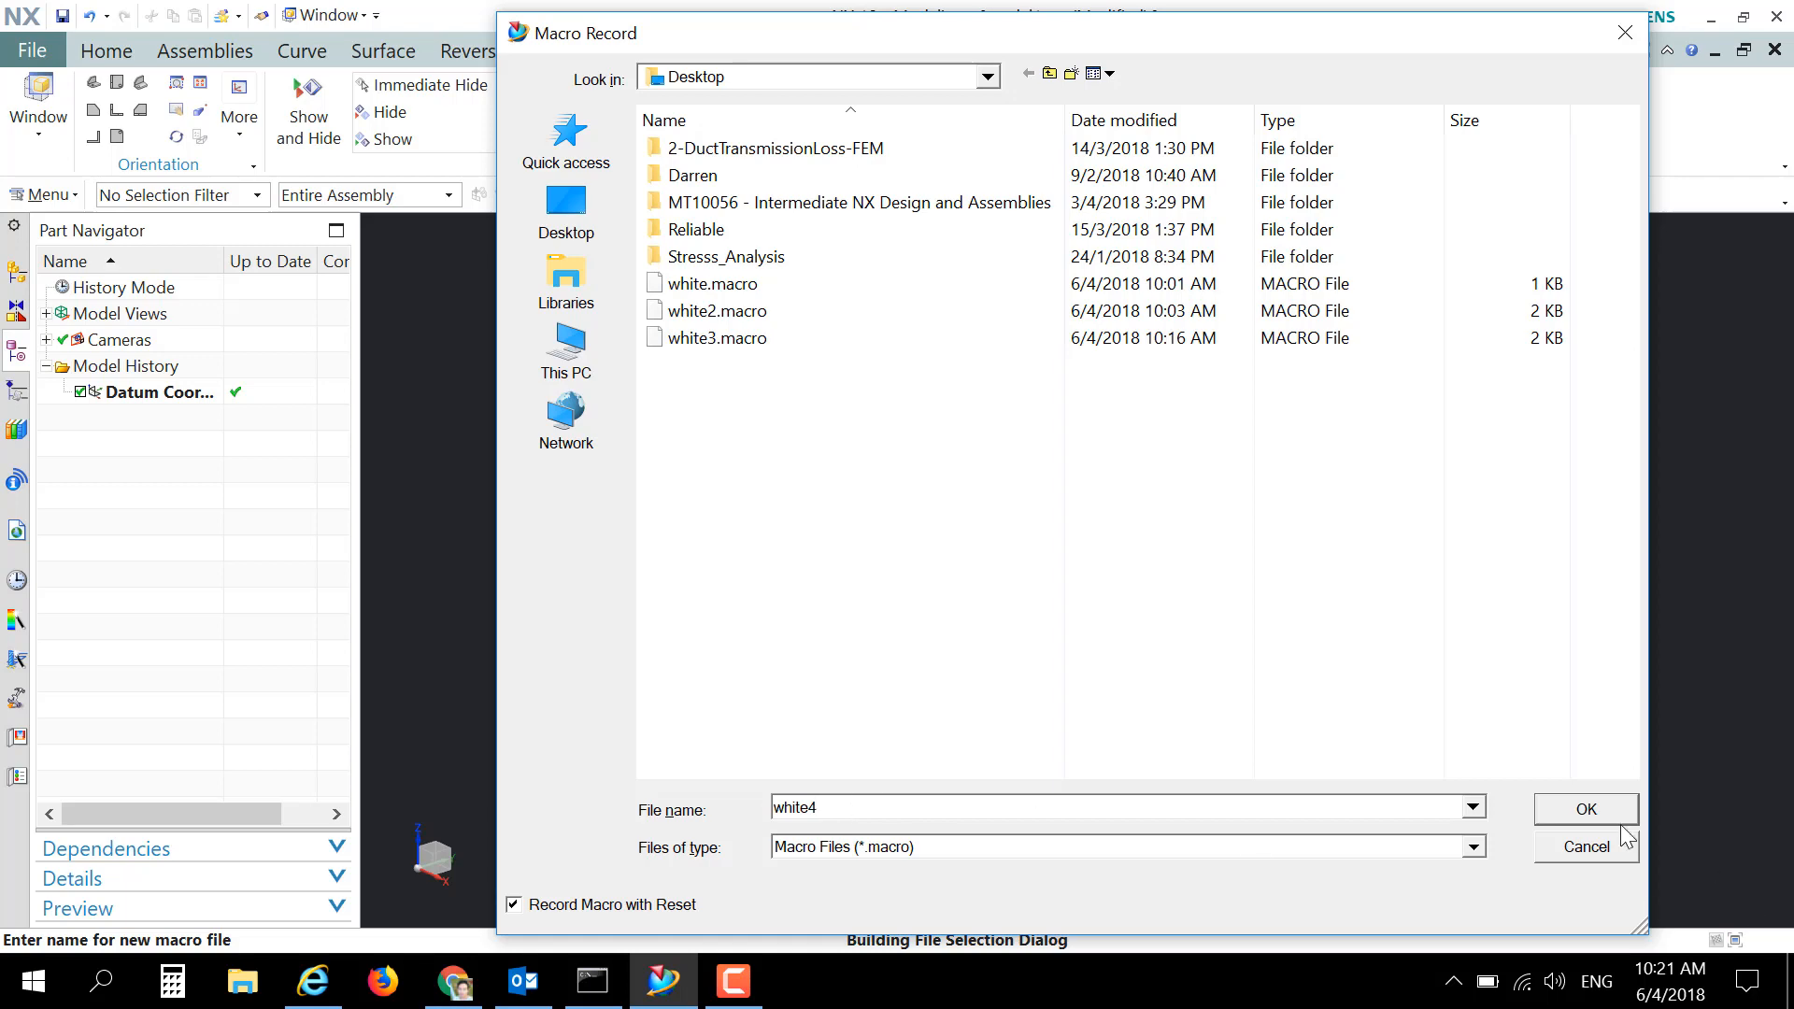
left_click(1585, 809)
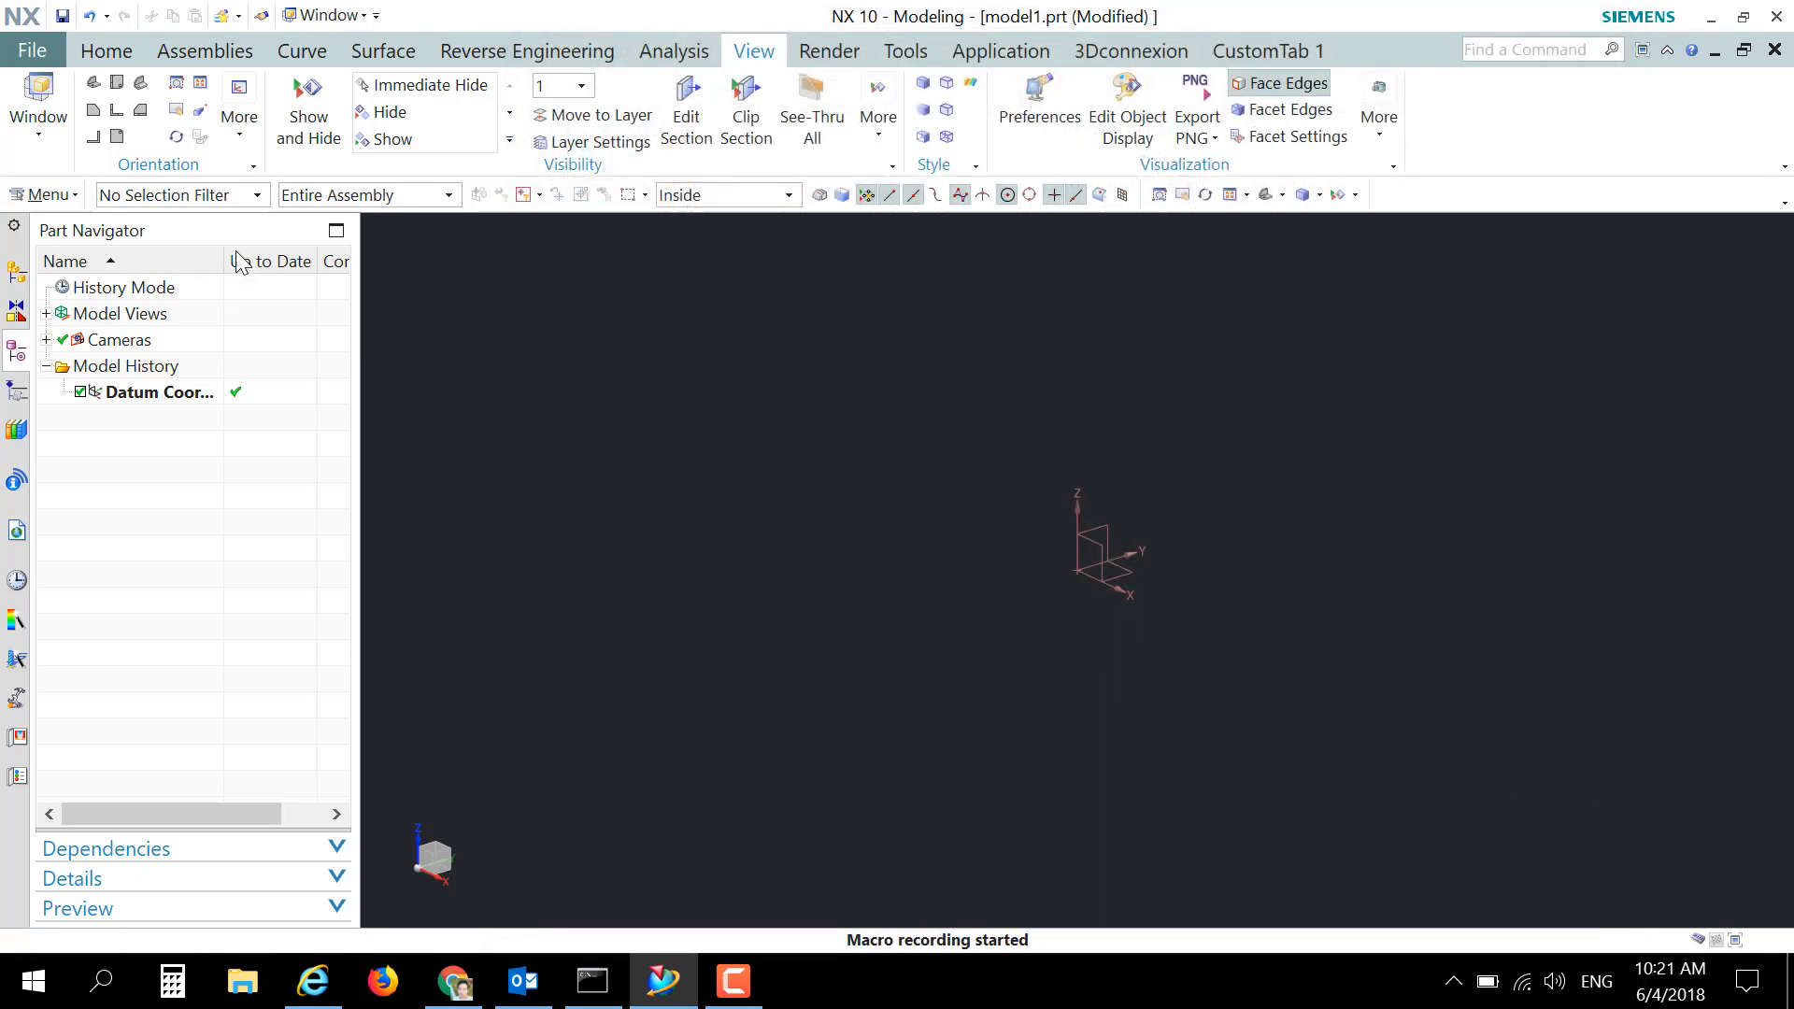
Step: Set Background preferences so wireframe views use a plain white background
left_click(44, 195)
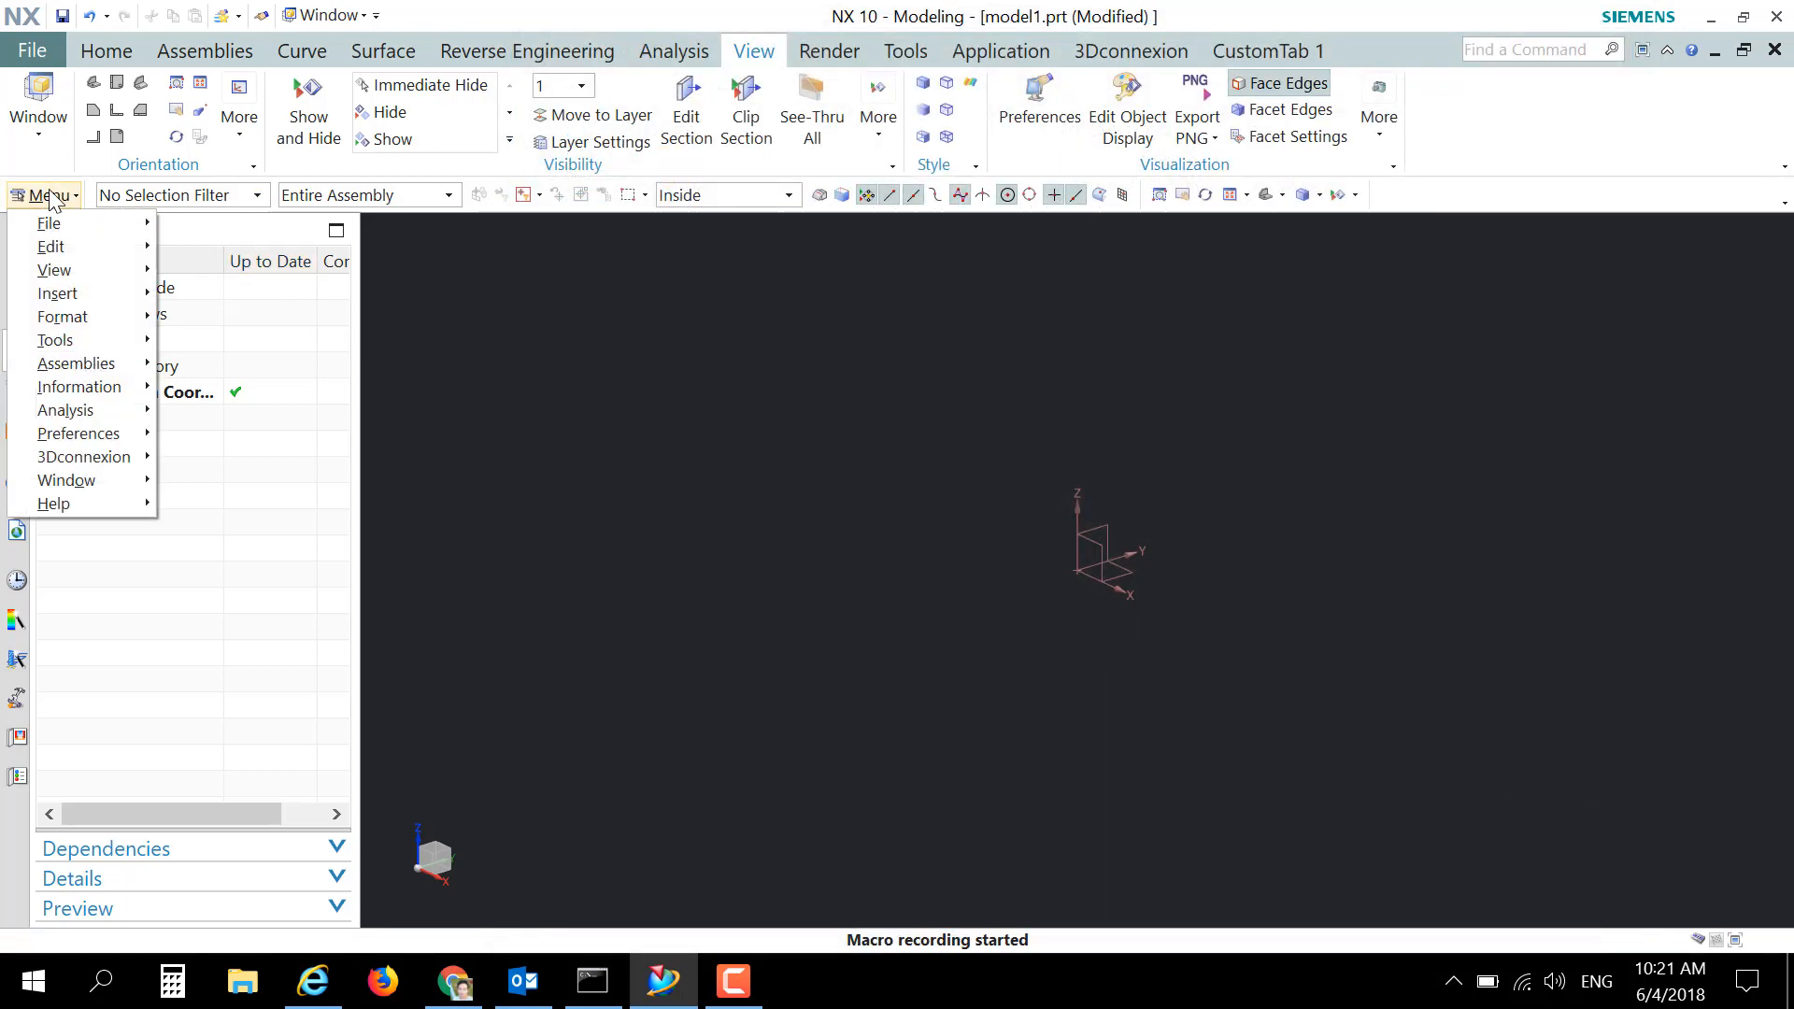
mouse_move(77, 433)
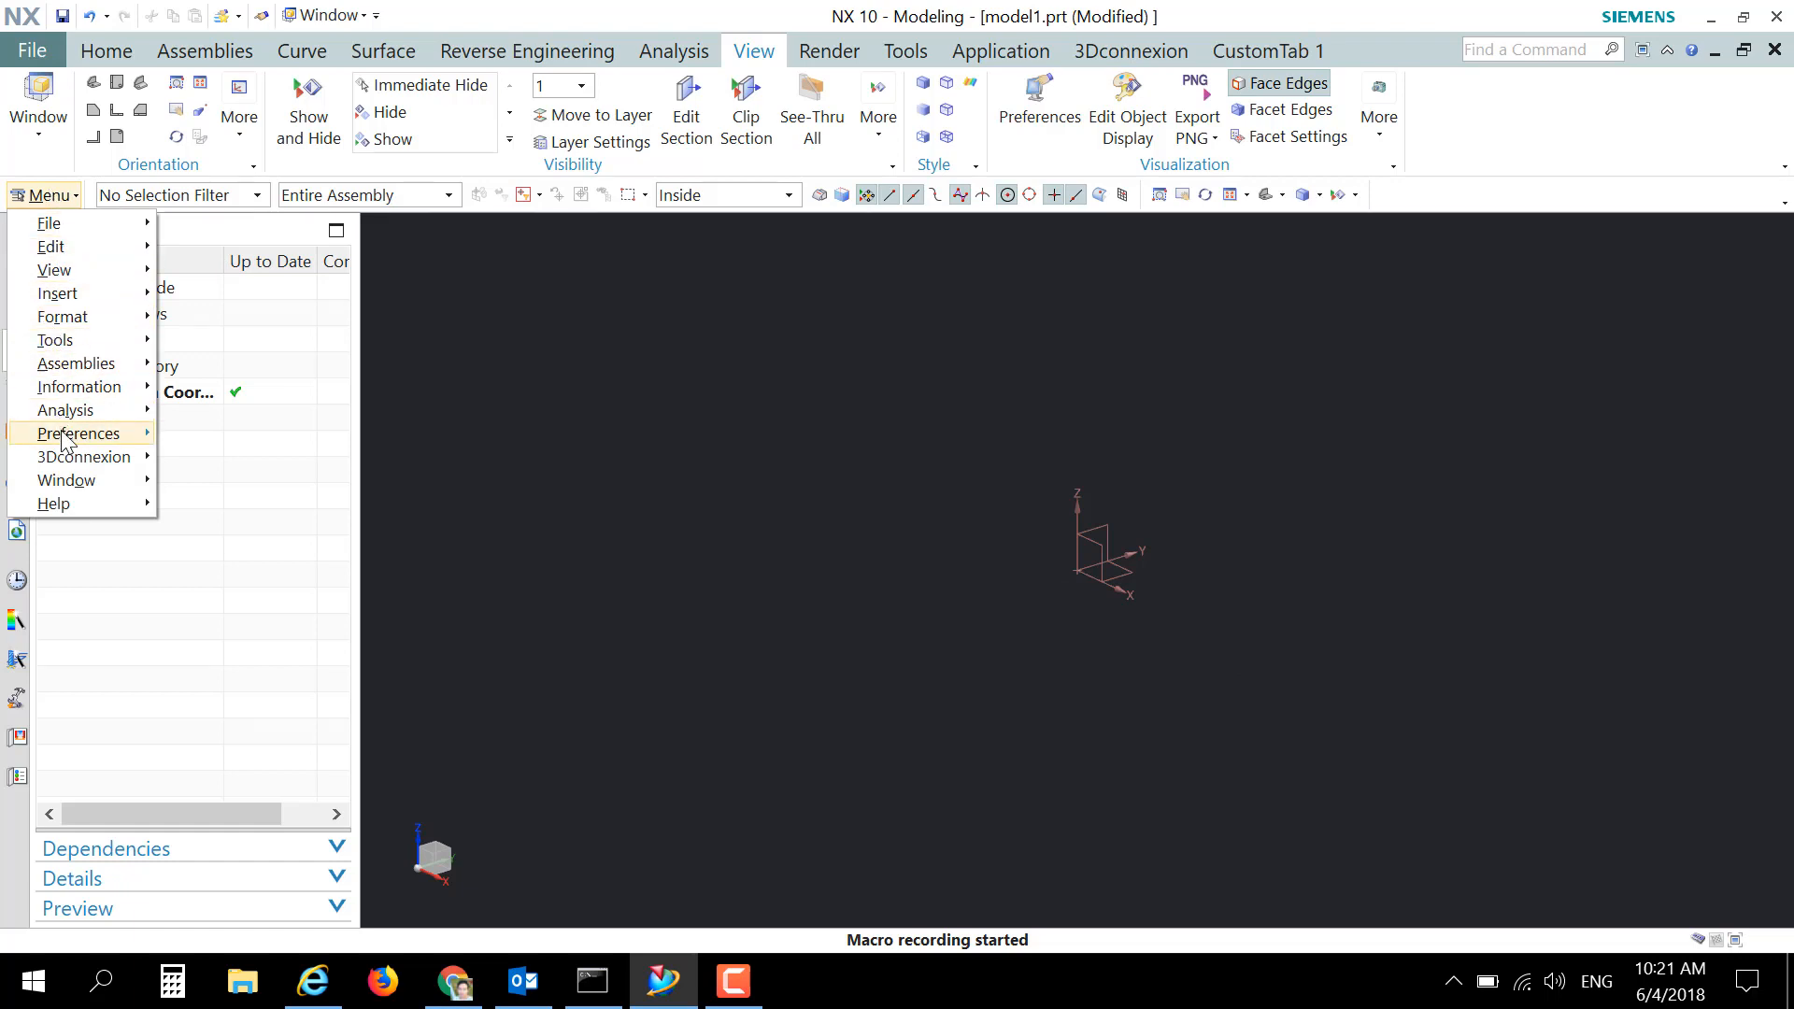
left_click(77, 433)
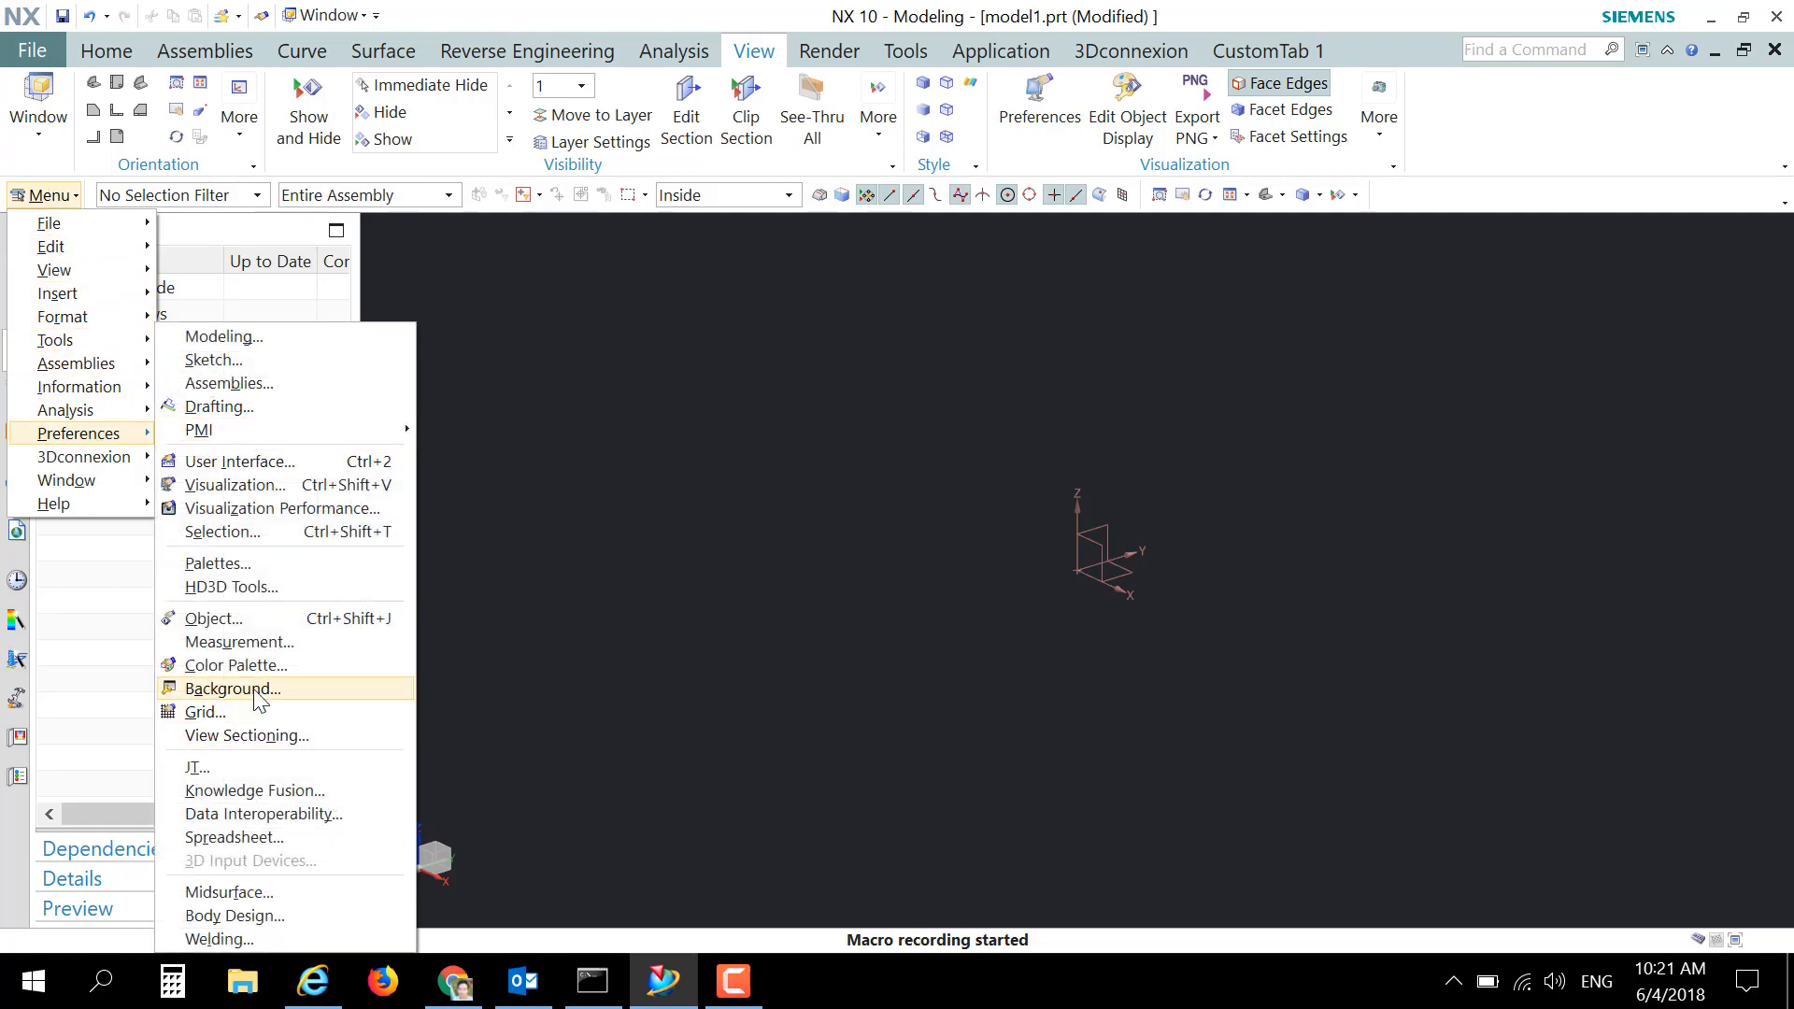
left_click(233, 687)
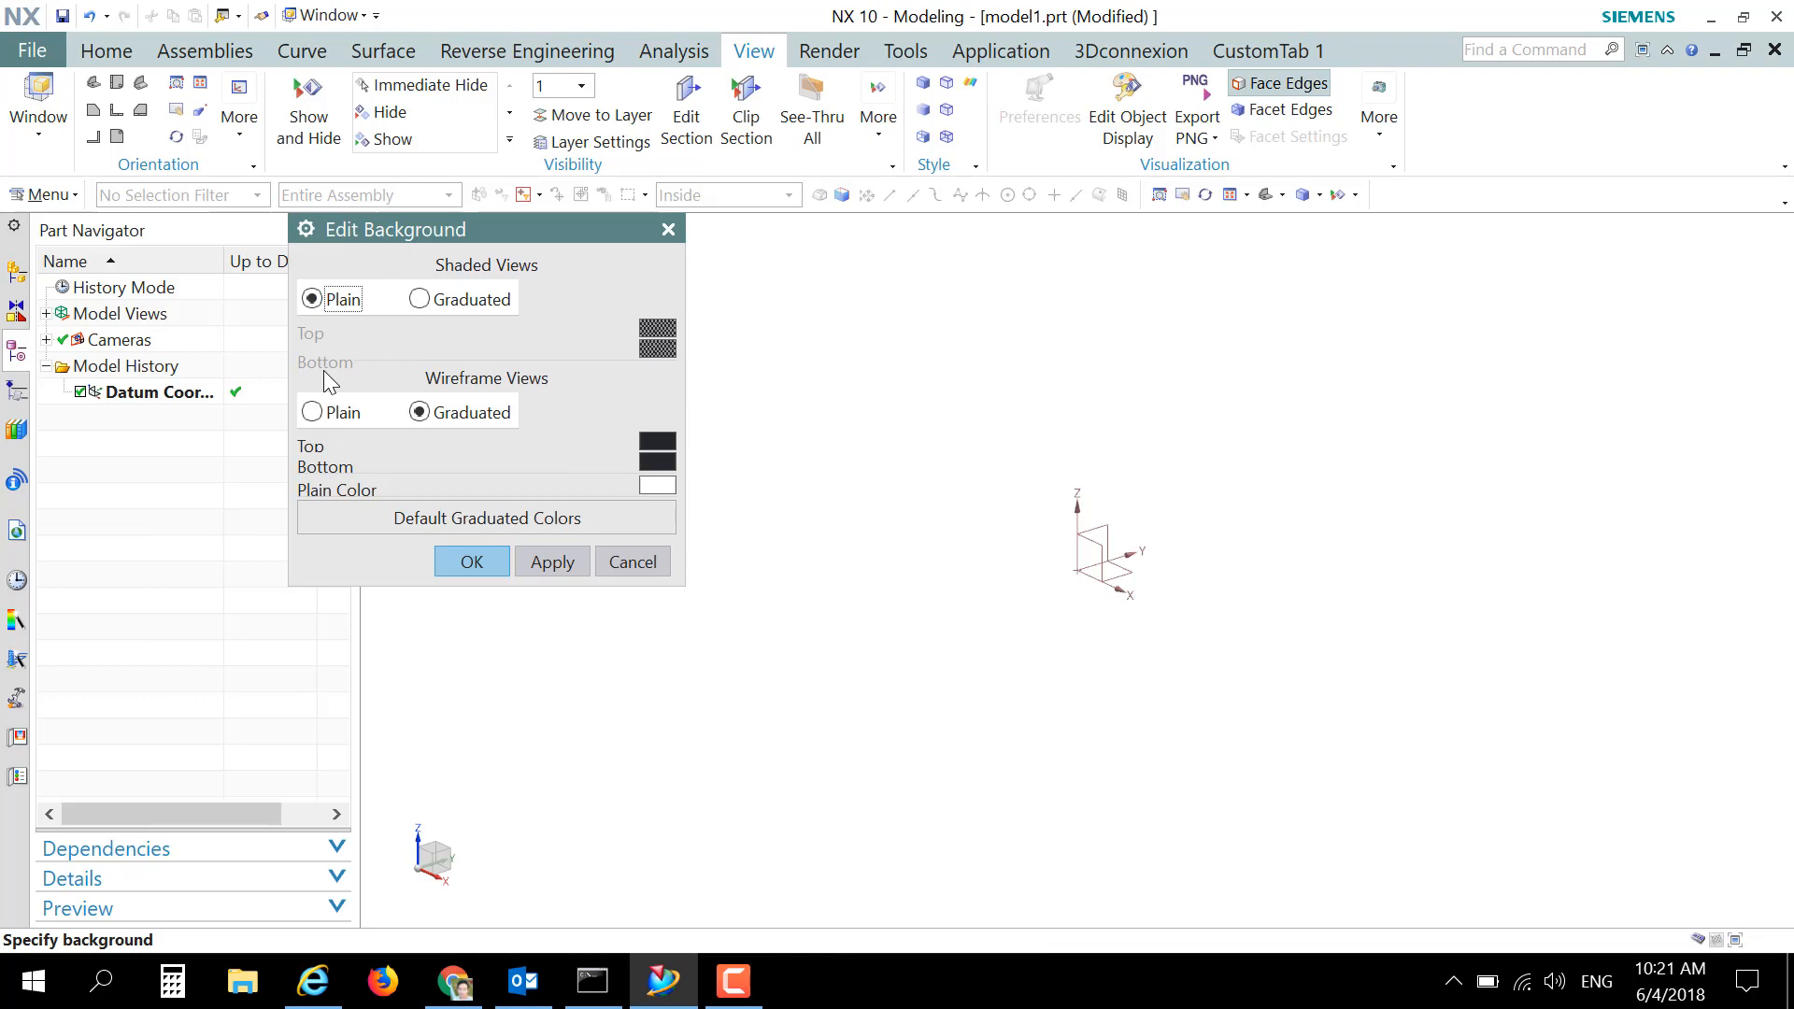
left_click(311, 412)
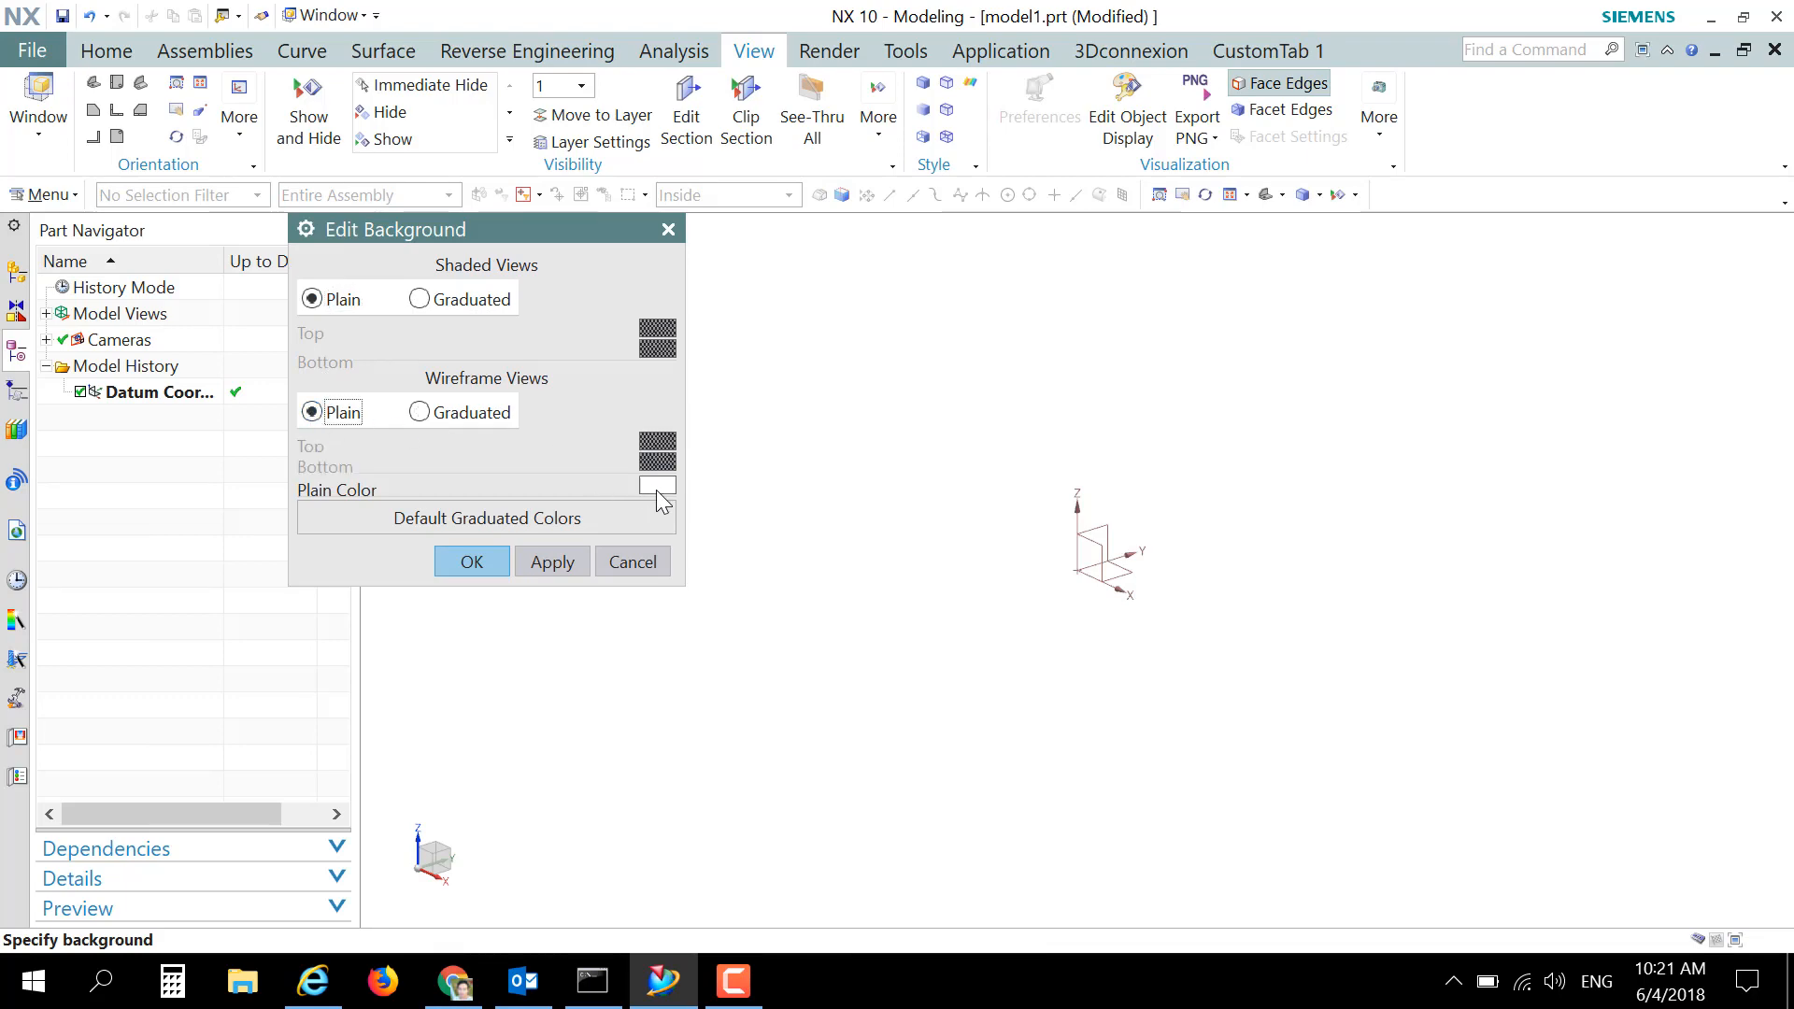
left_click(656, 484)
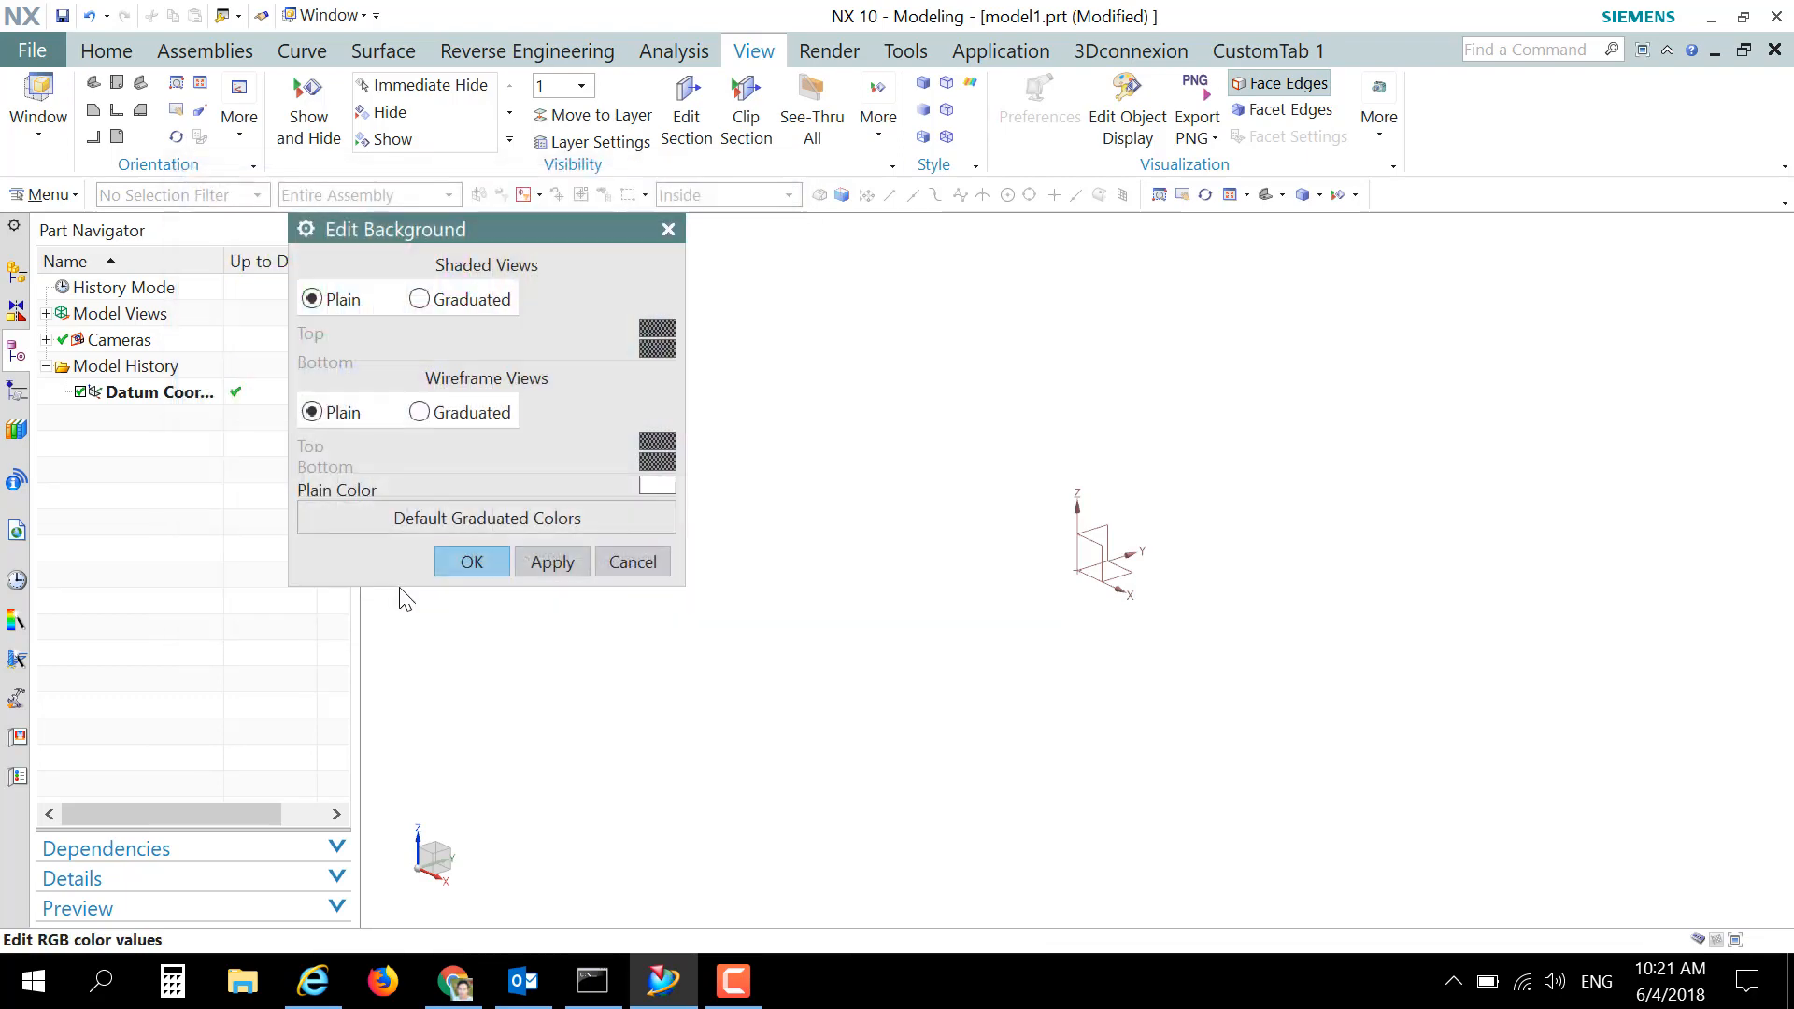
left_click(470, 562)
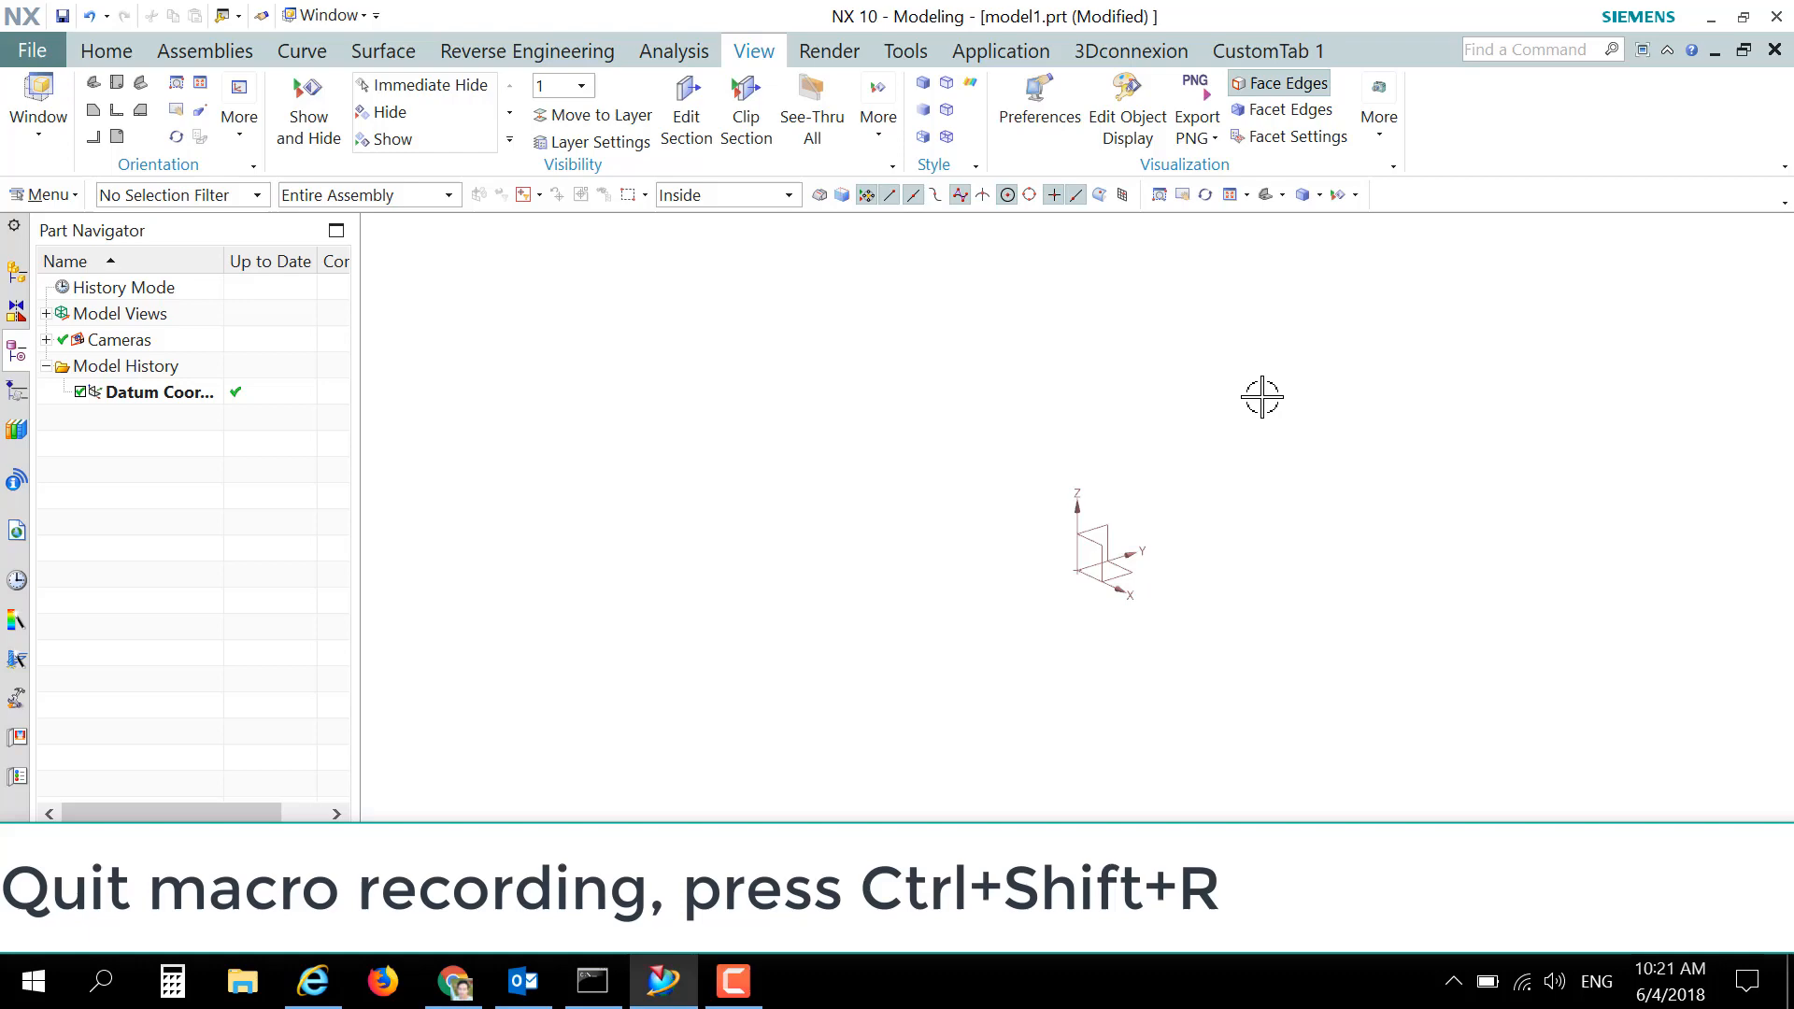
mouse_move(929, 958)
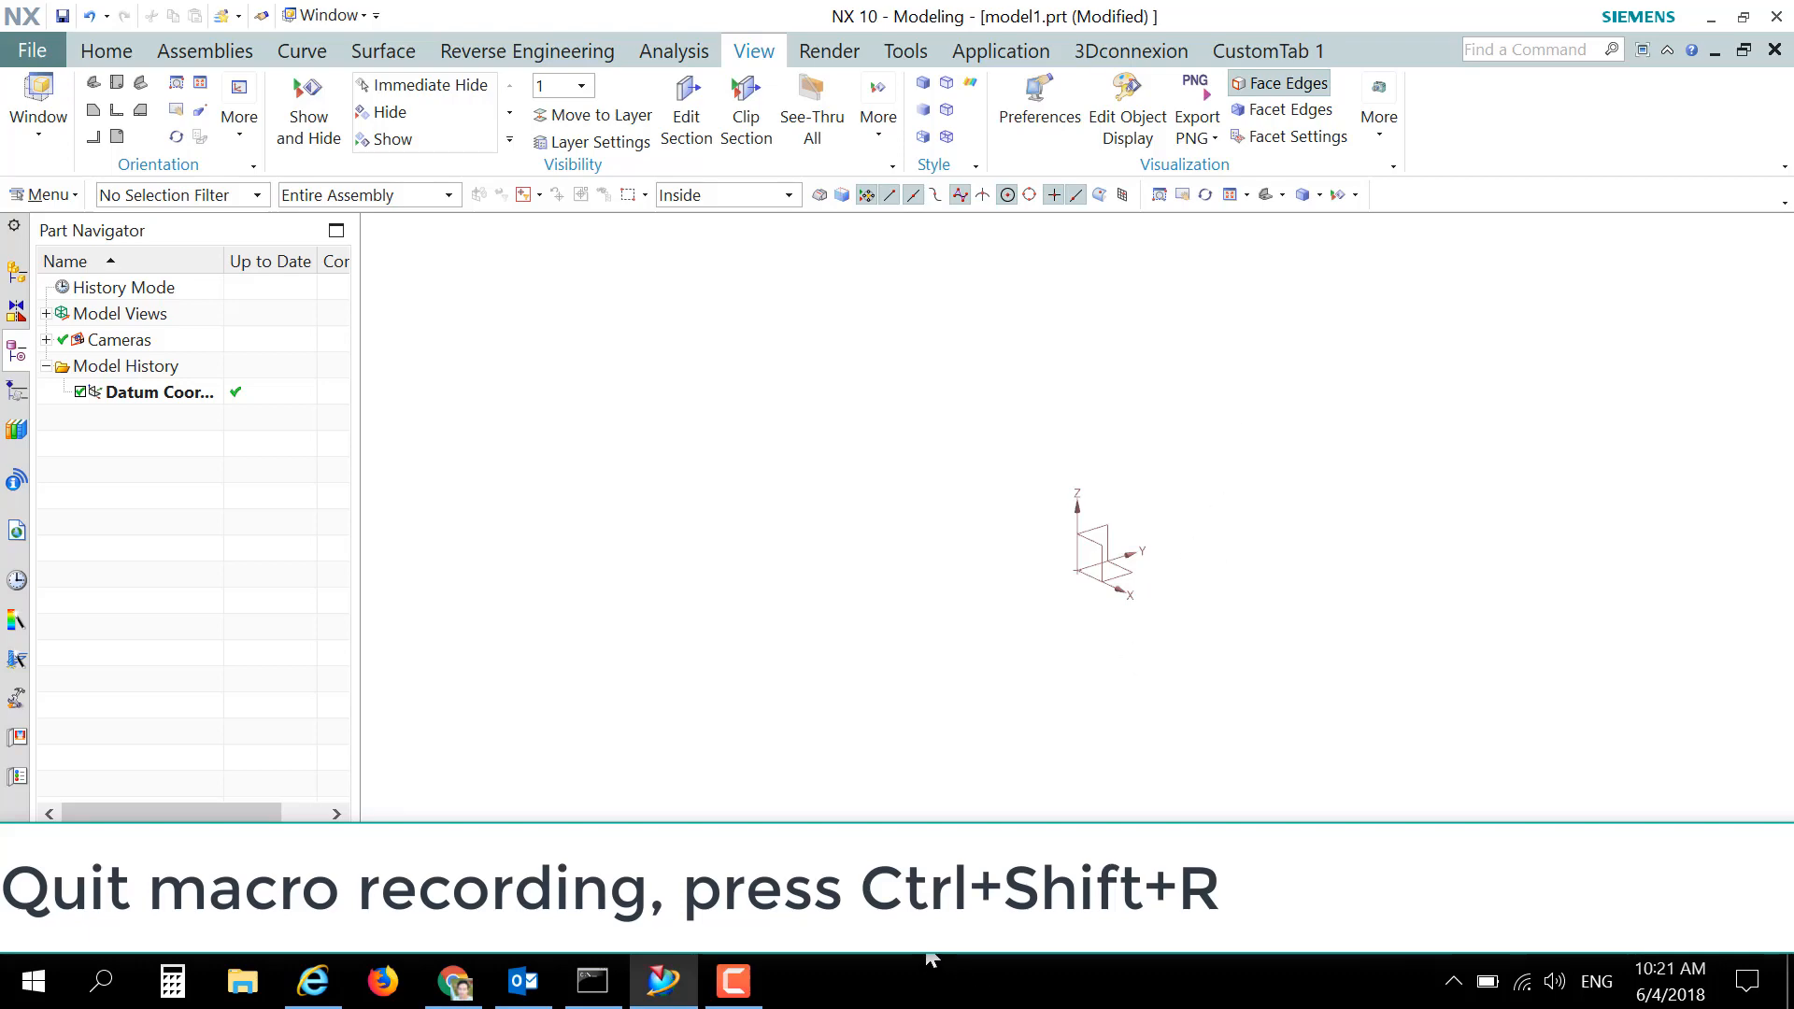
Step: Stop the white4 macro recording and restore the NX window to full screen
key("ctrl+shift+r")
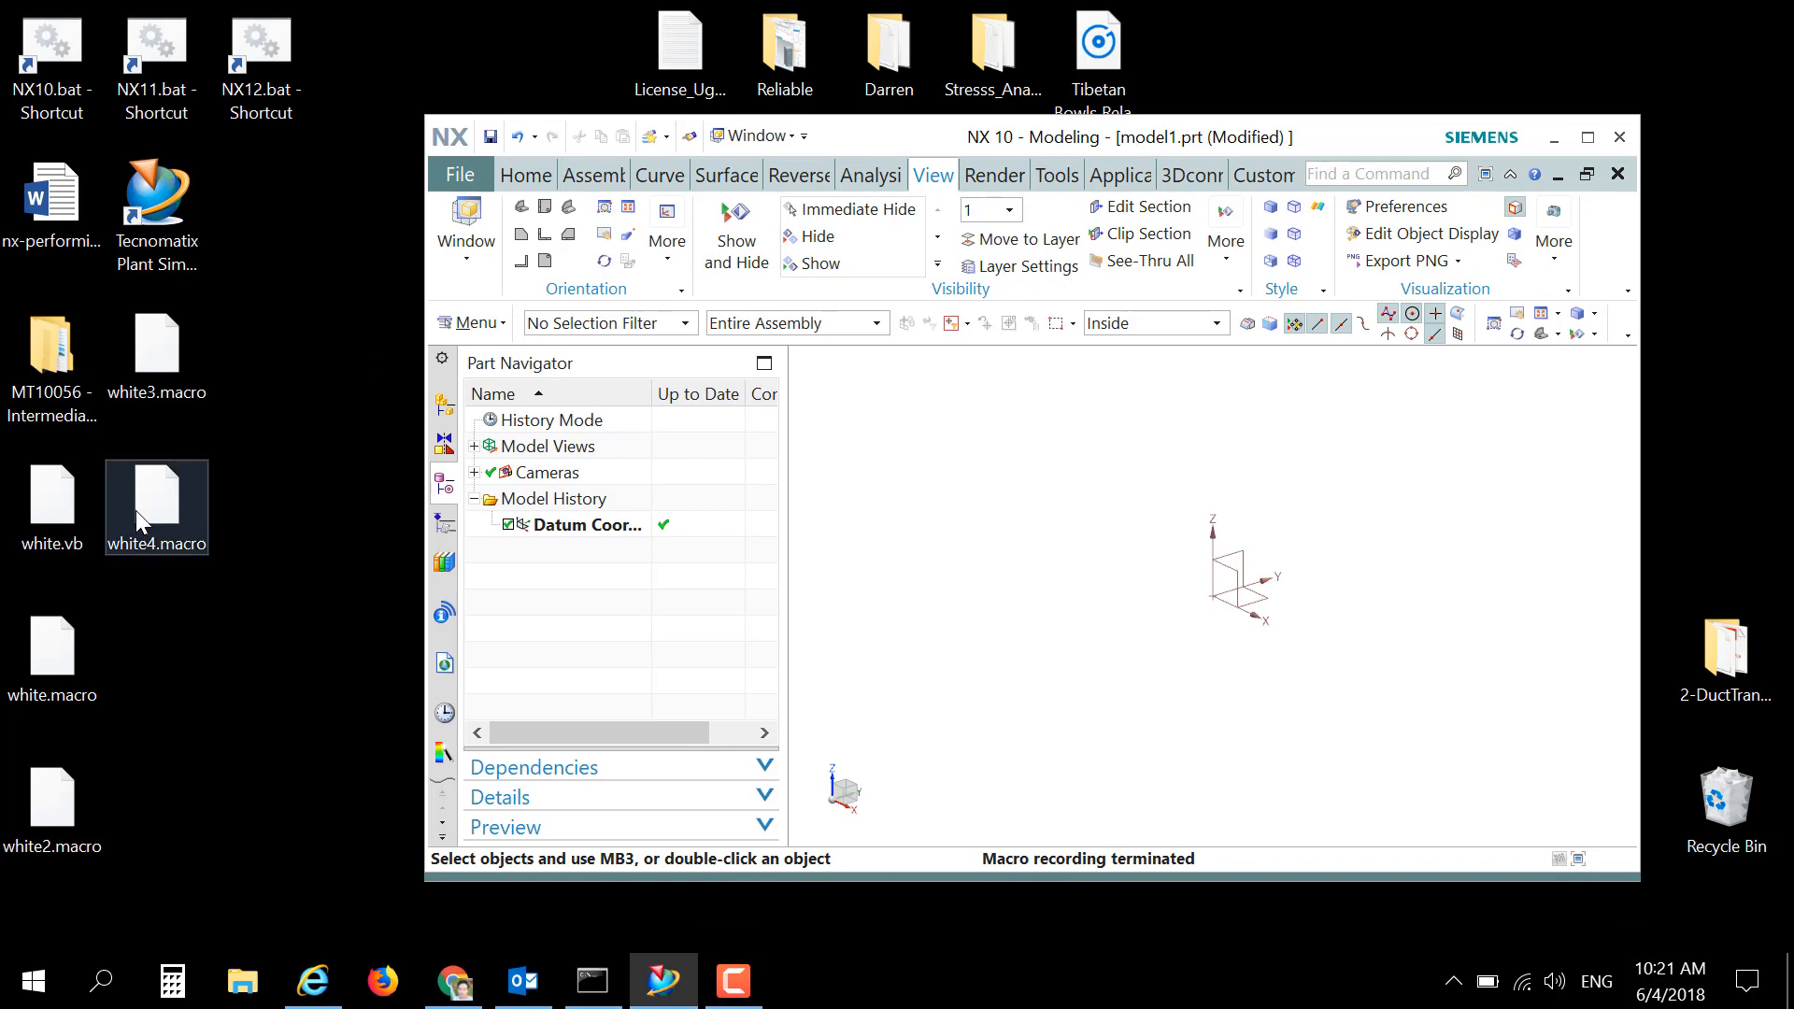
mouse_move(157, 515)
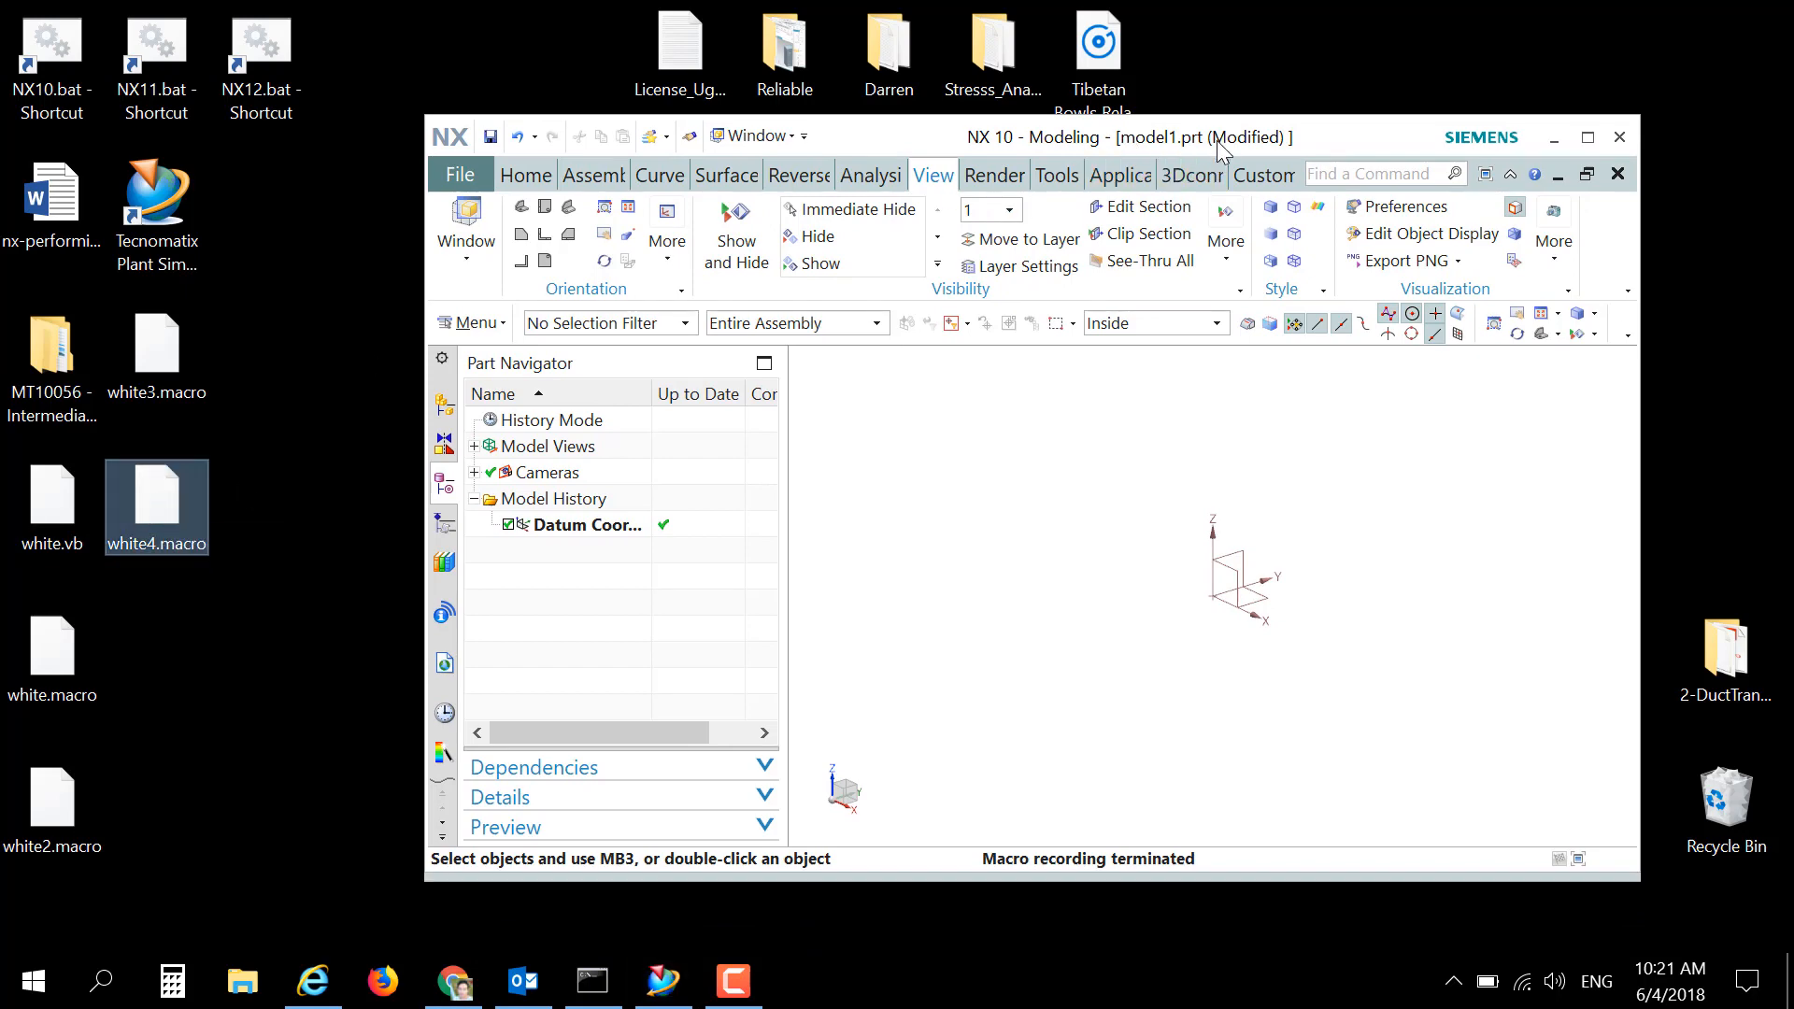
left_click(1586, 136)
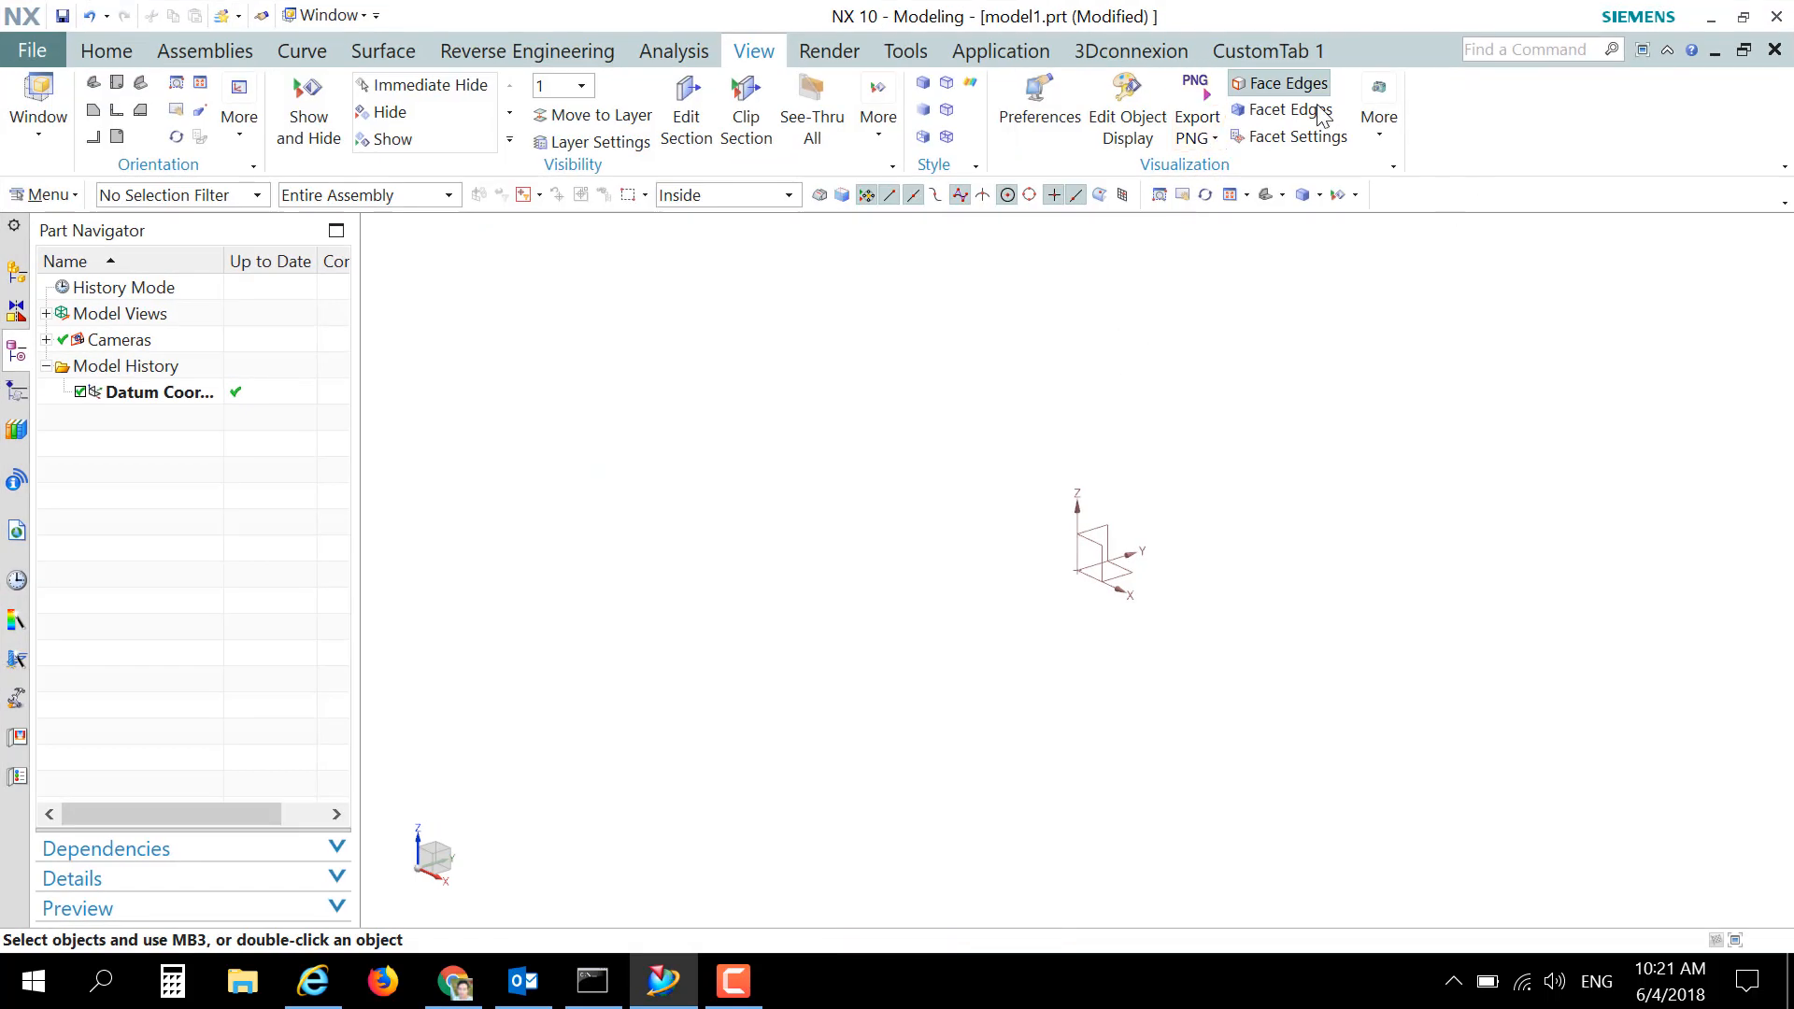
mouse_move(1499, 113)
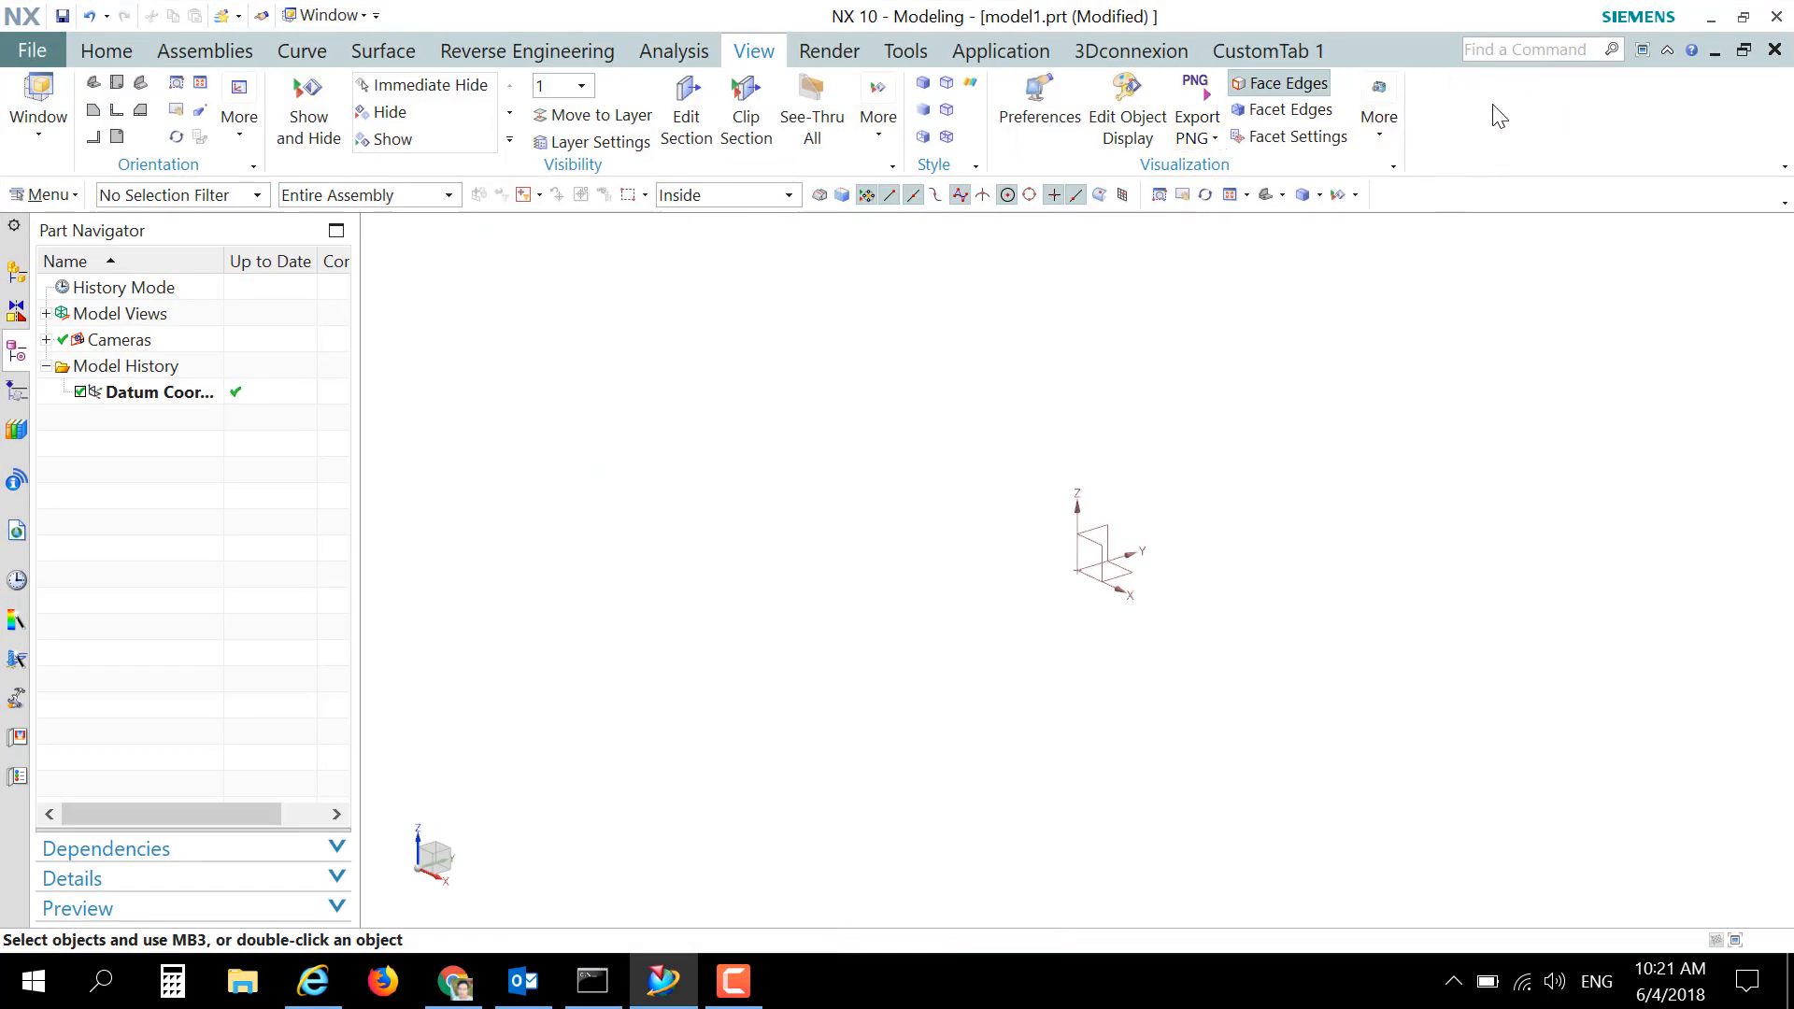
mouse_move(1446, 126)
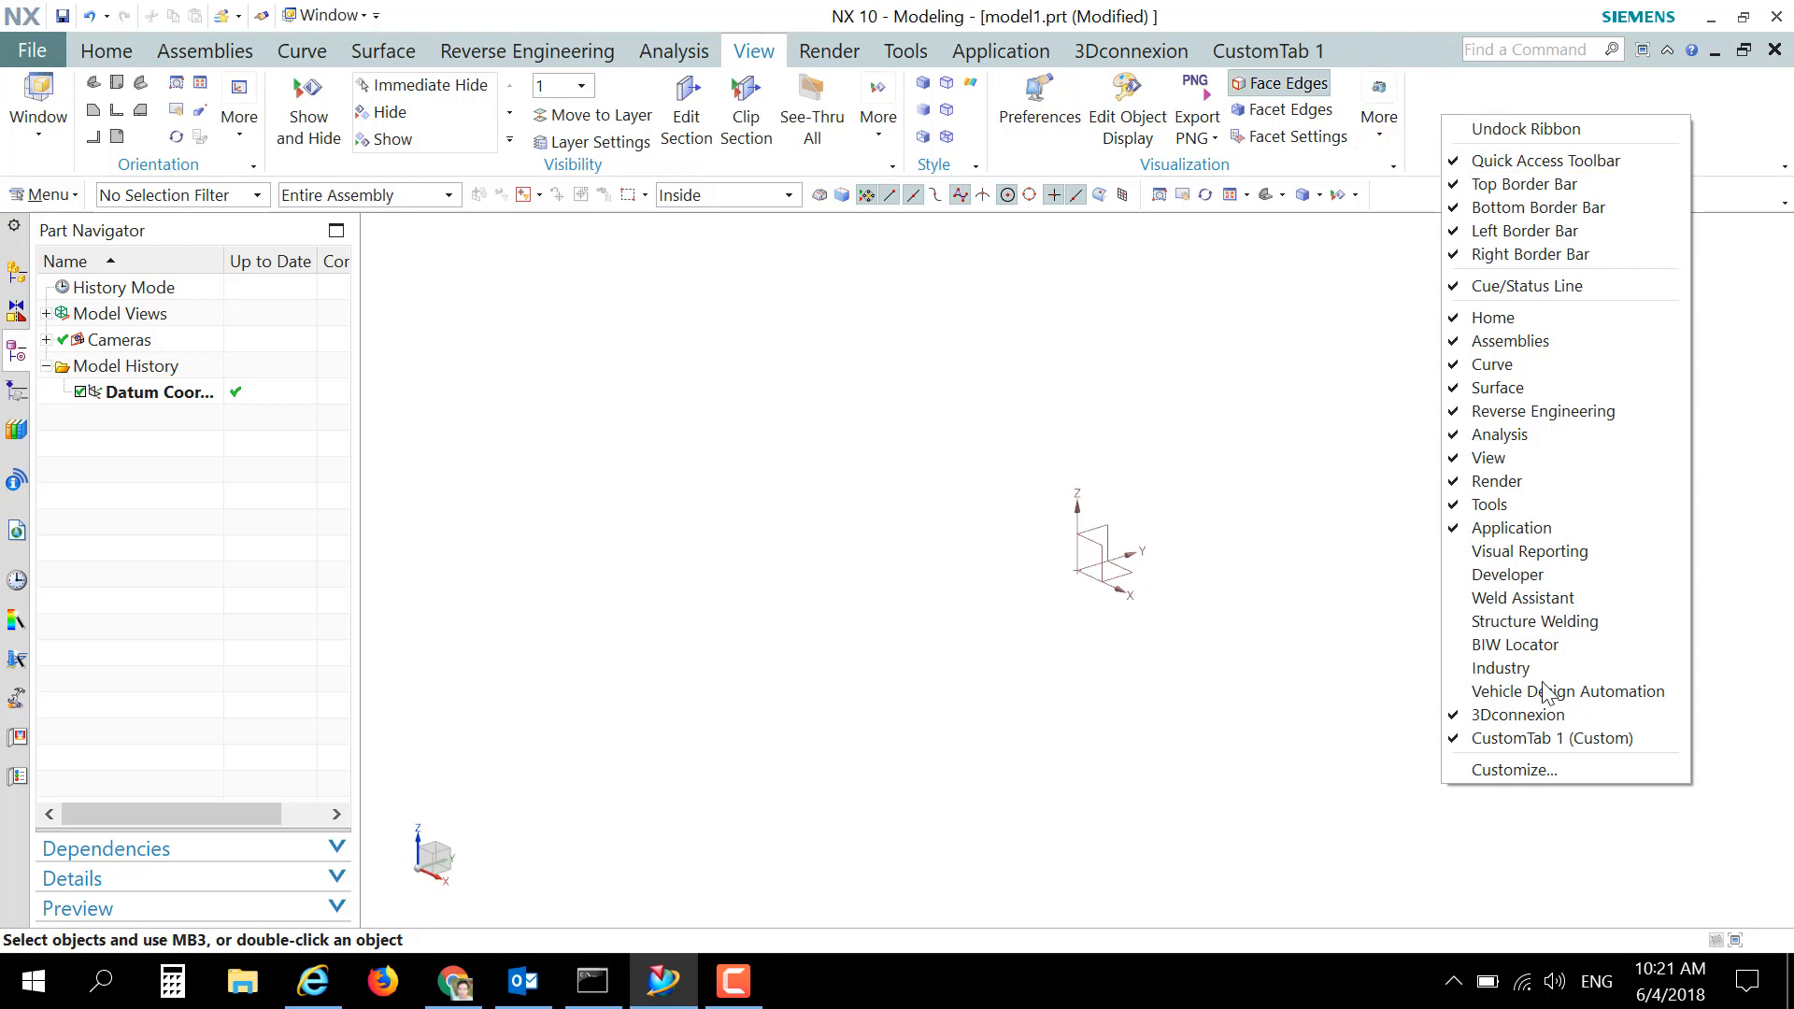
Step: Drag a New User Command onto the View tab and start renaming it 'whi'
left_click(1512, 769)
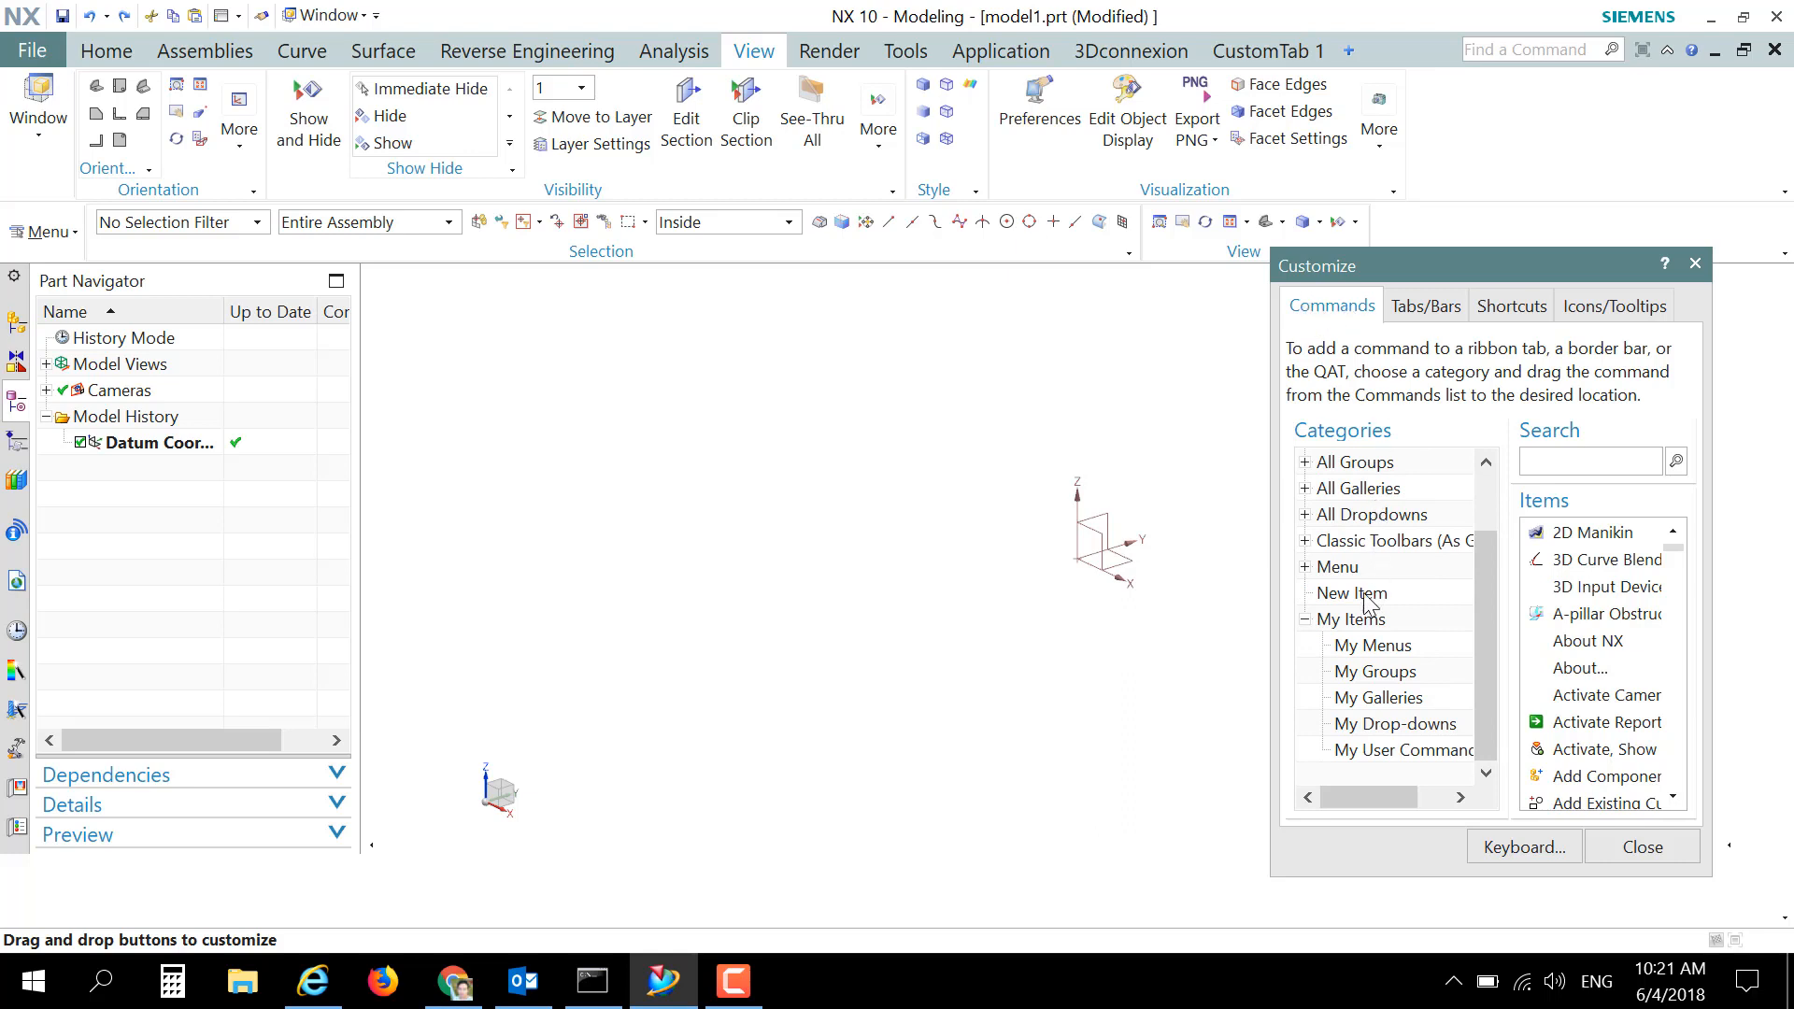
left_click(1351, 592)
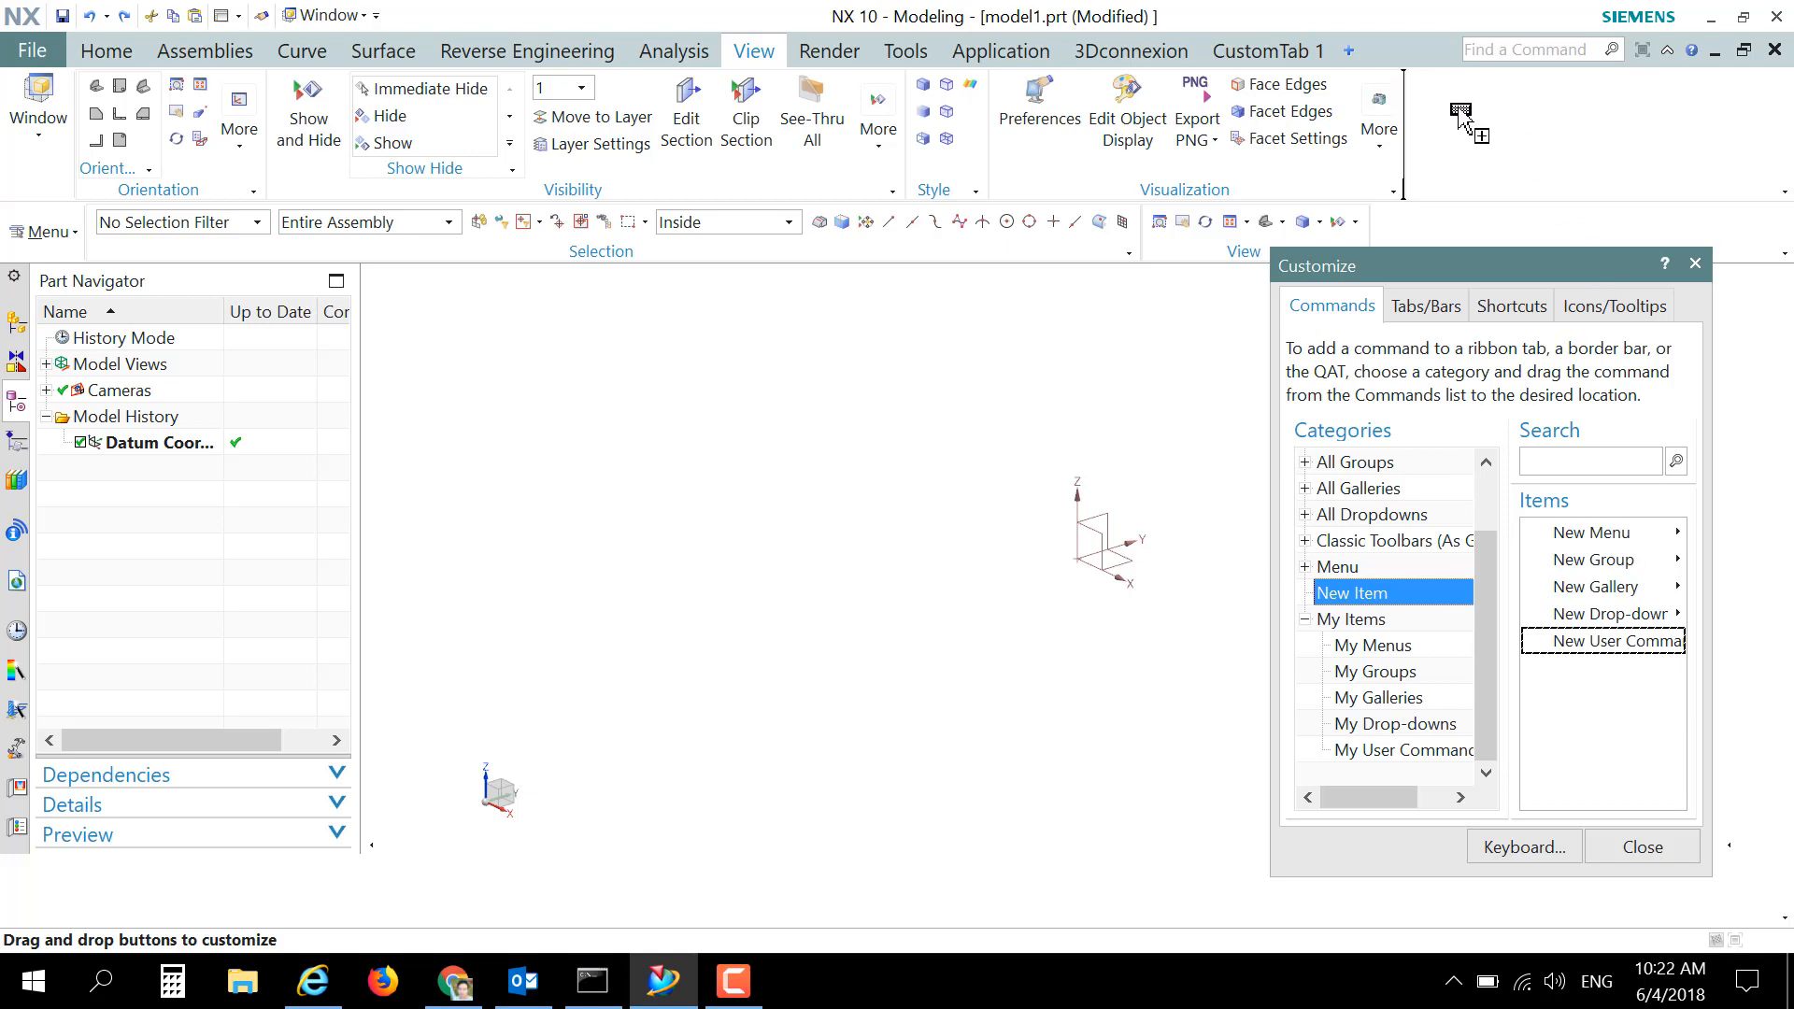
left_click_drag(1616, 641, 1450, 112)
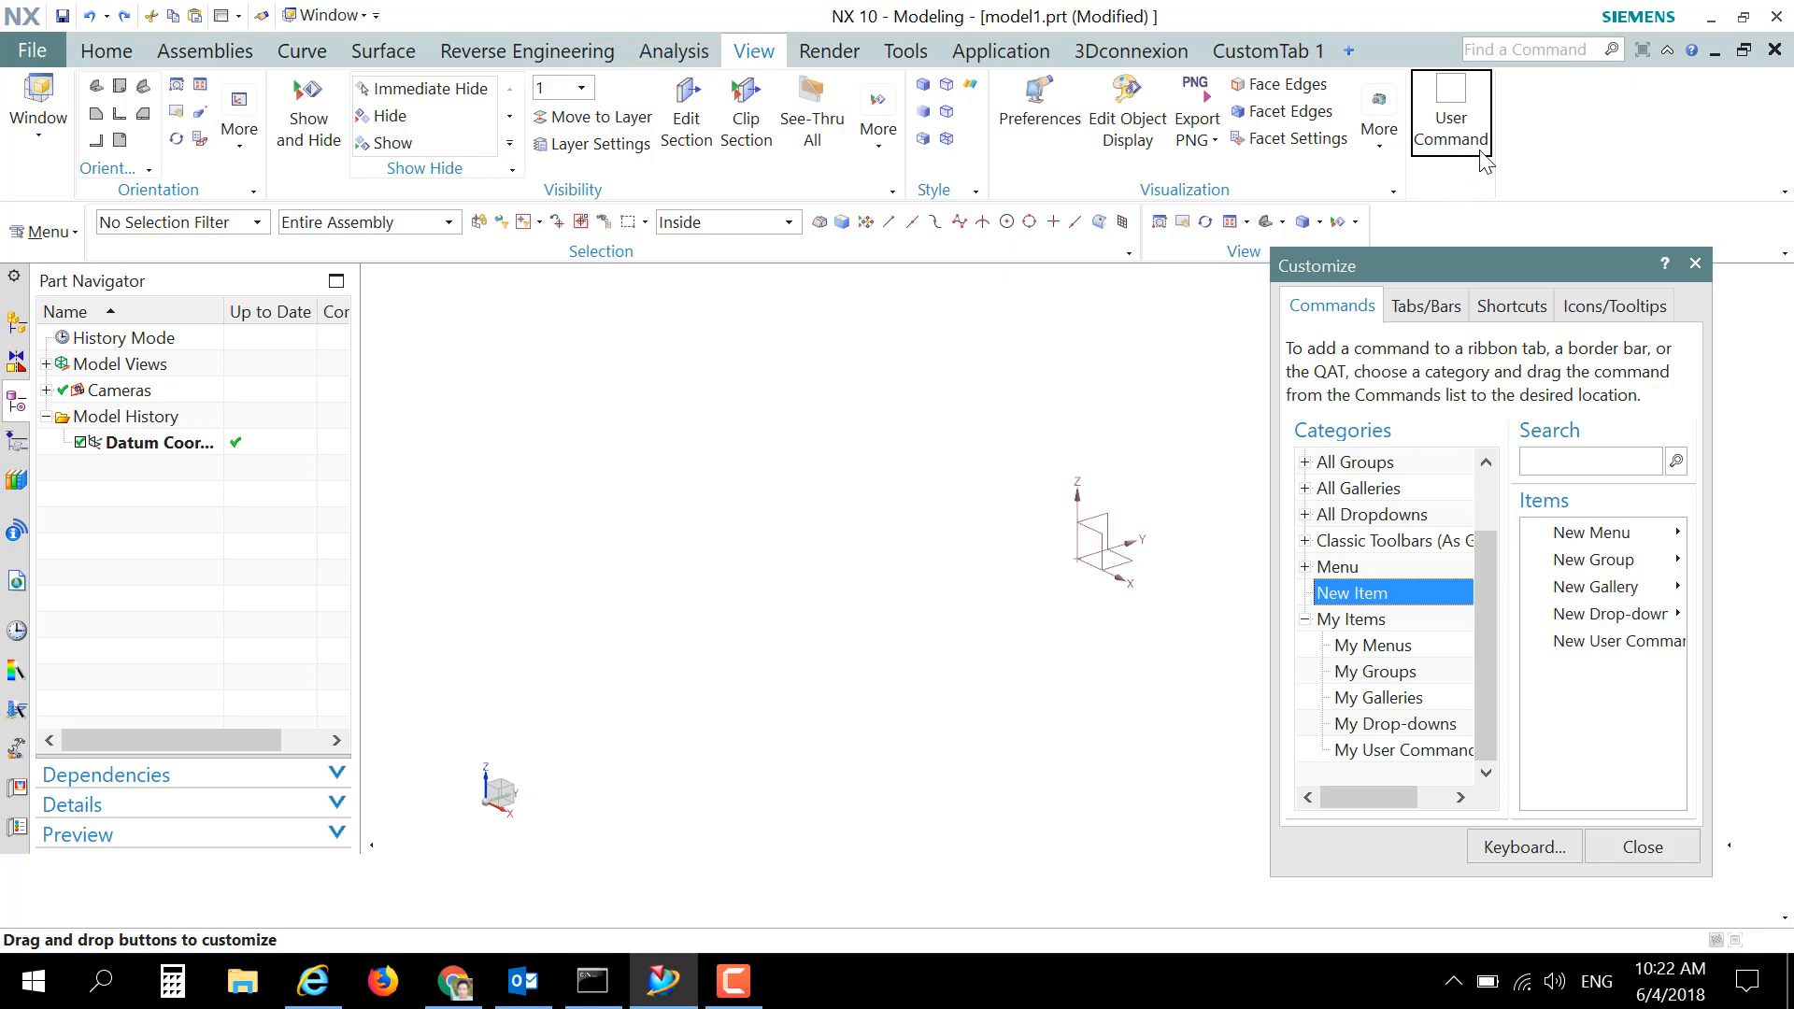
right_click(1449, 111)
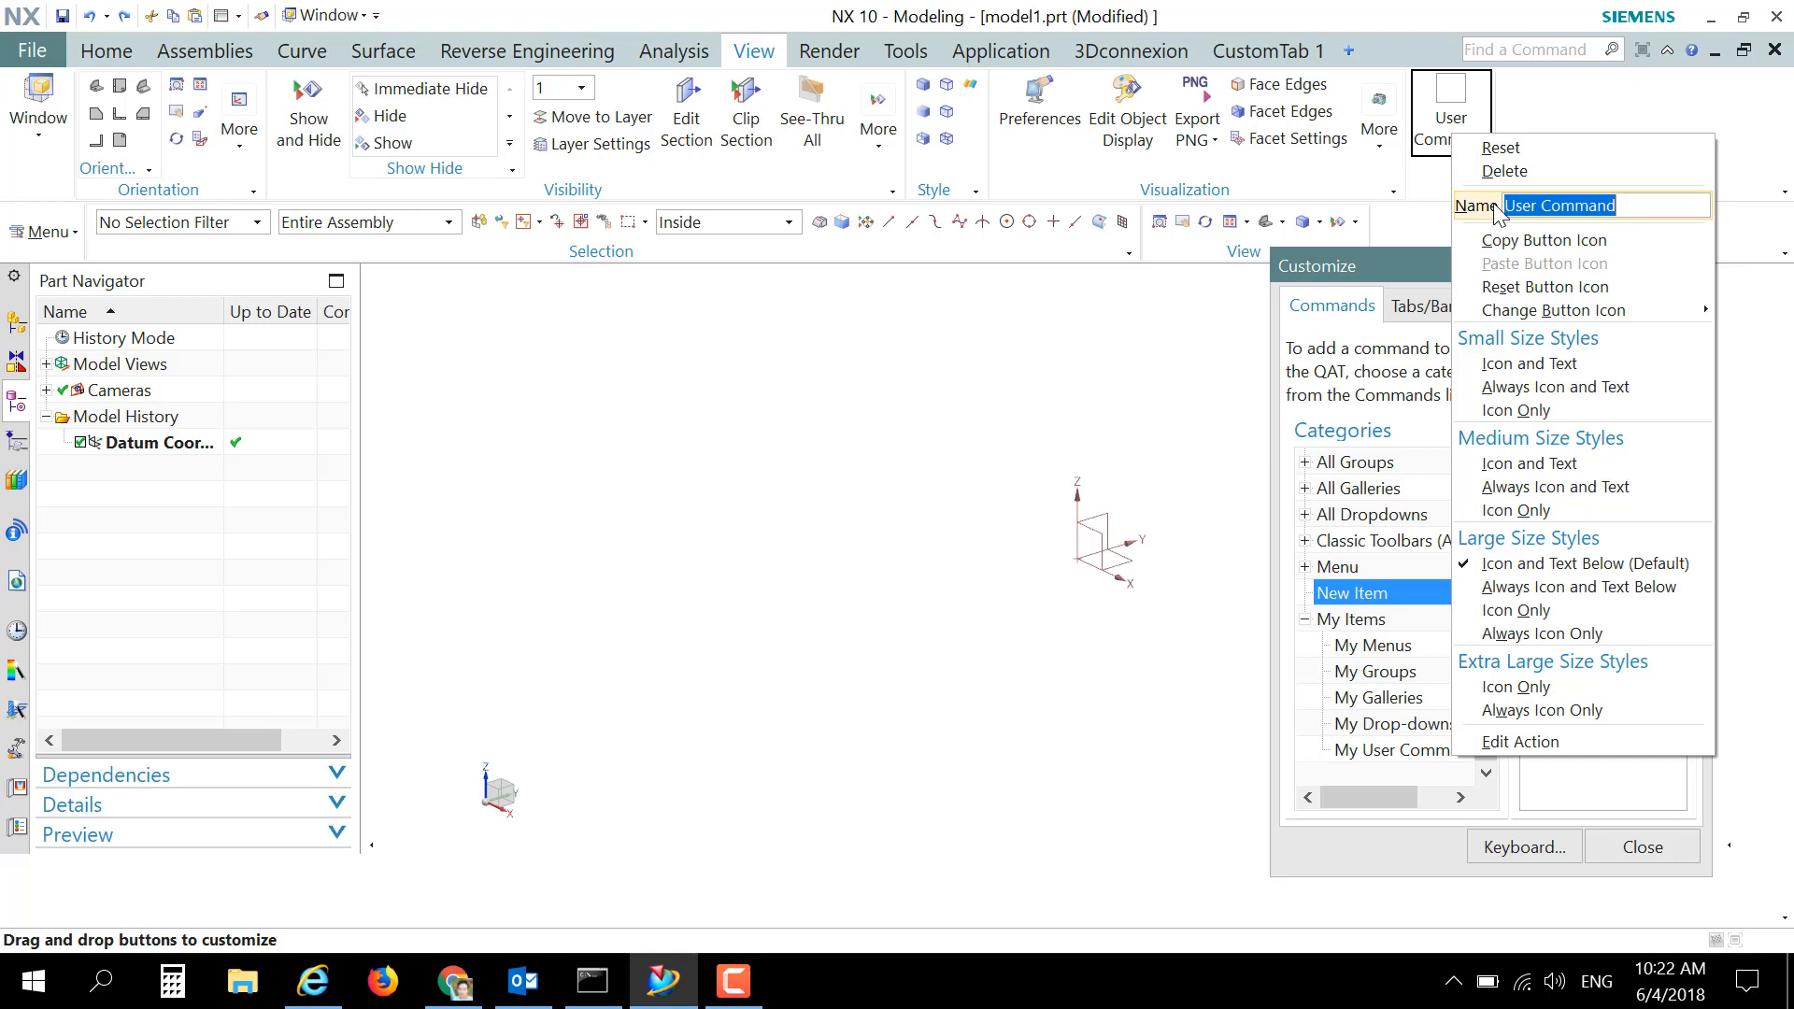
type("whi")
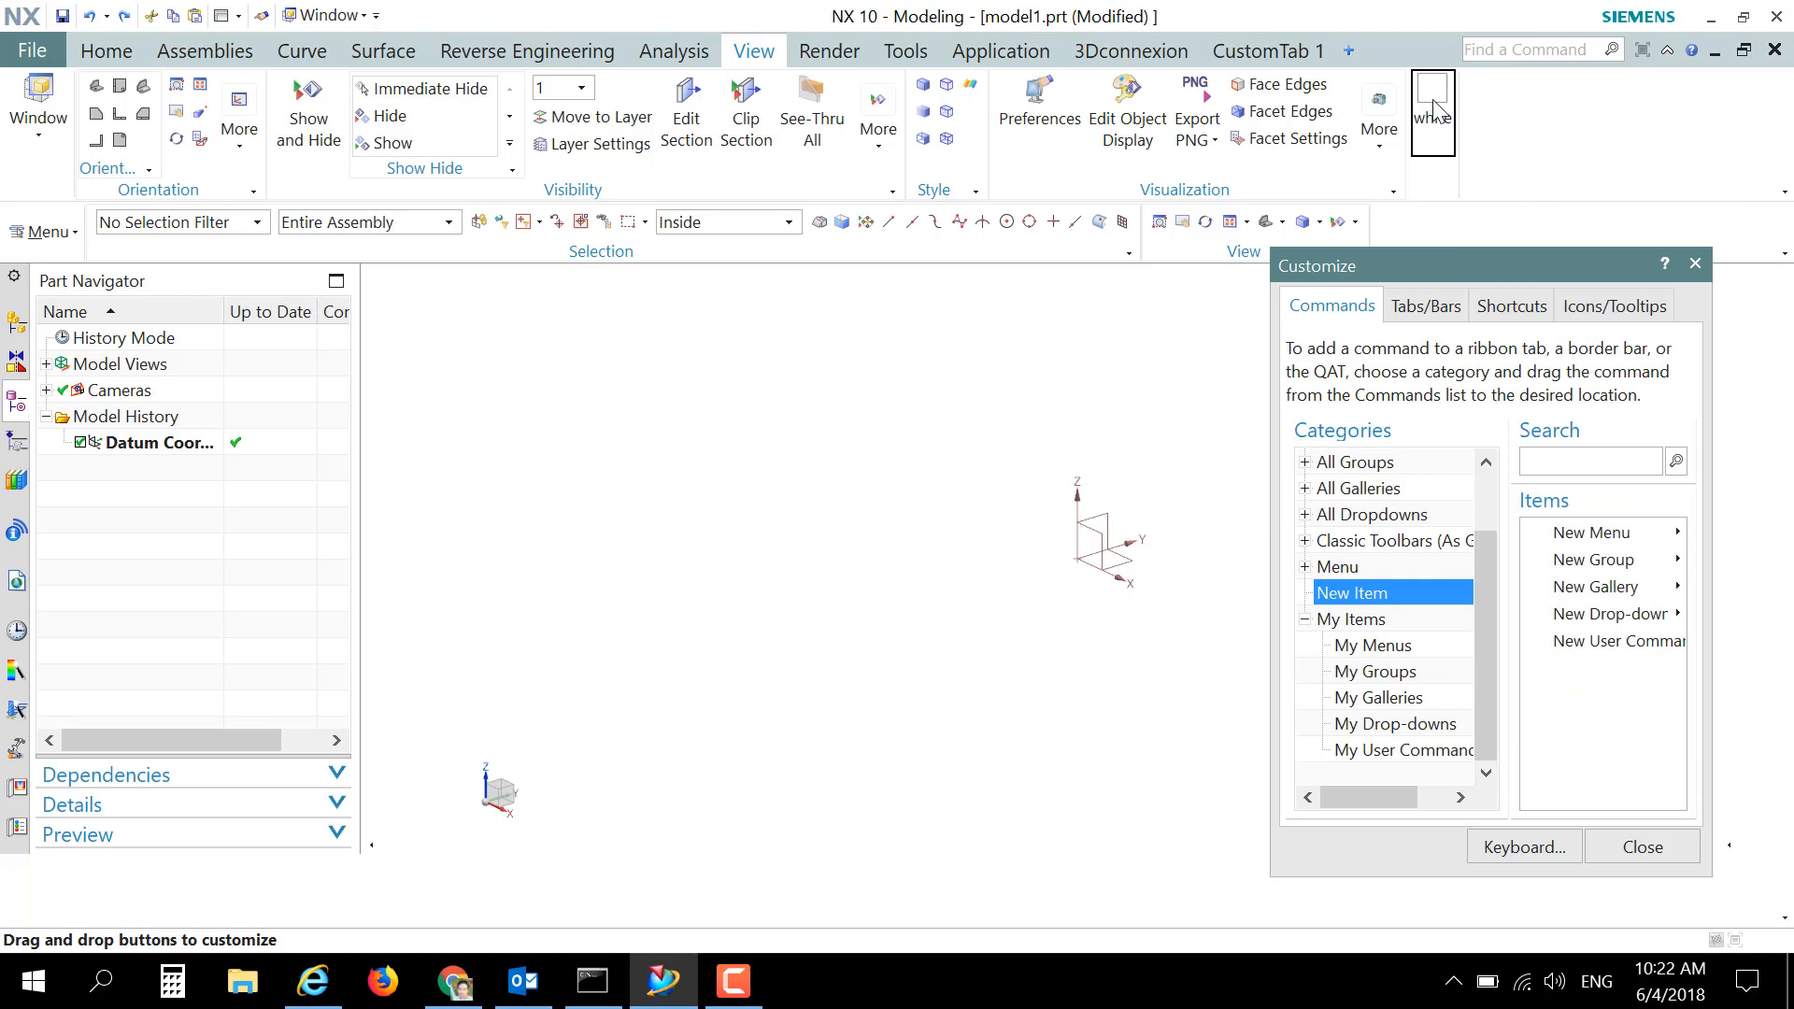
Step: Set the white command's action to run the white4.macro file from the Desktop
right_click(1431, 108)
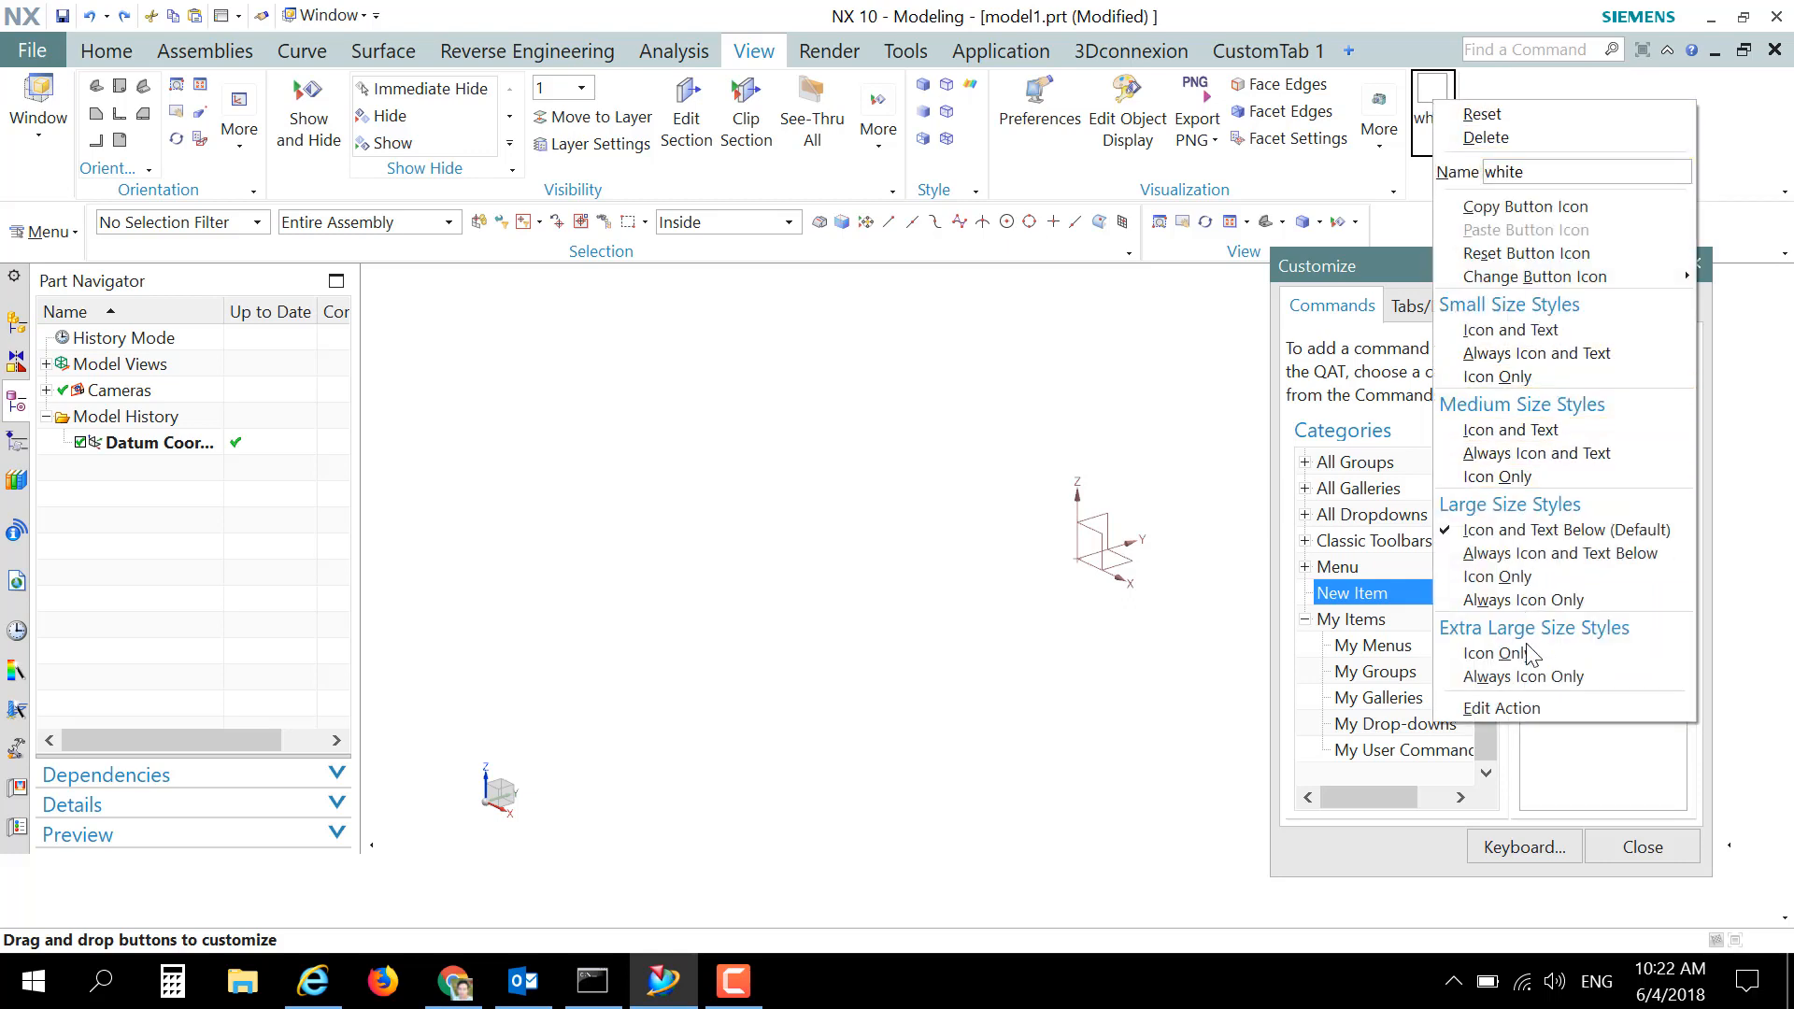
mouse_move(1503, 708)
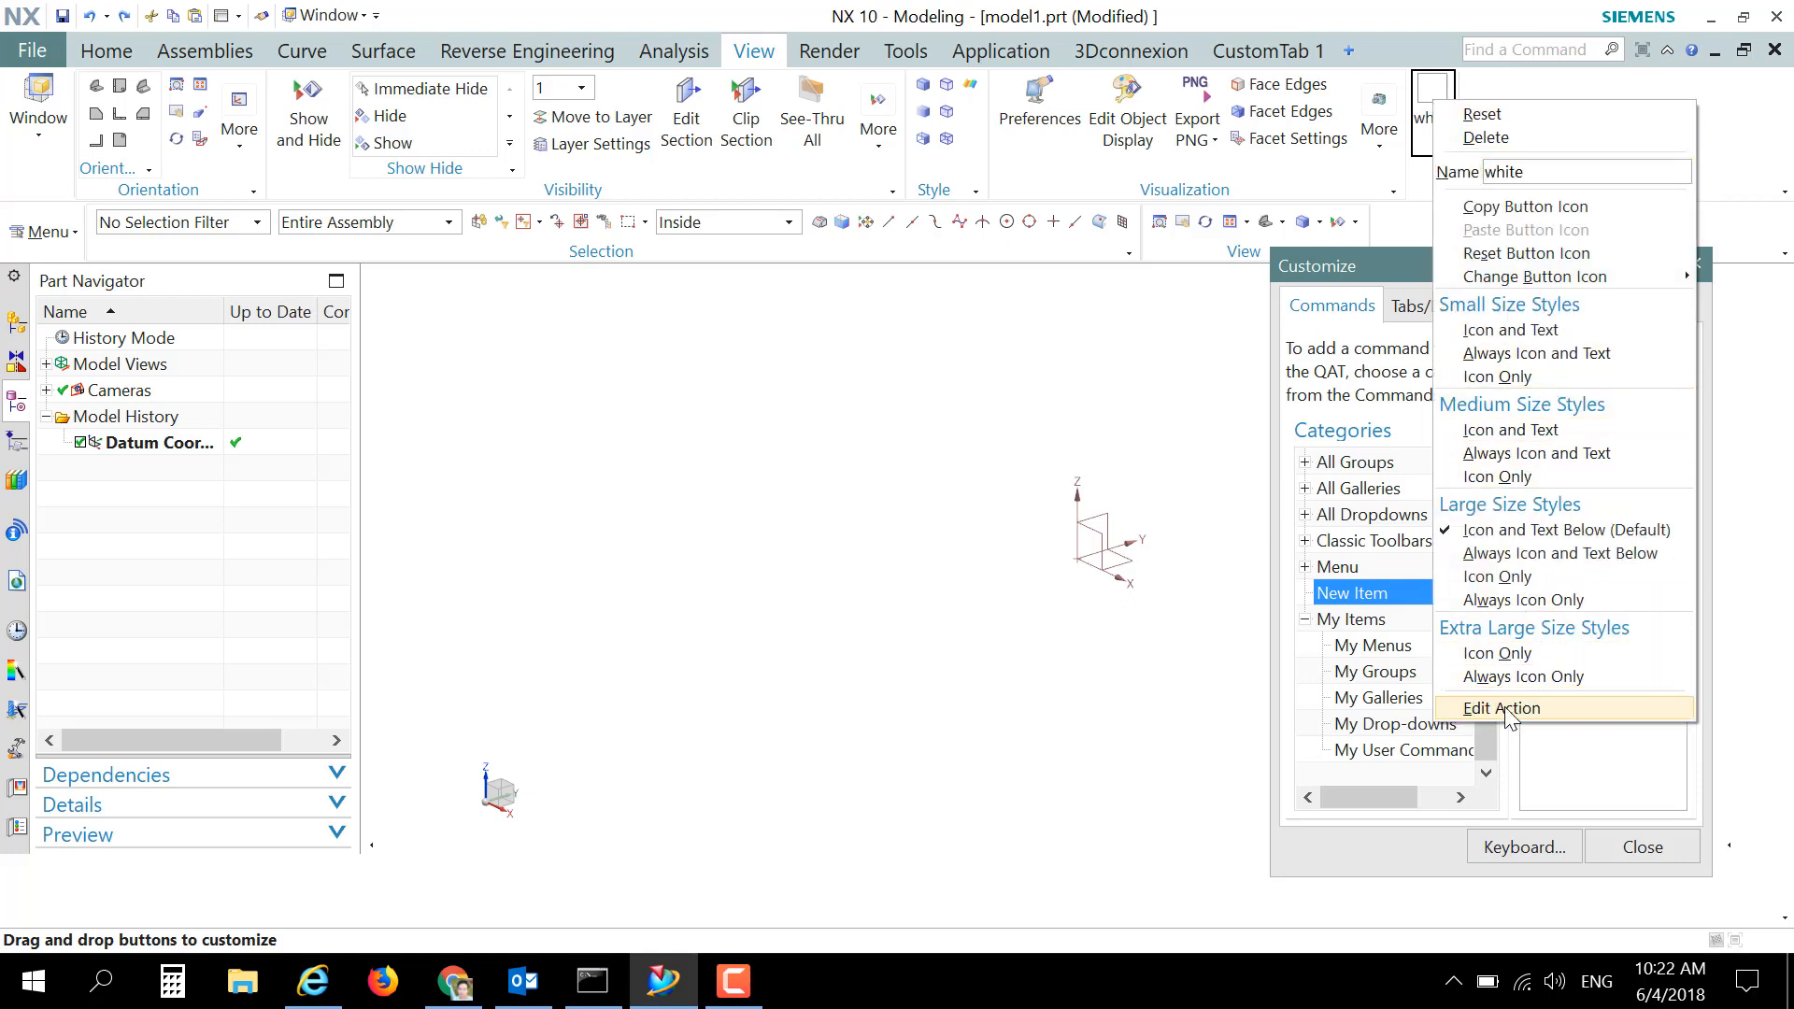
left_click(1501, 707)
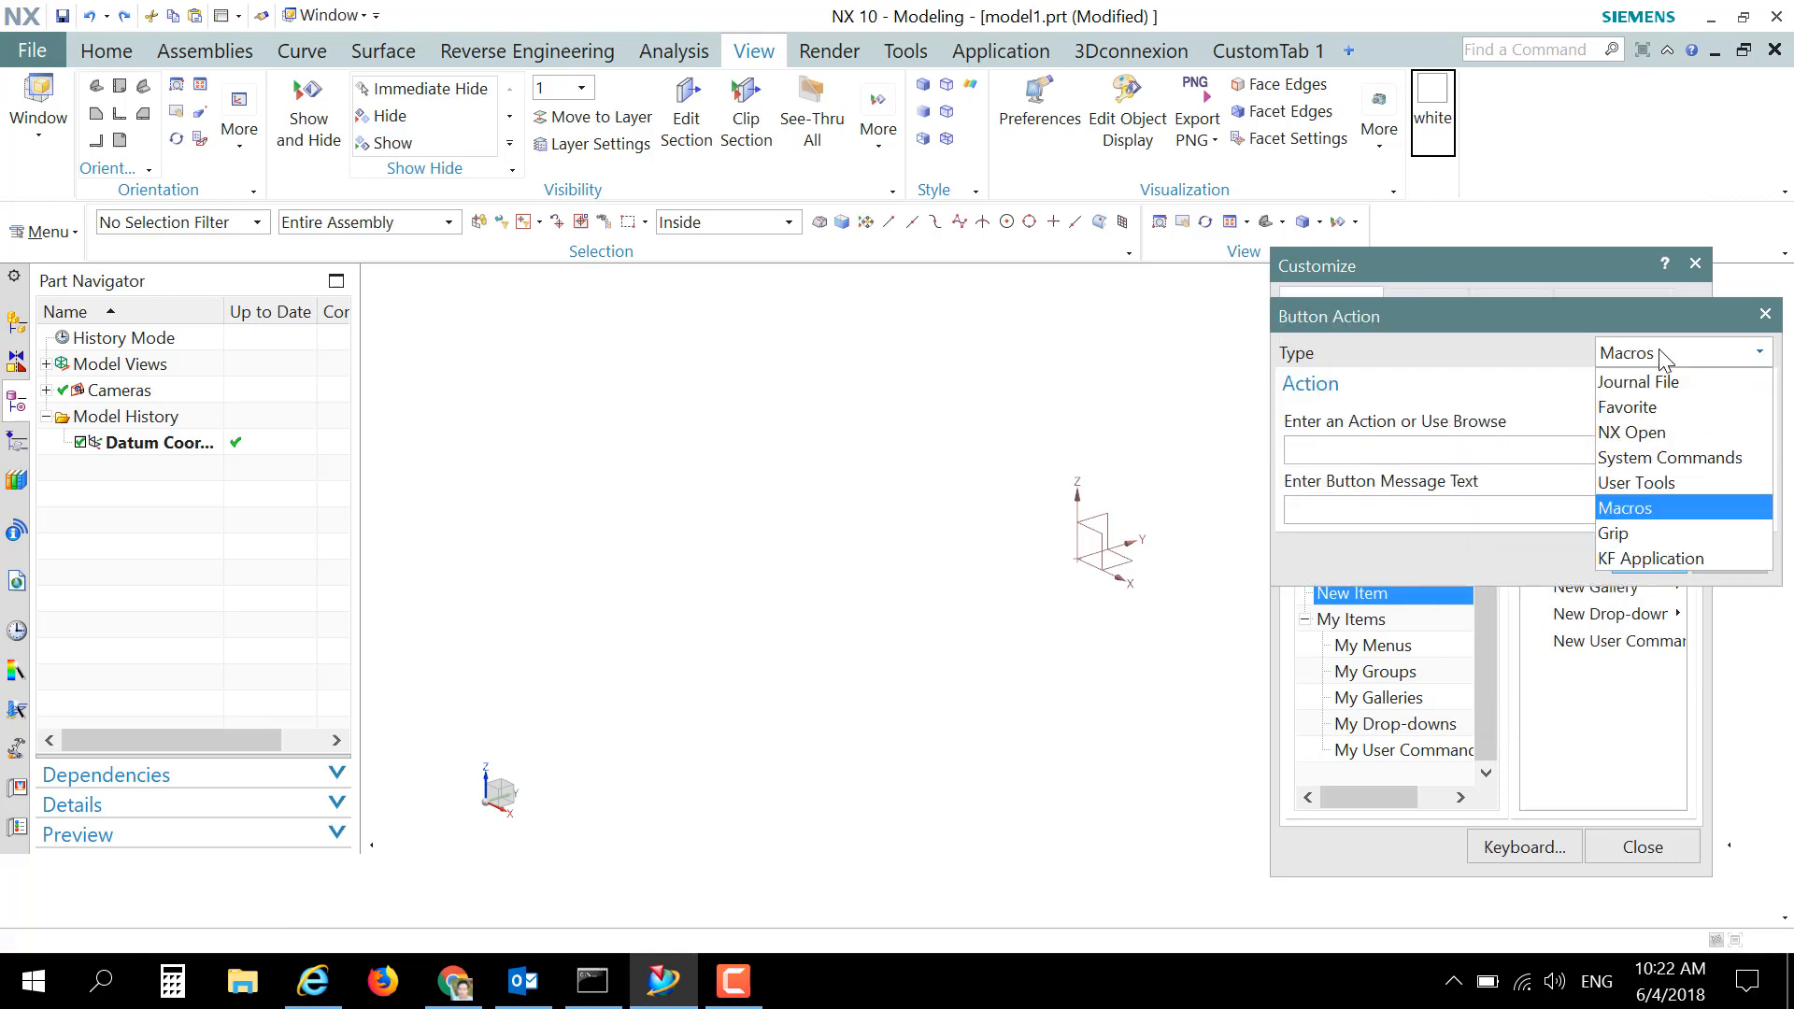
mouse_move(1636, 482)
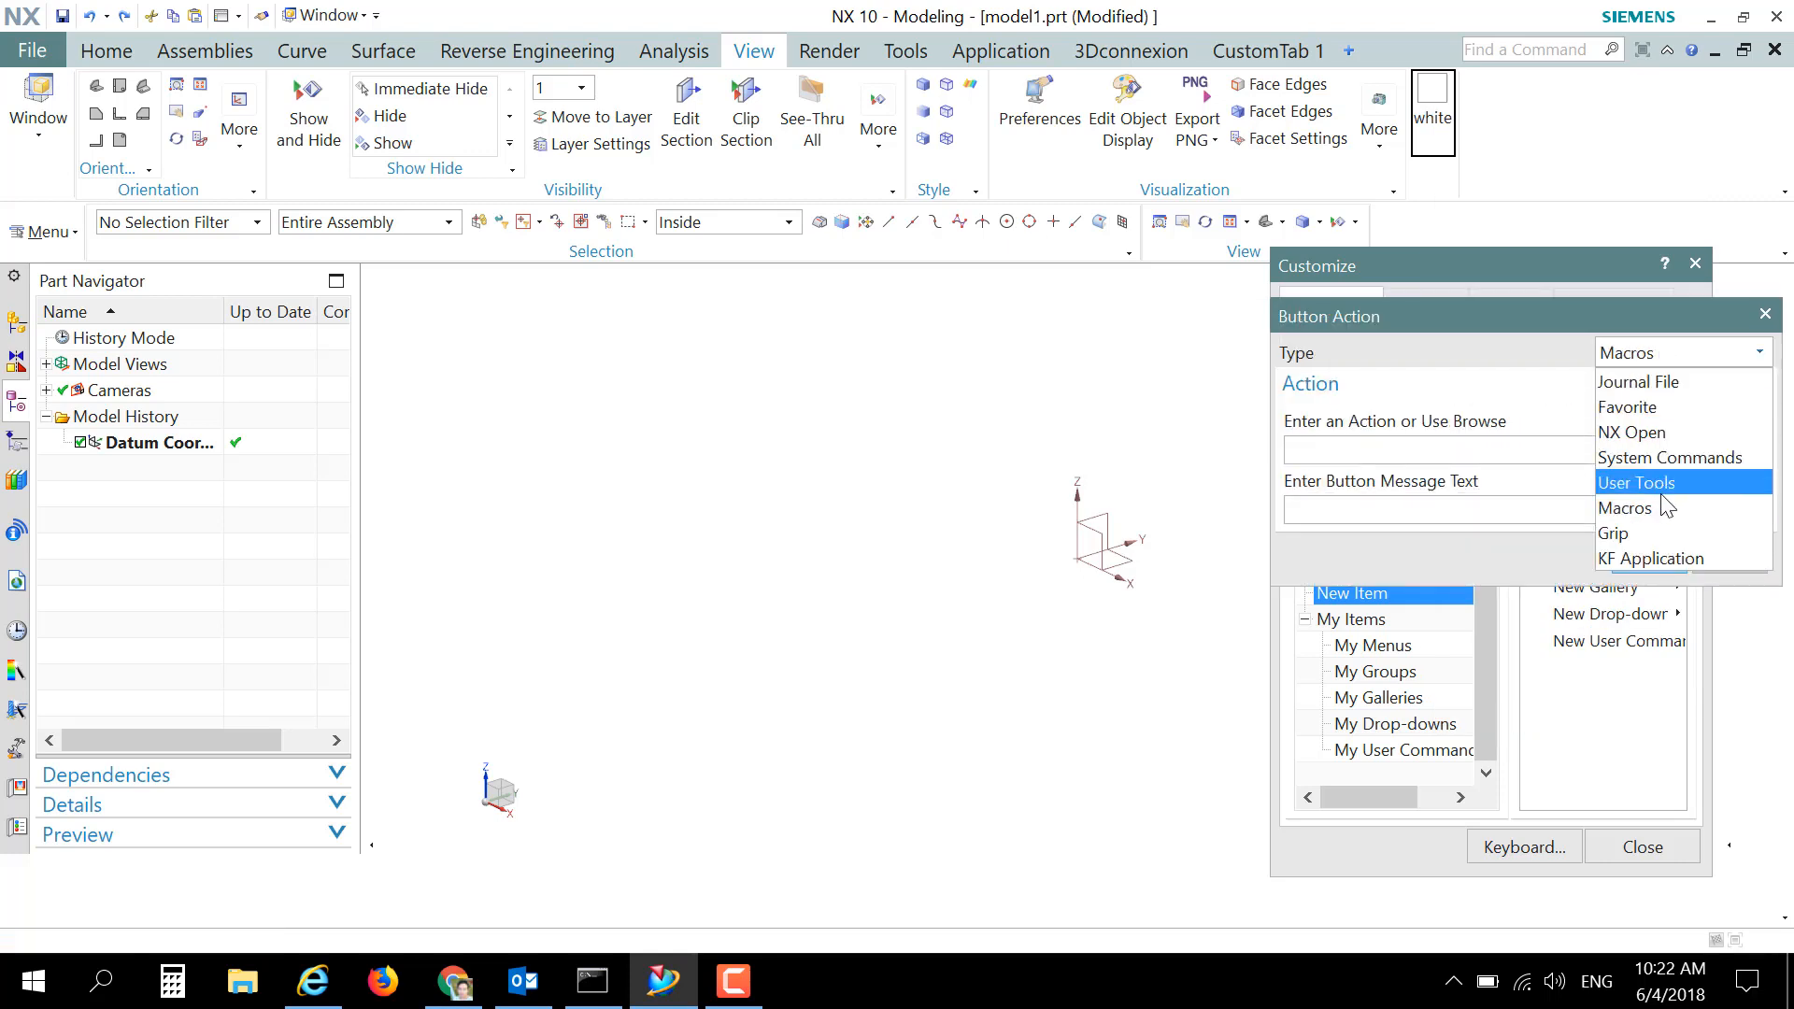
left_click(1626, 508)
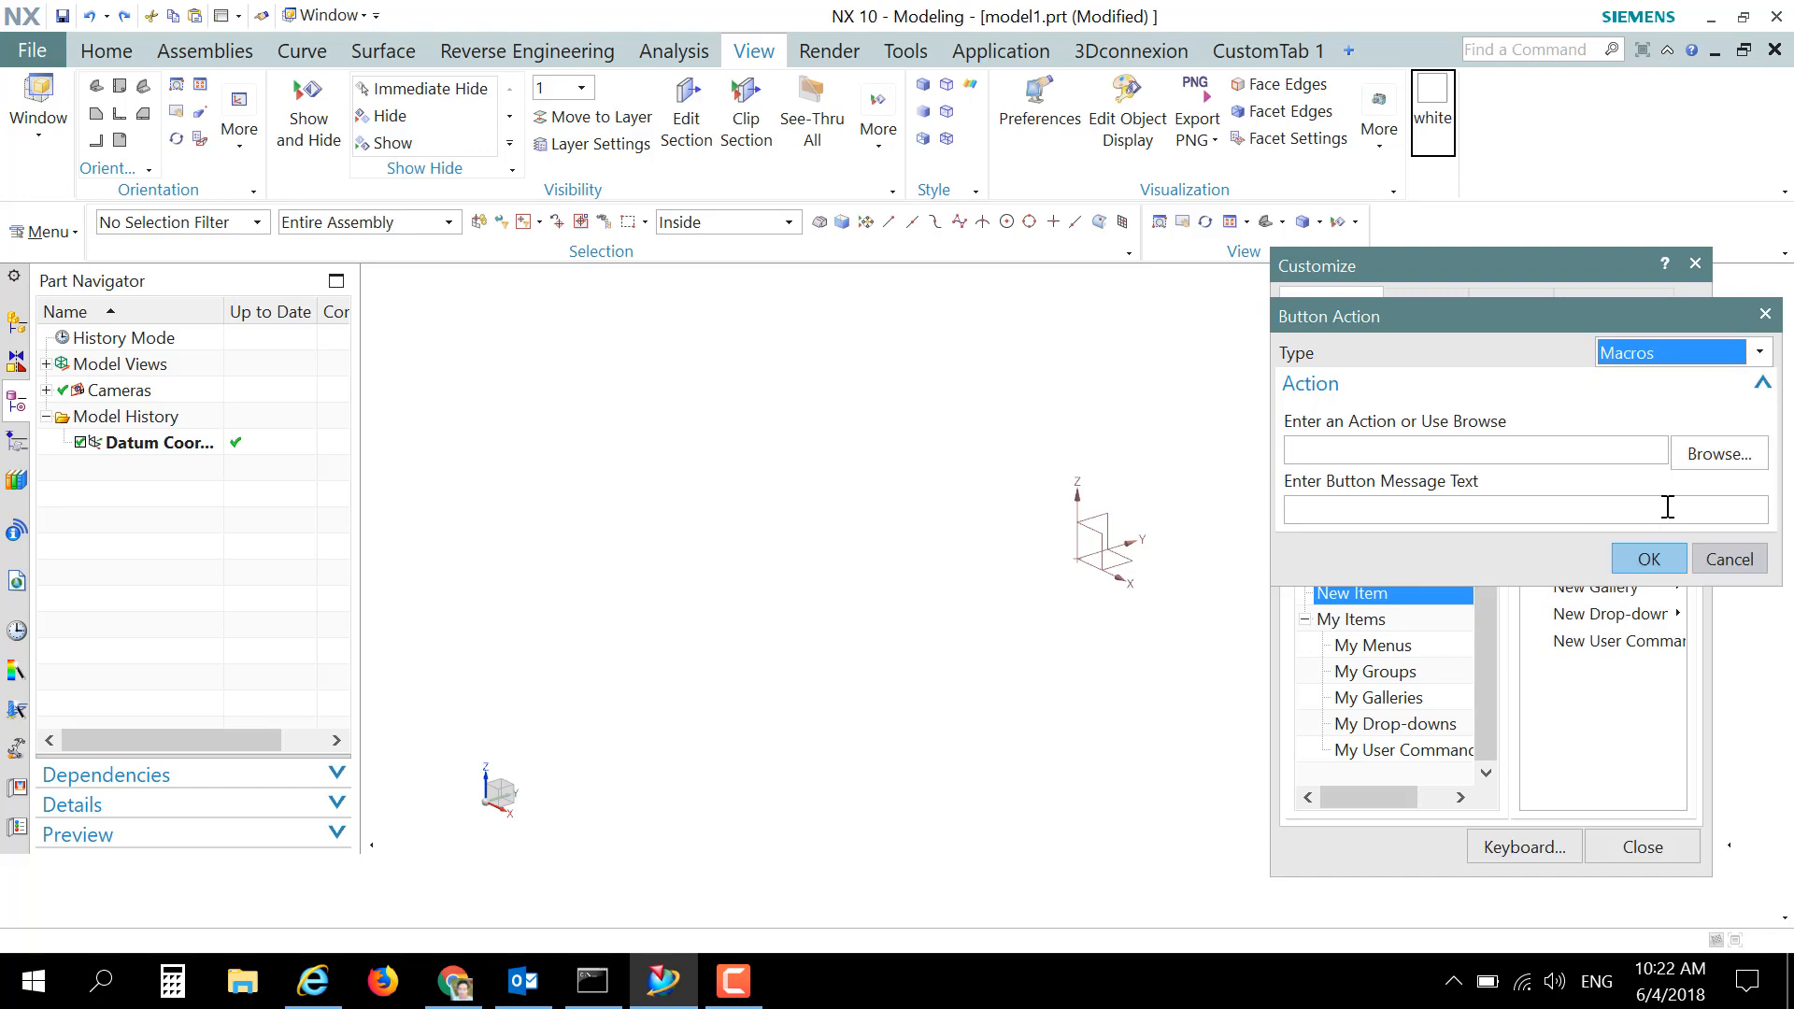
left_click(1718, 453)
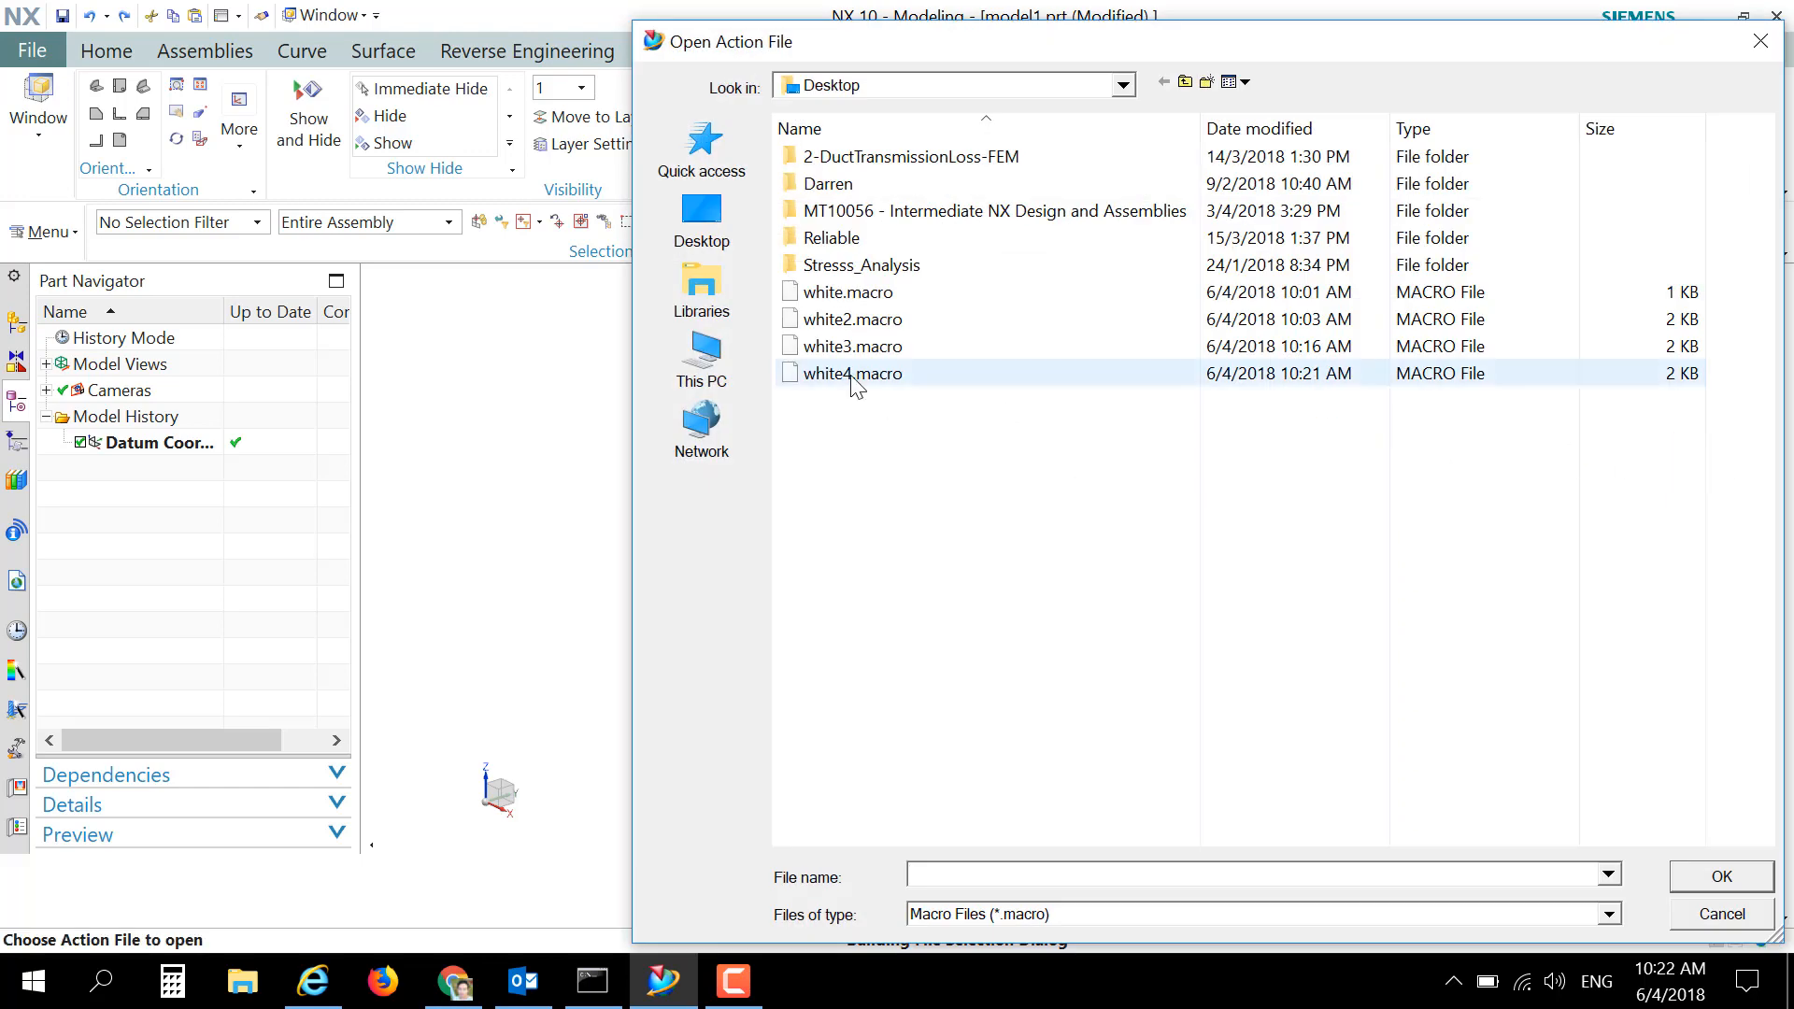
mouse_move(853, 383)
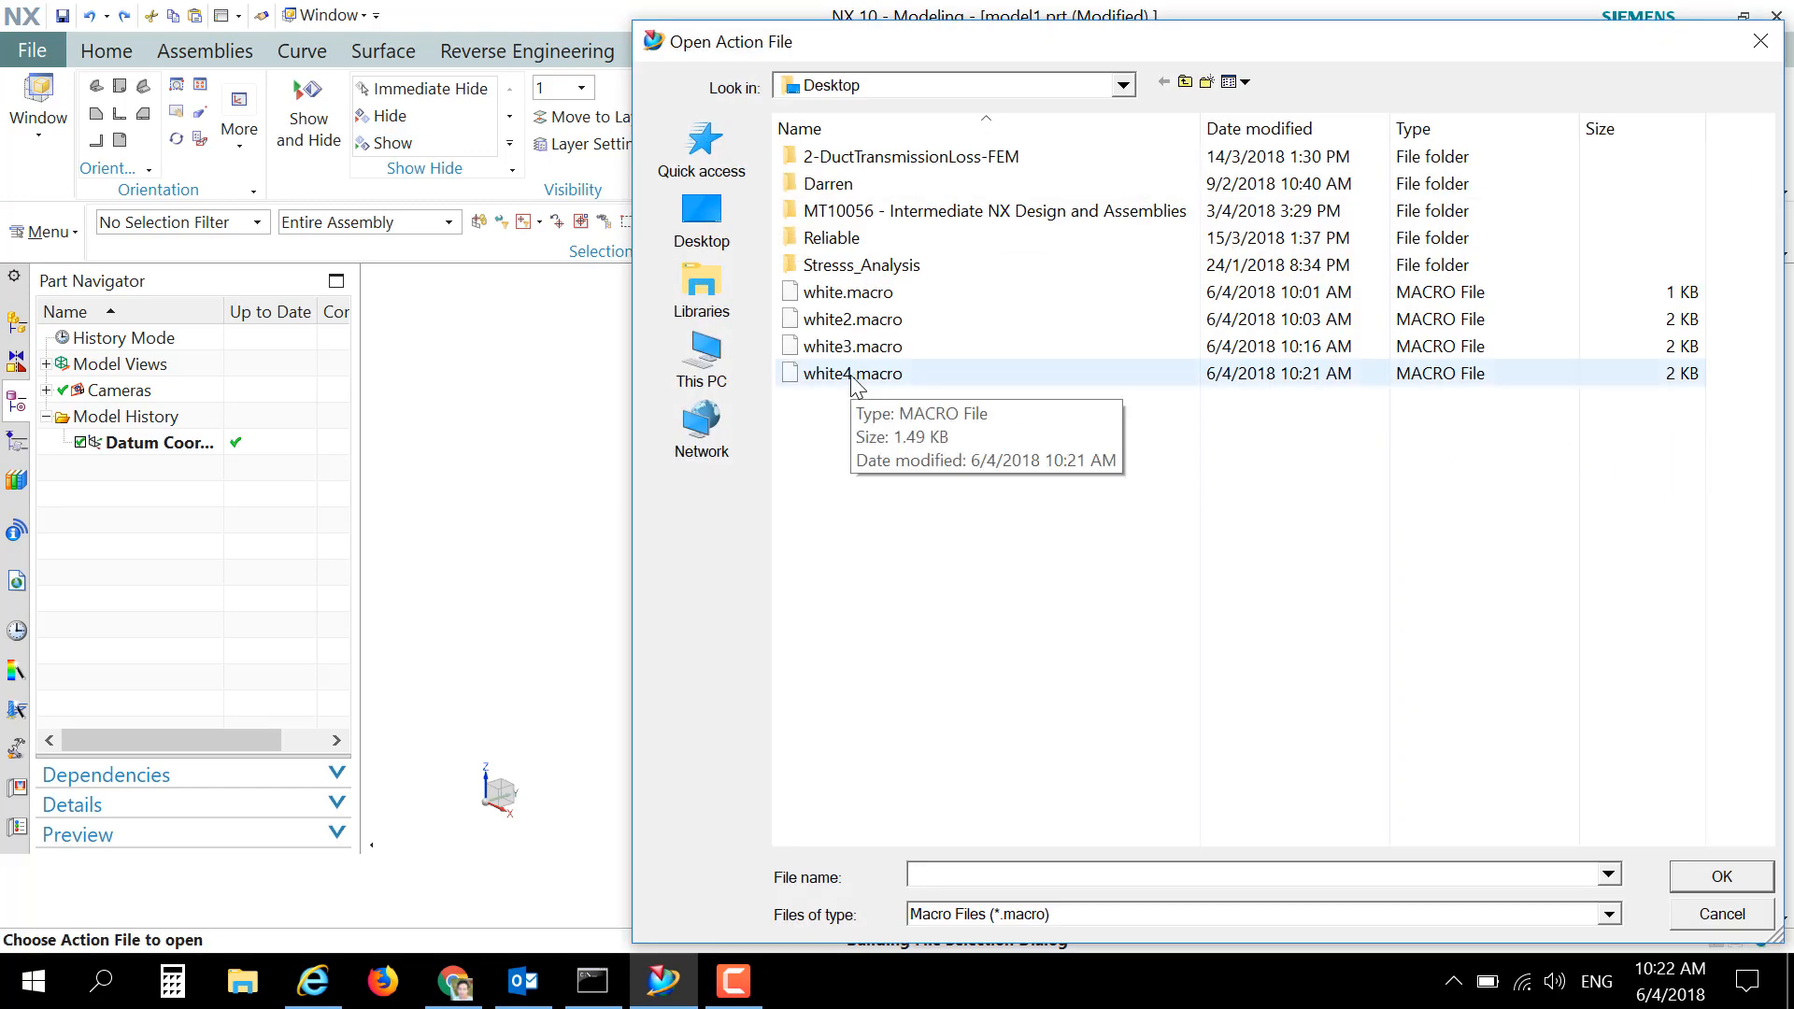
left_click(852, 373)
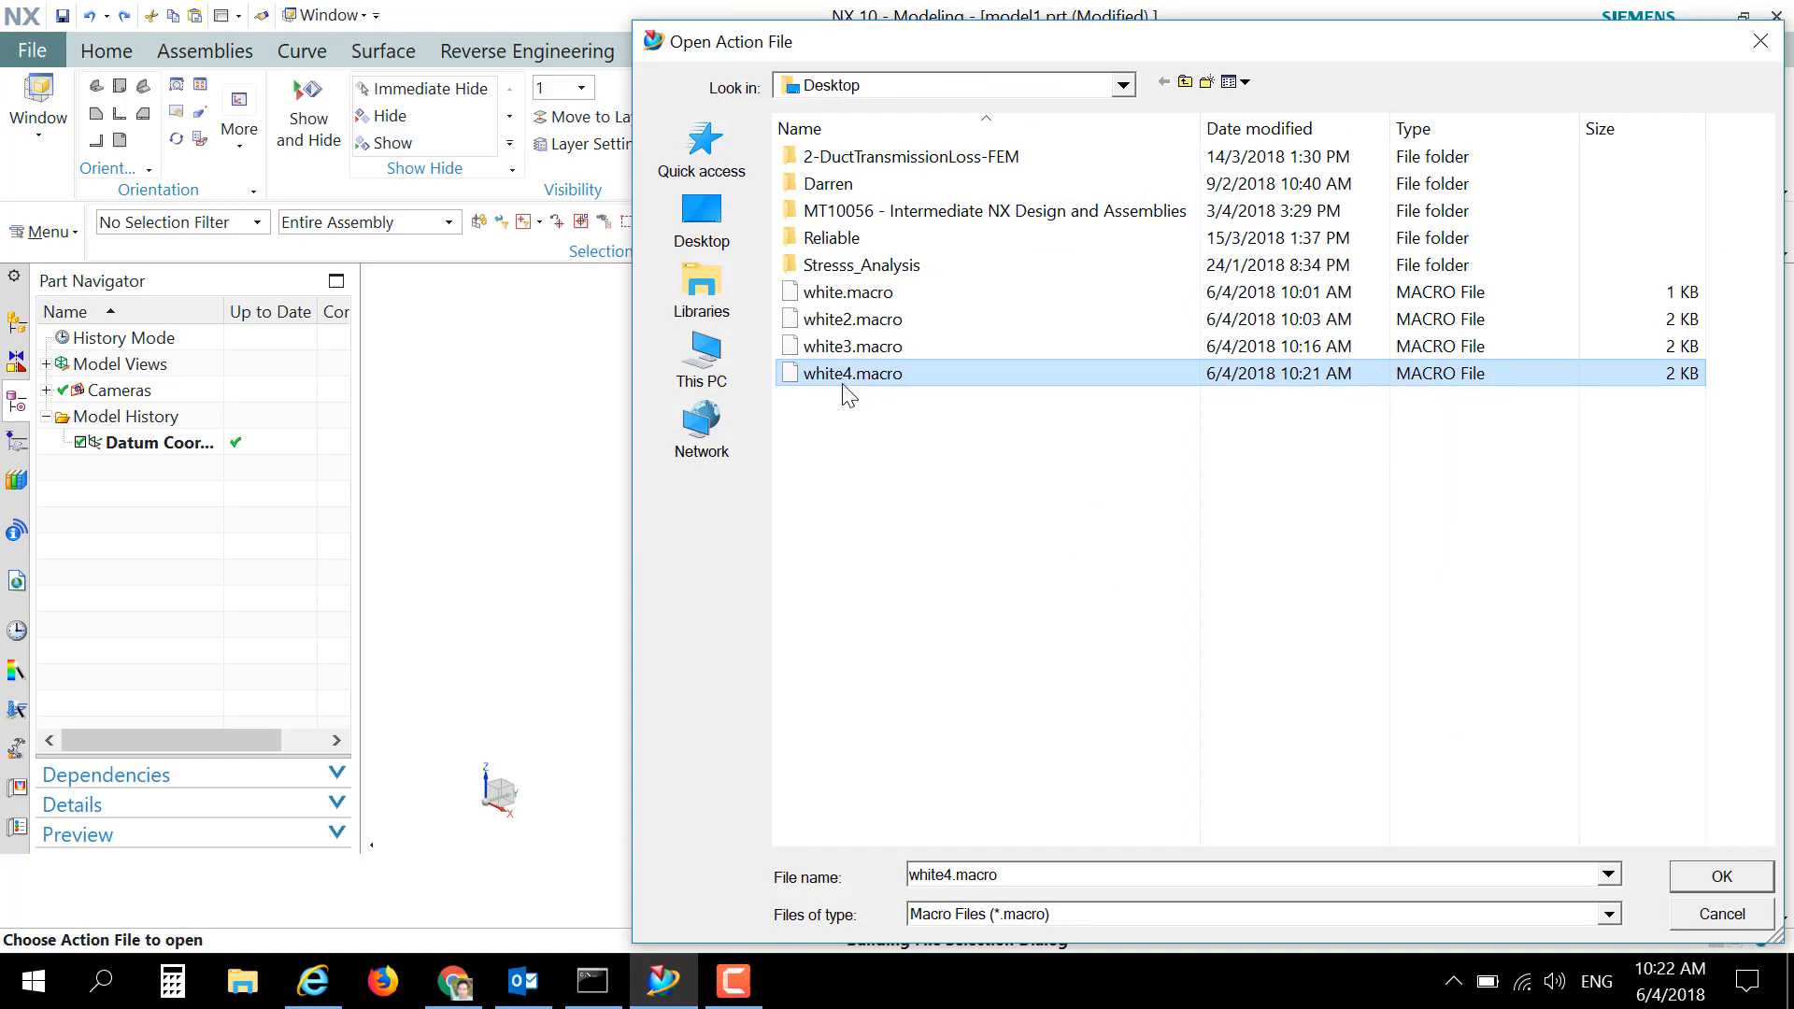
left_click(1719, 875)
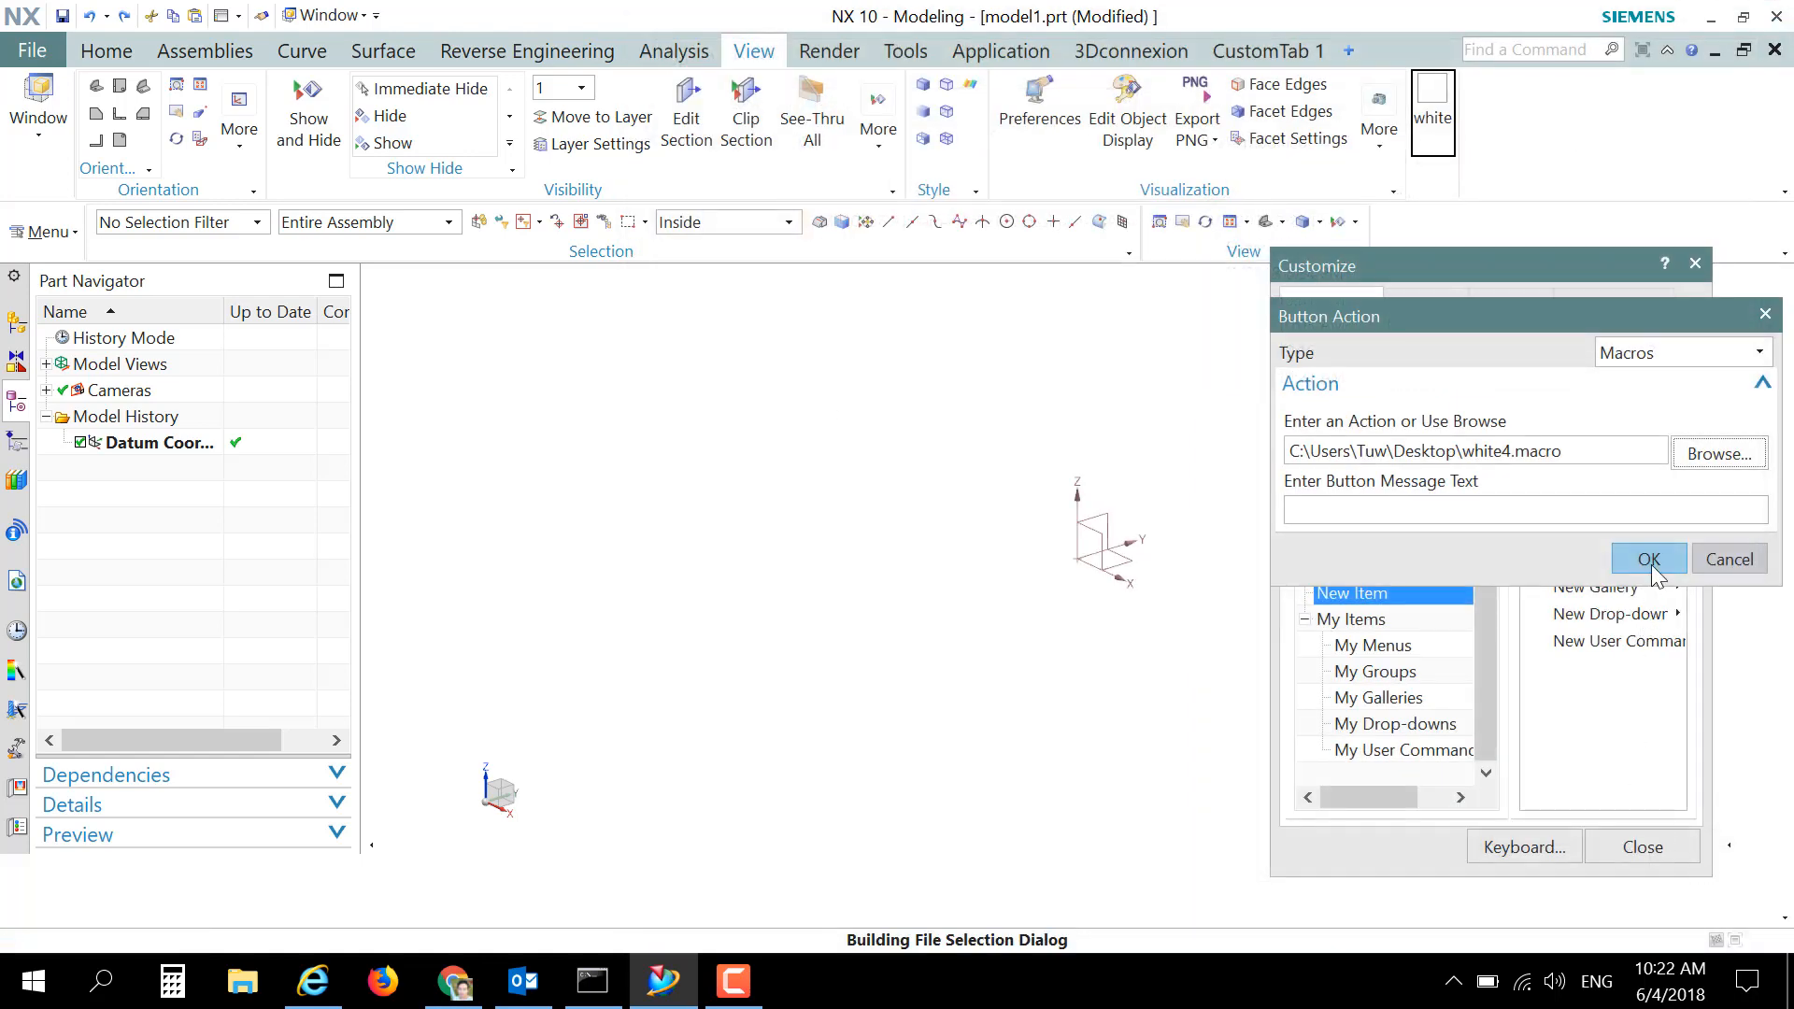
left_click(1647, 559)
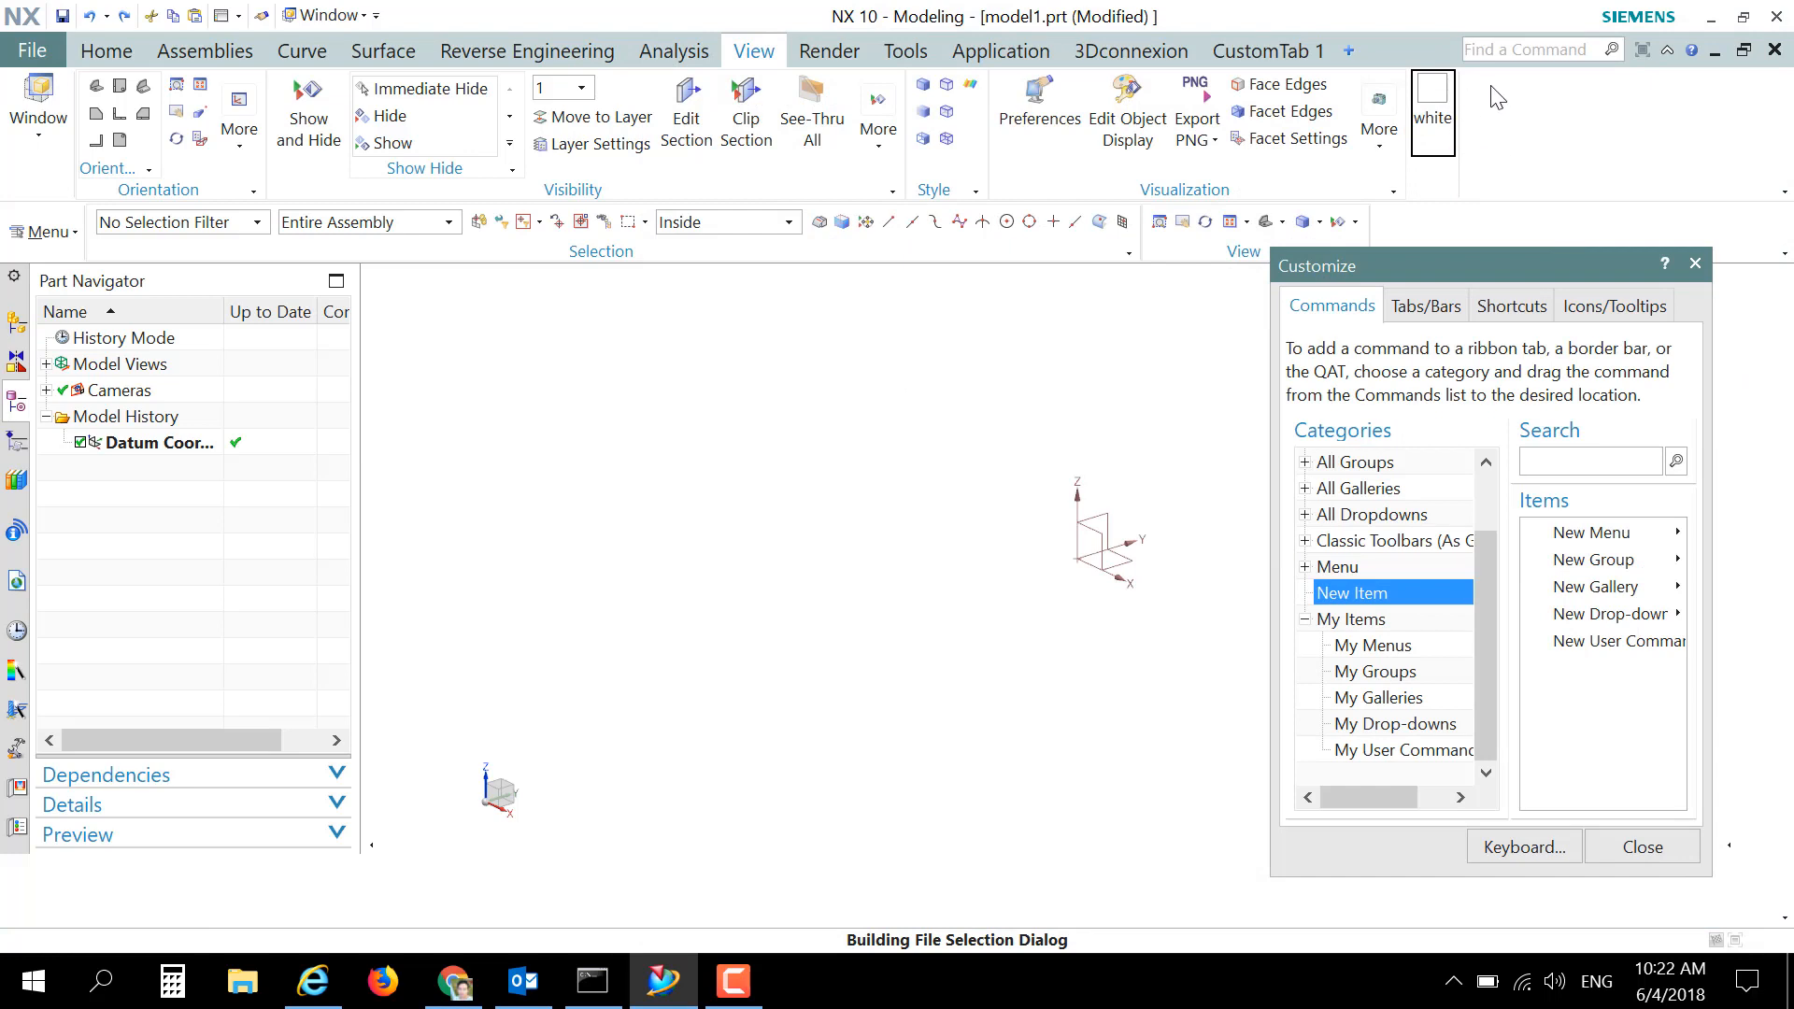
mouse_move(1468, 103)
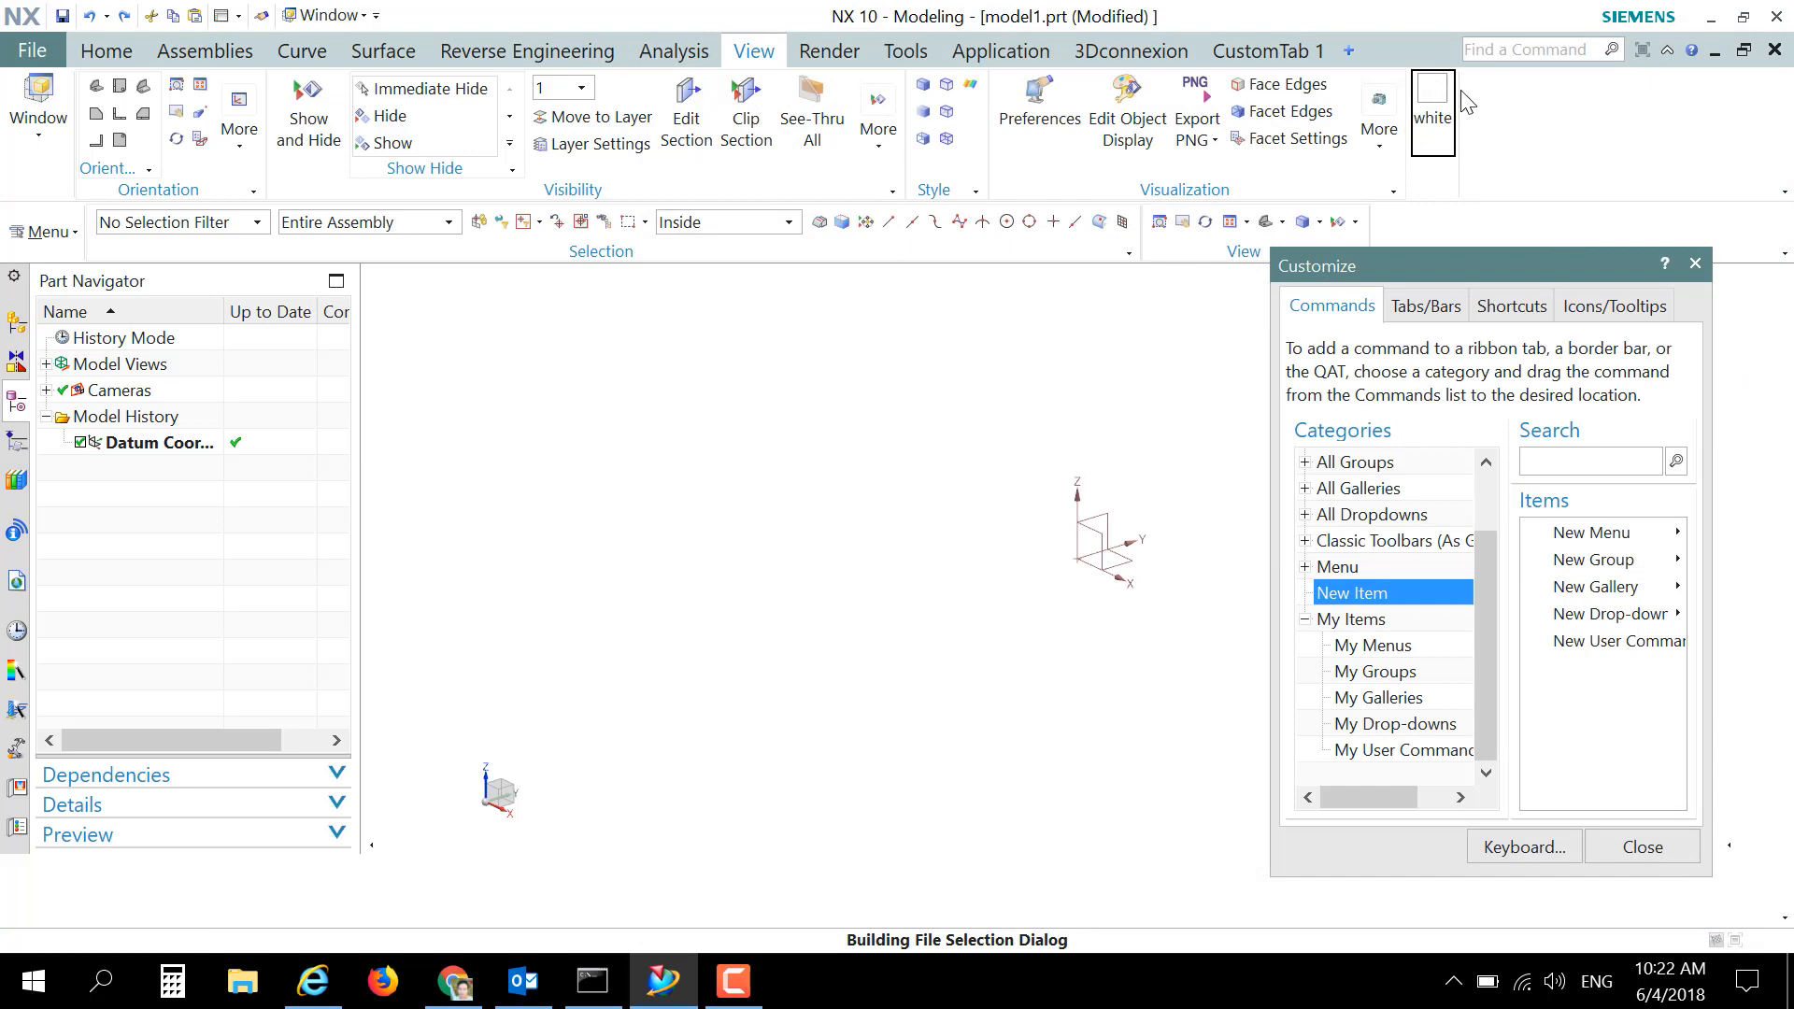
mouse_move(1467, 135)
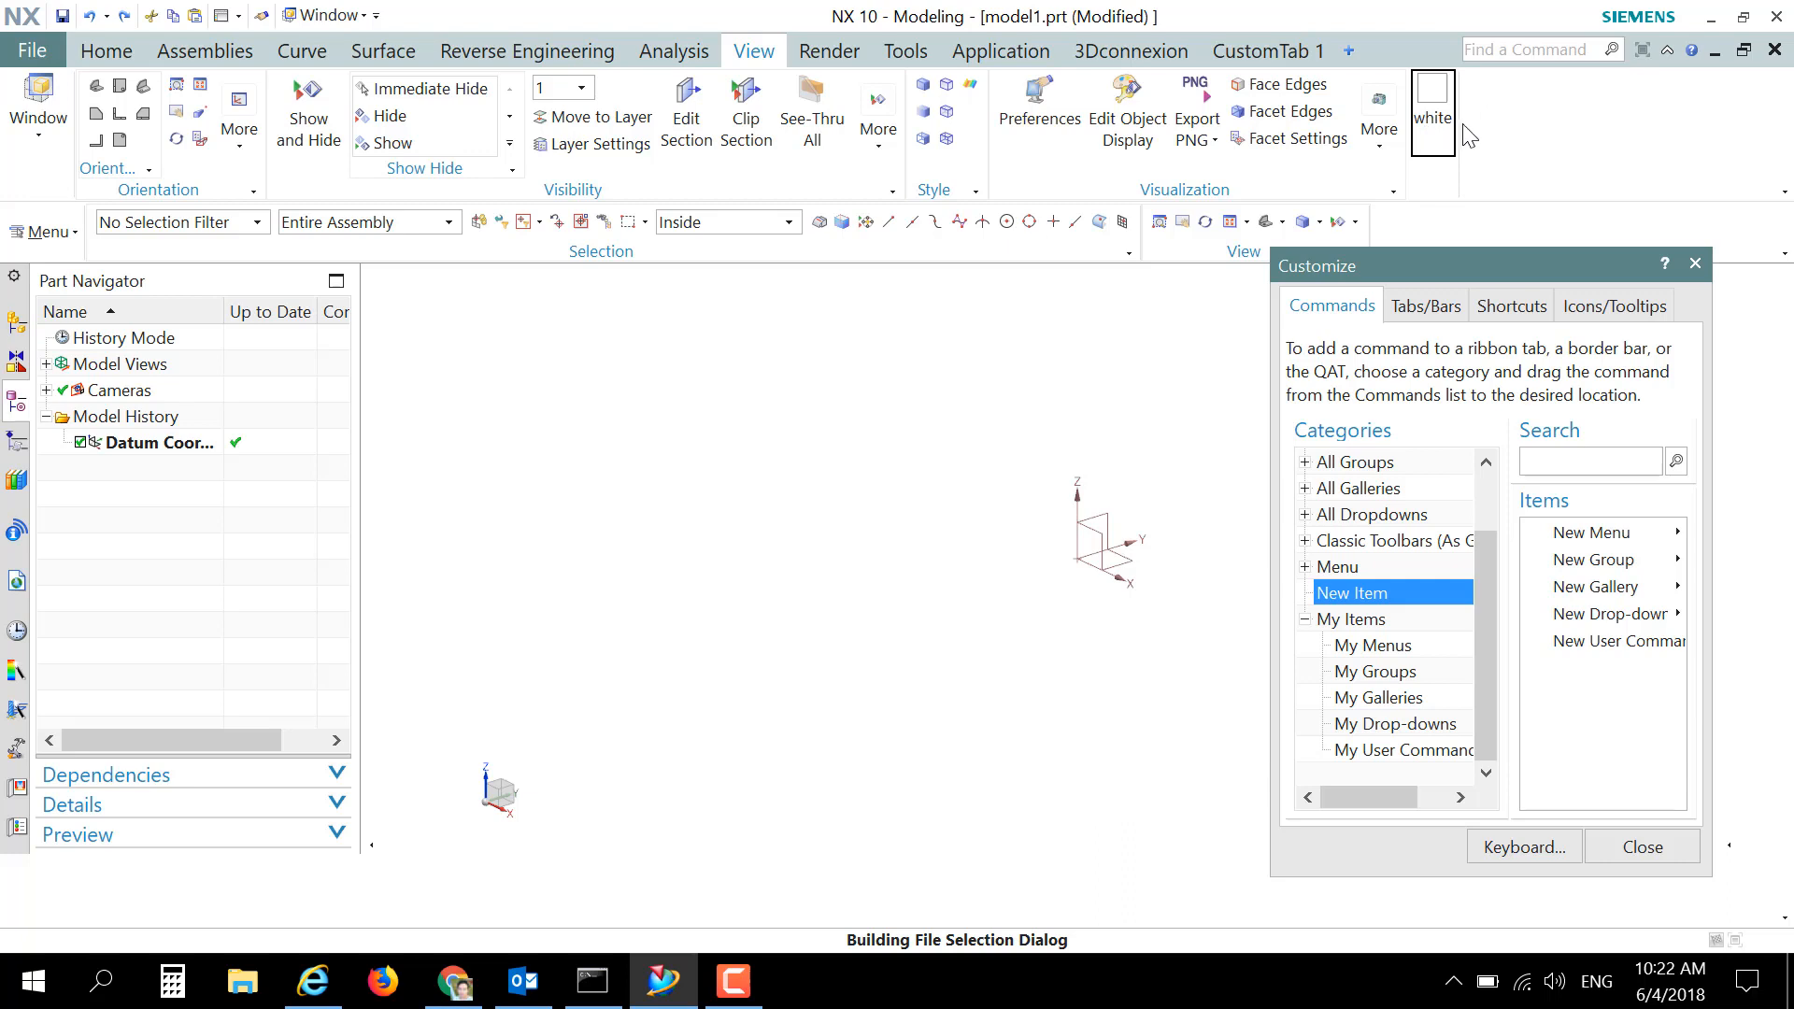
mouse_move(1395, 150)
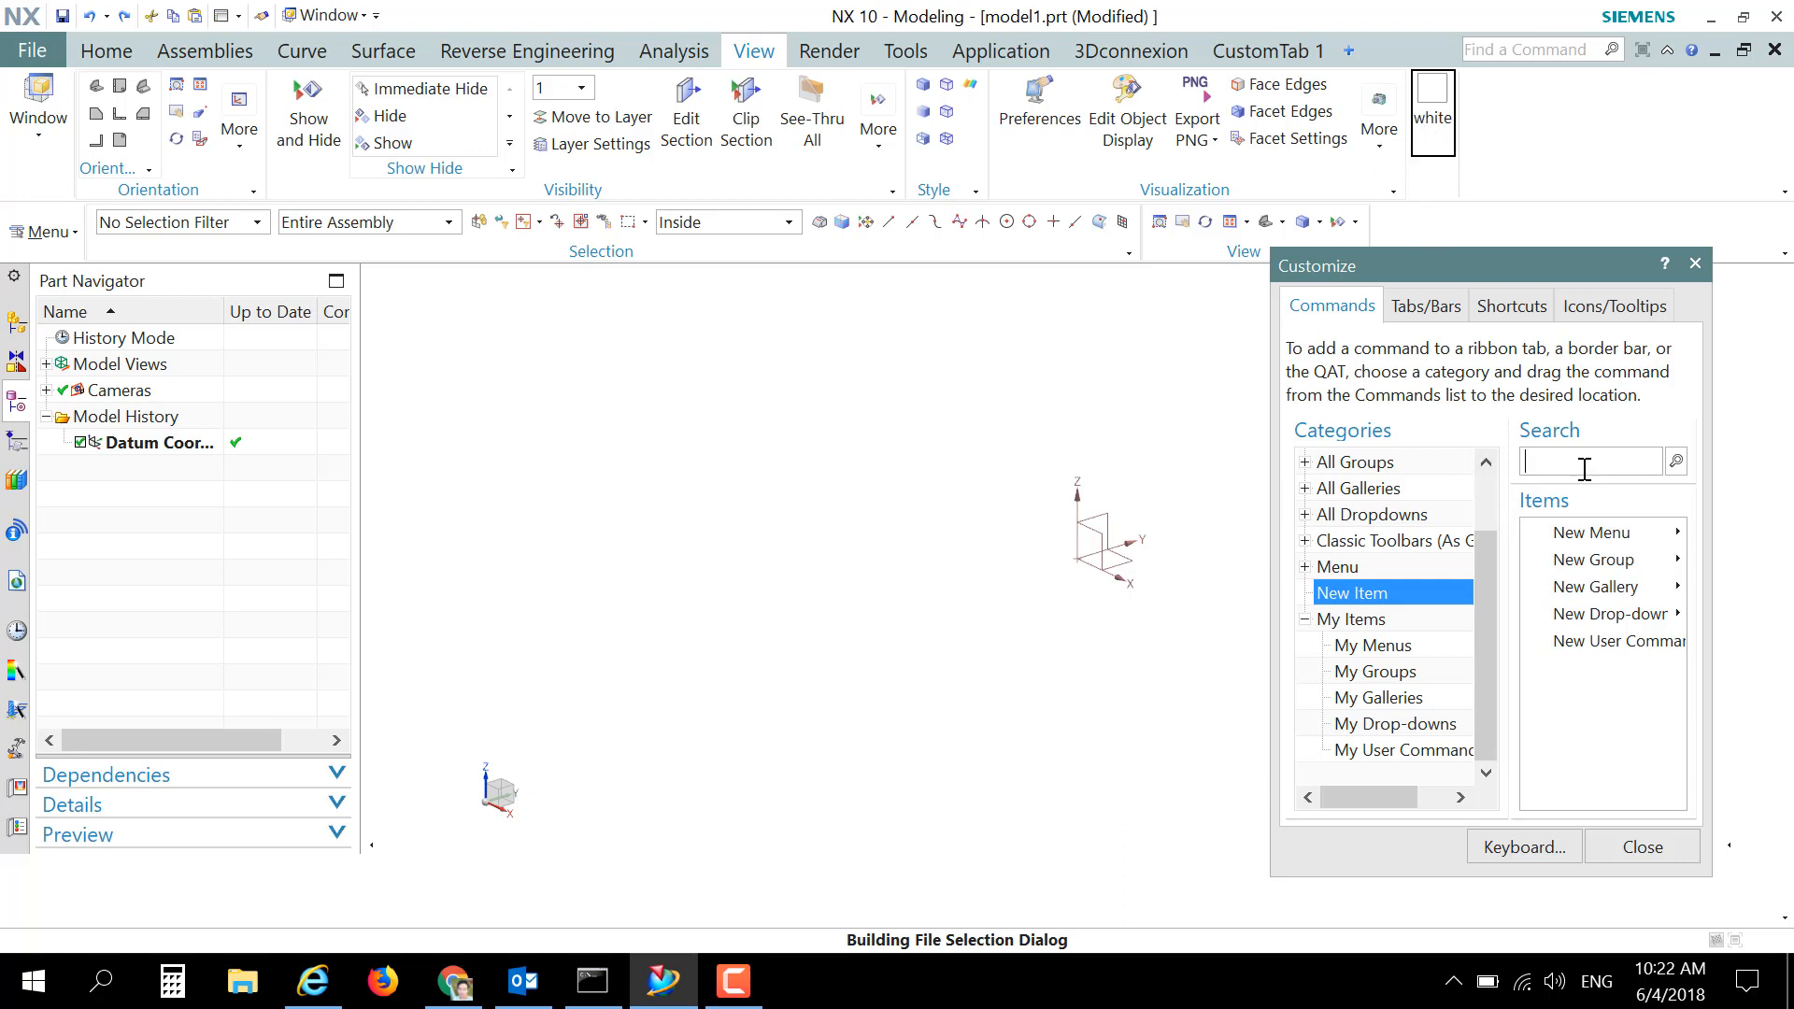
Step: Add the Dark Background command to the View tab and apply the dark background
type("dark")
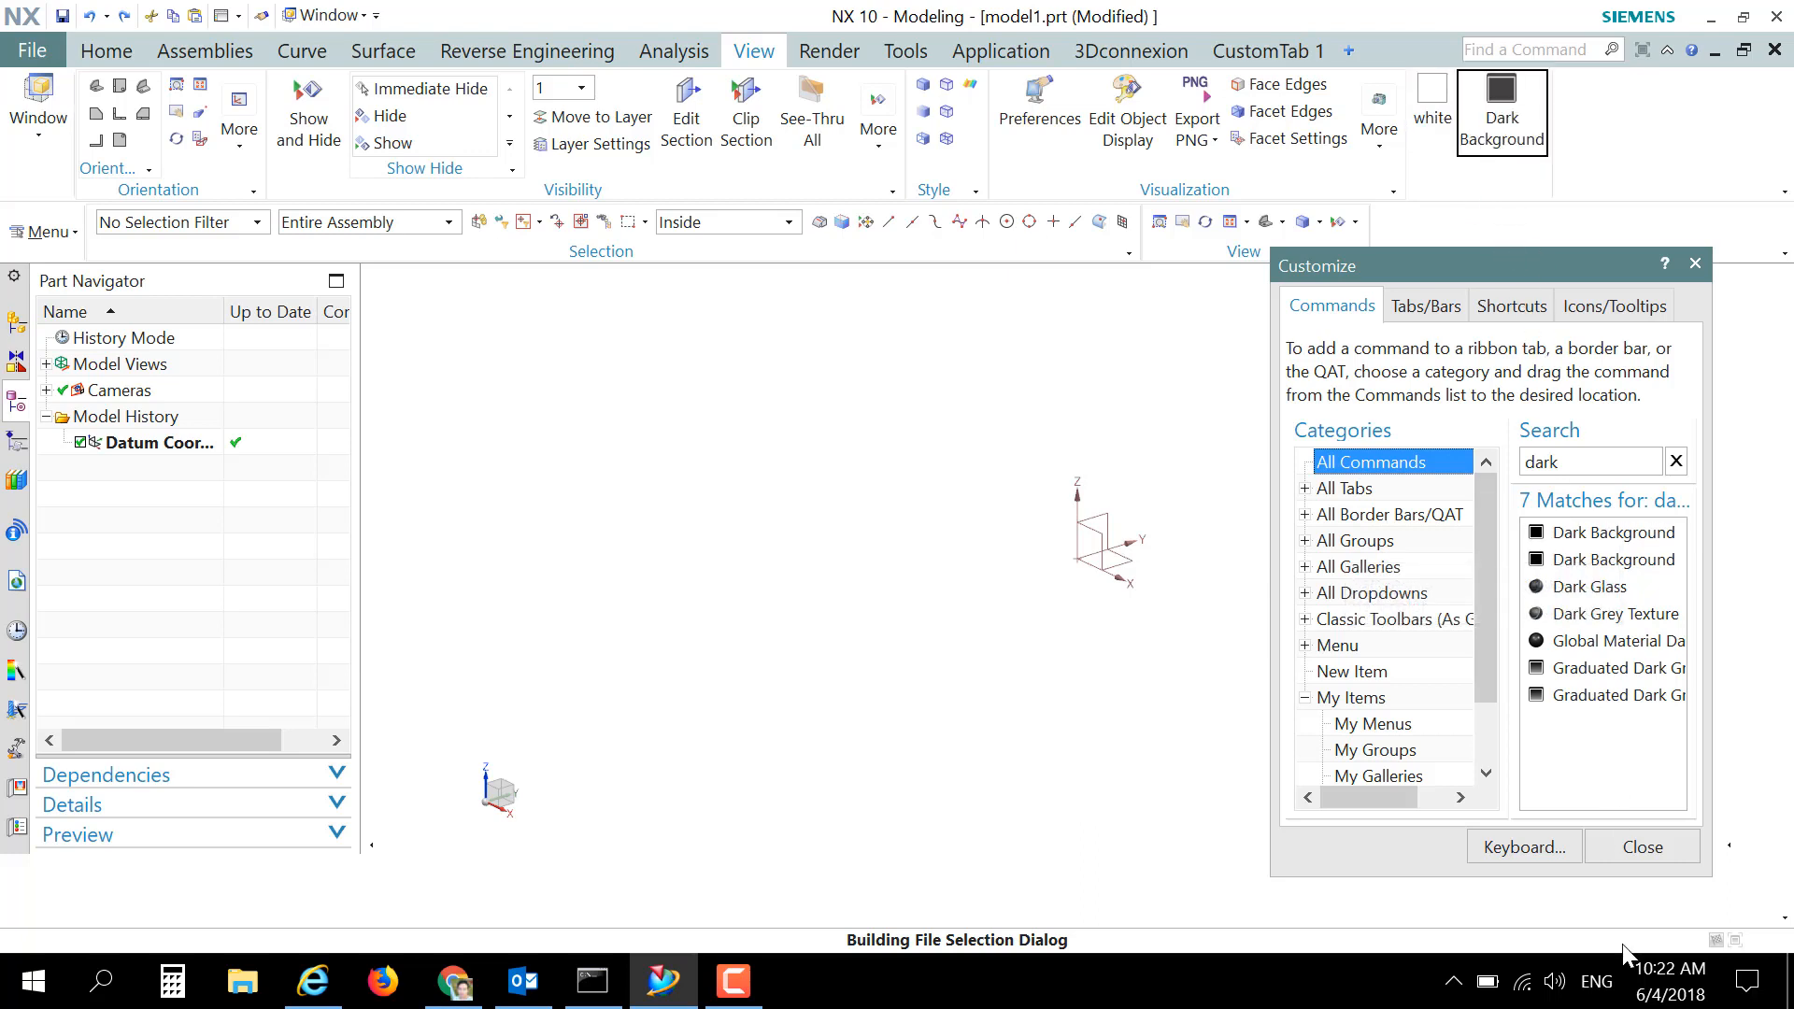
left_click(1640, 847)
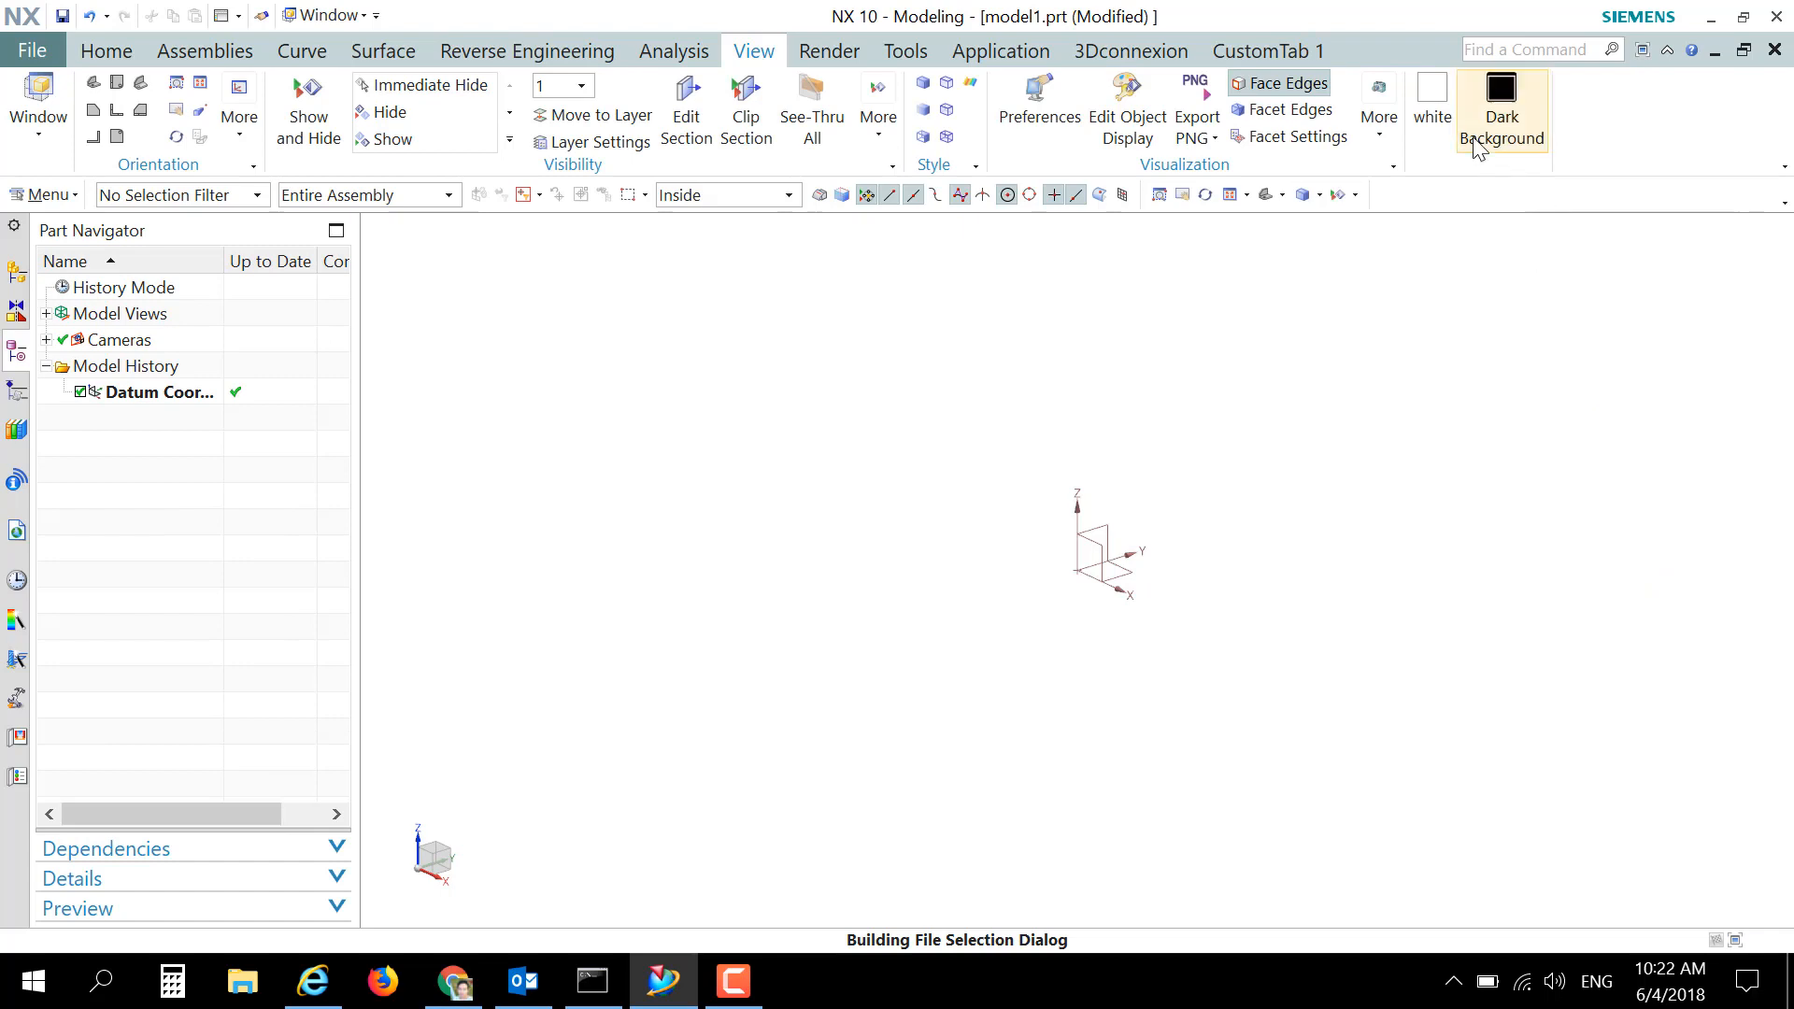
left_click(1499, 112)
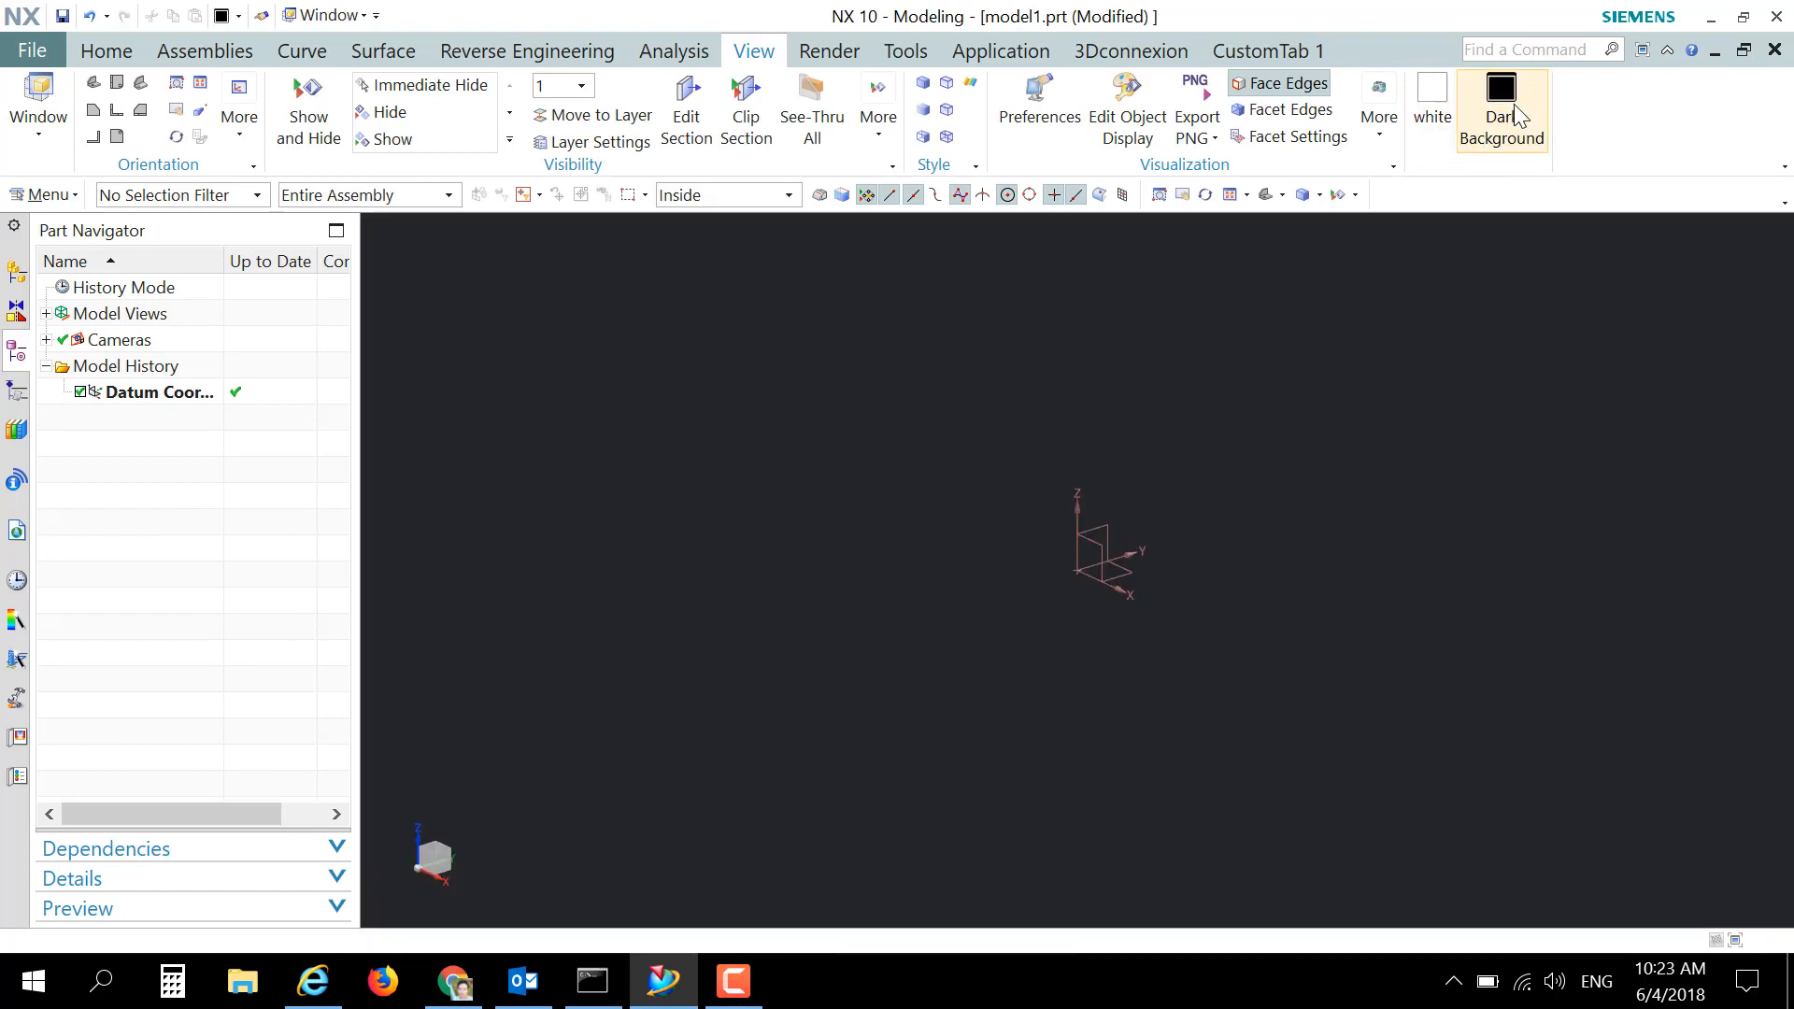